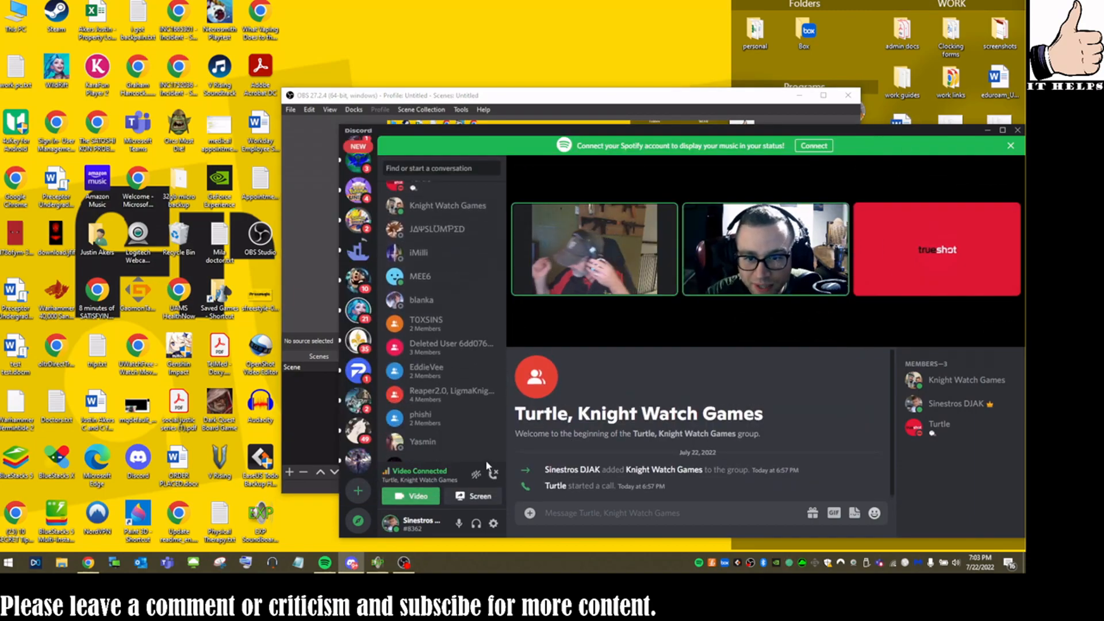
Show the direct message history with Turtle while the group call keeps running.
scroll("down", 3)
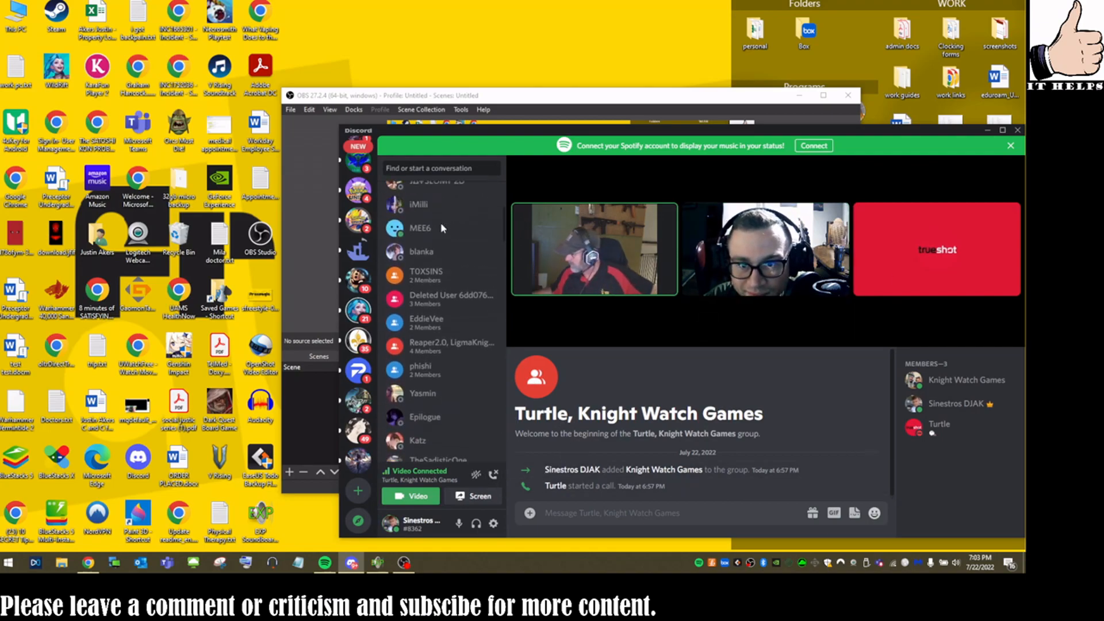
left_click(420, 286)
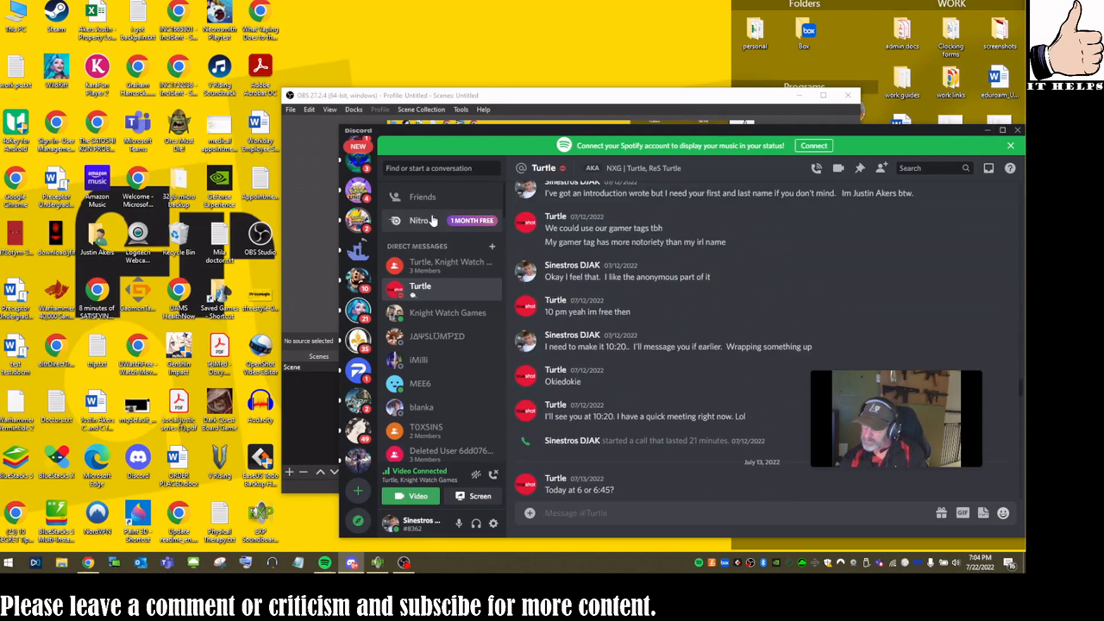
Return to the Turtle, Knight Watch Games group conversation and its three-person call.
left_click(450, 266)
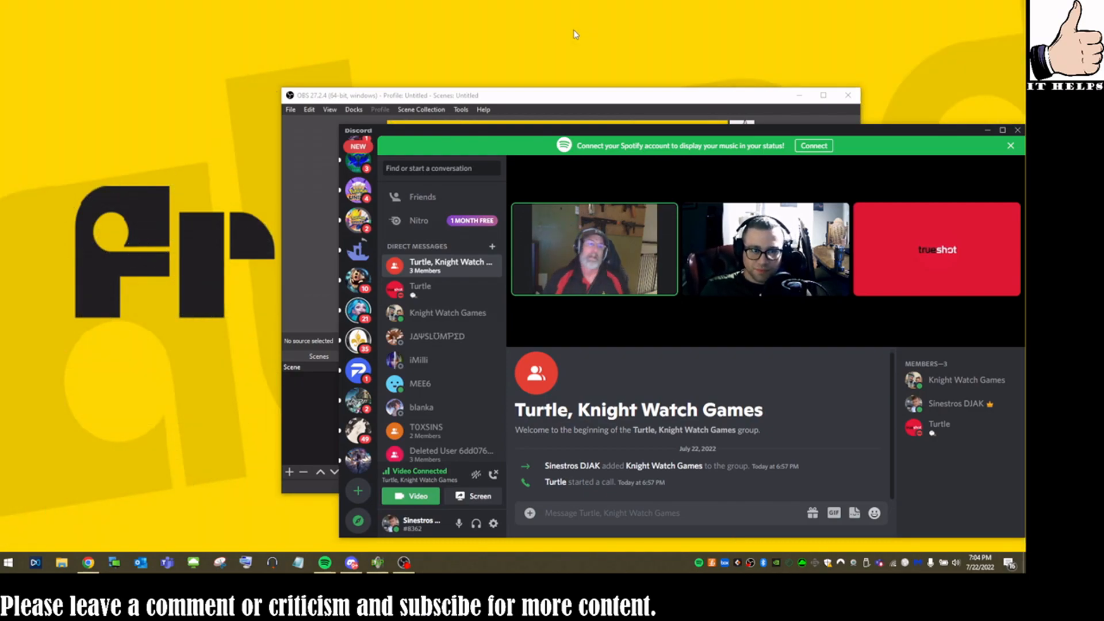
mouse_move(587, 32)
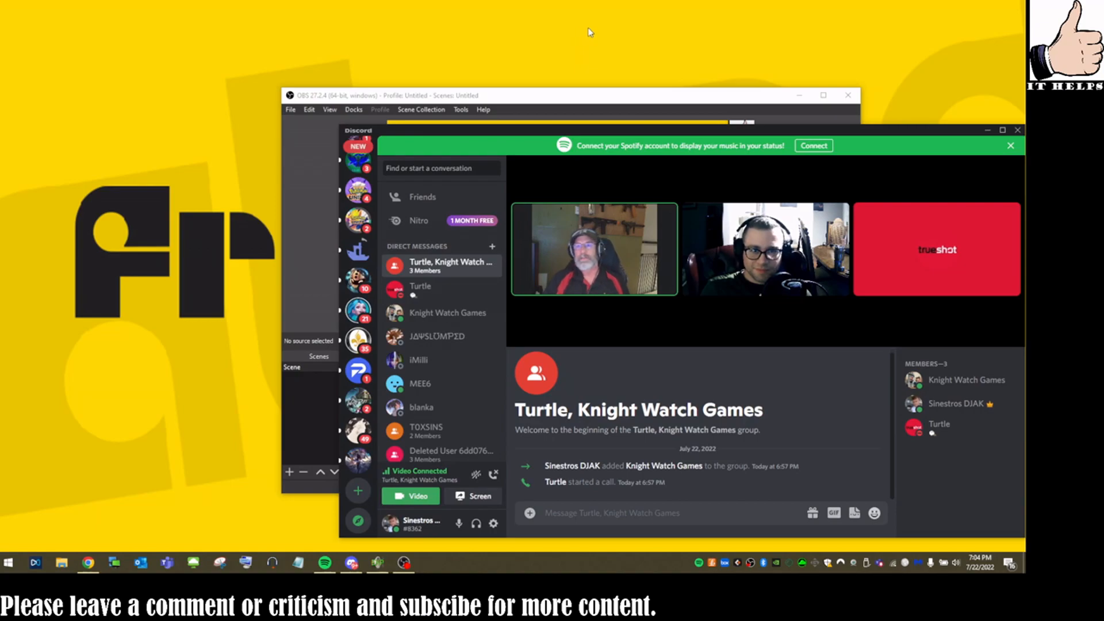
mouse_move(586, 27)
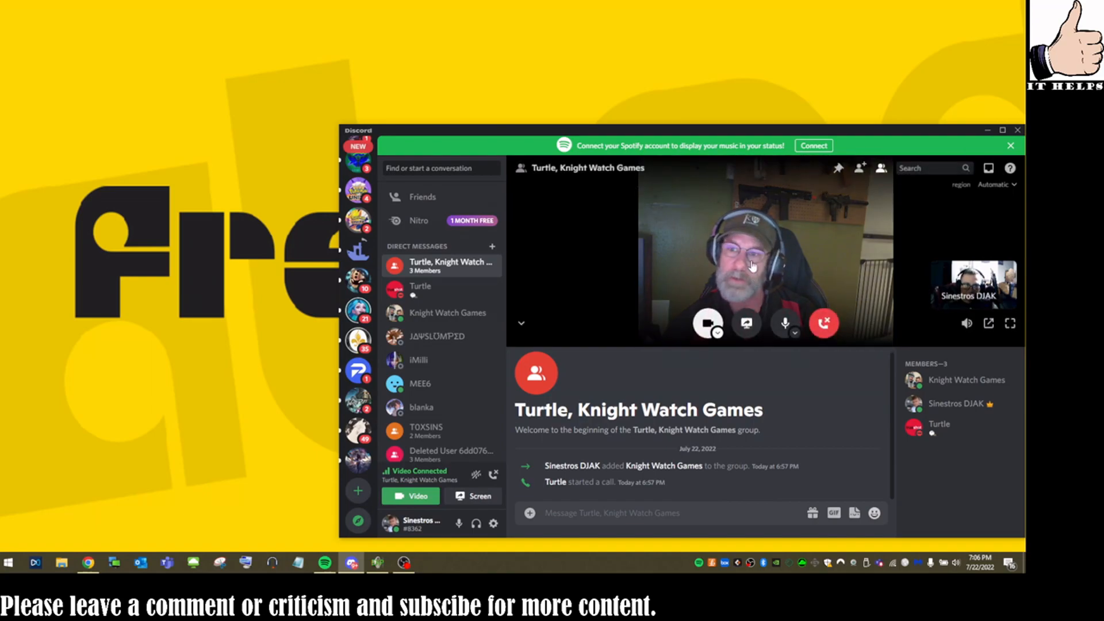
left_click_drag(669, 134, 468, 106)
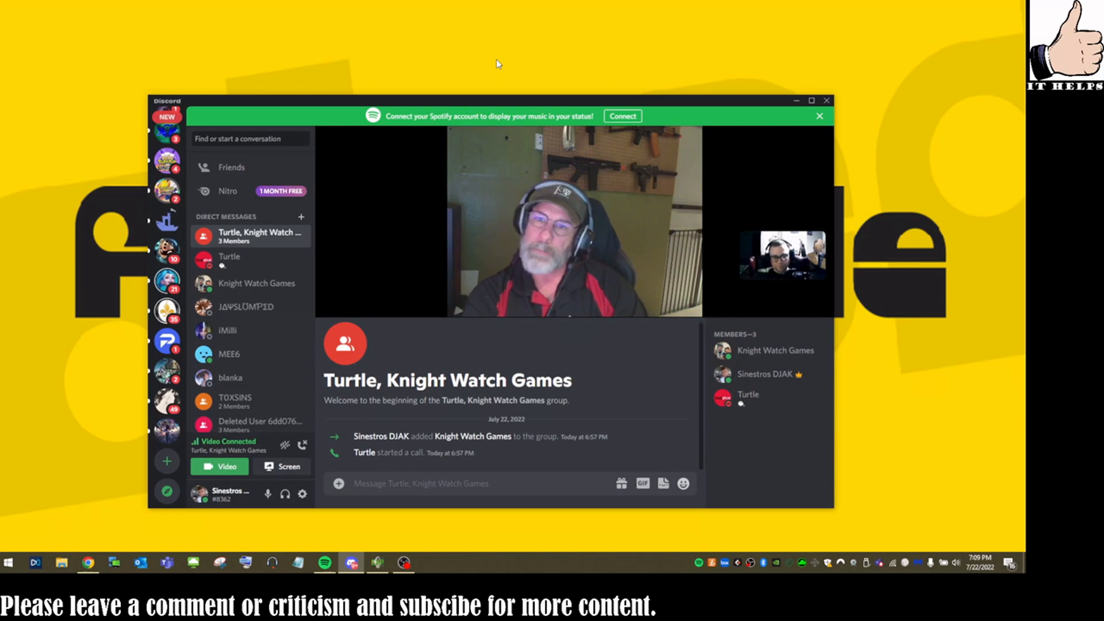
mouse_move(520, 36)
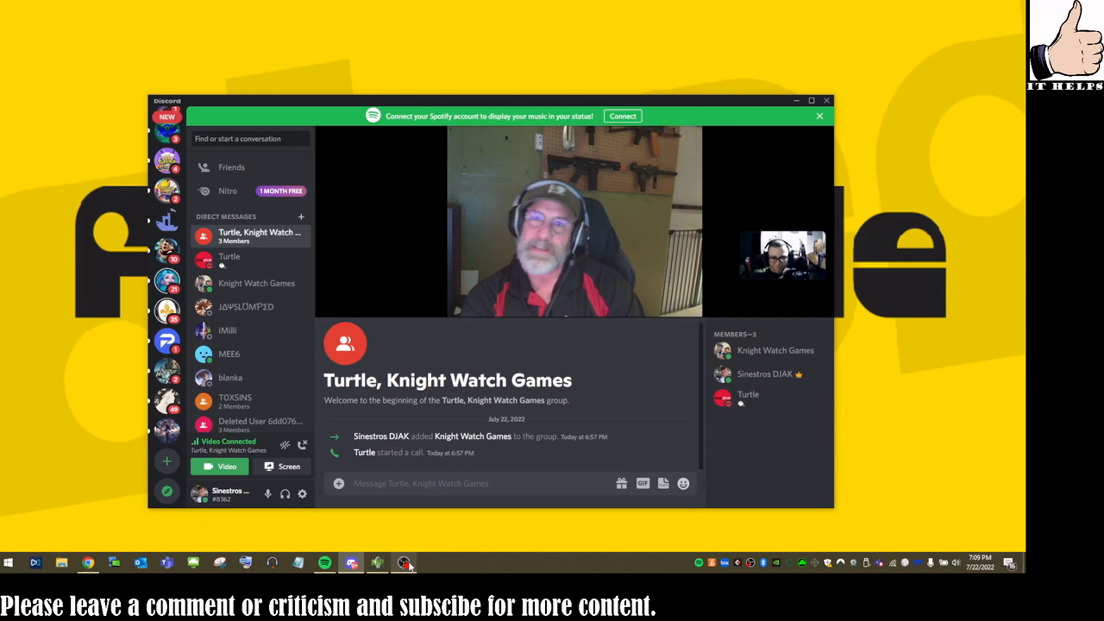
left_click(404, 562)
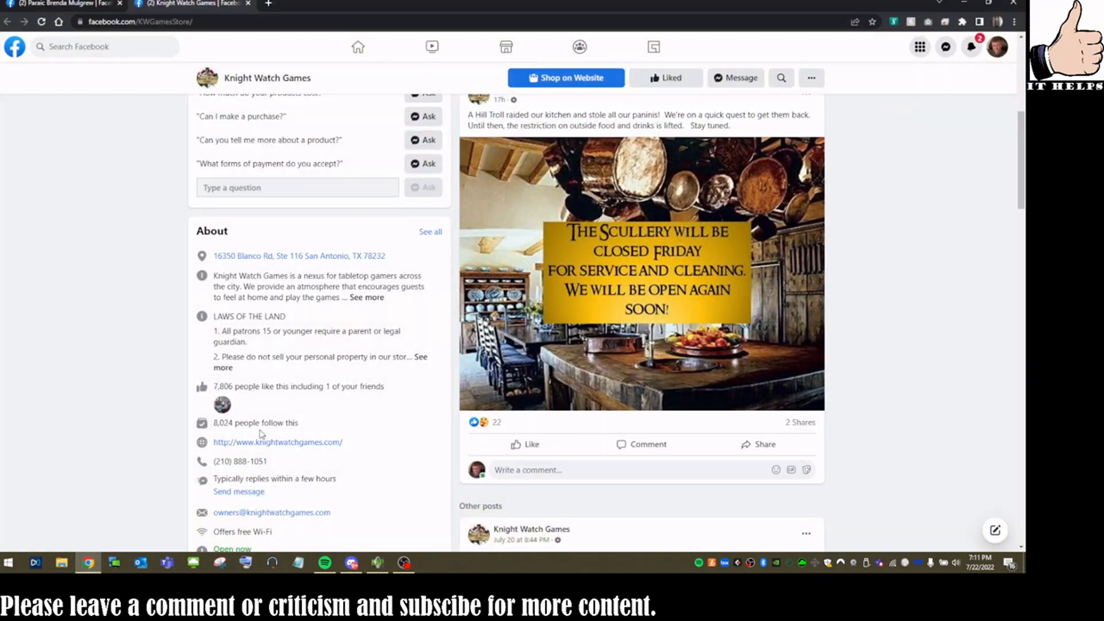
Switch to the store owner's personal profile and scroll down to the Scullery video post.
scroll("up", 3)
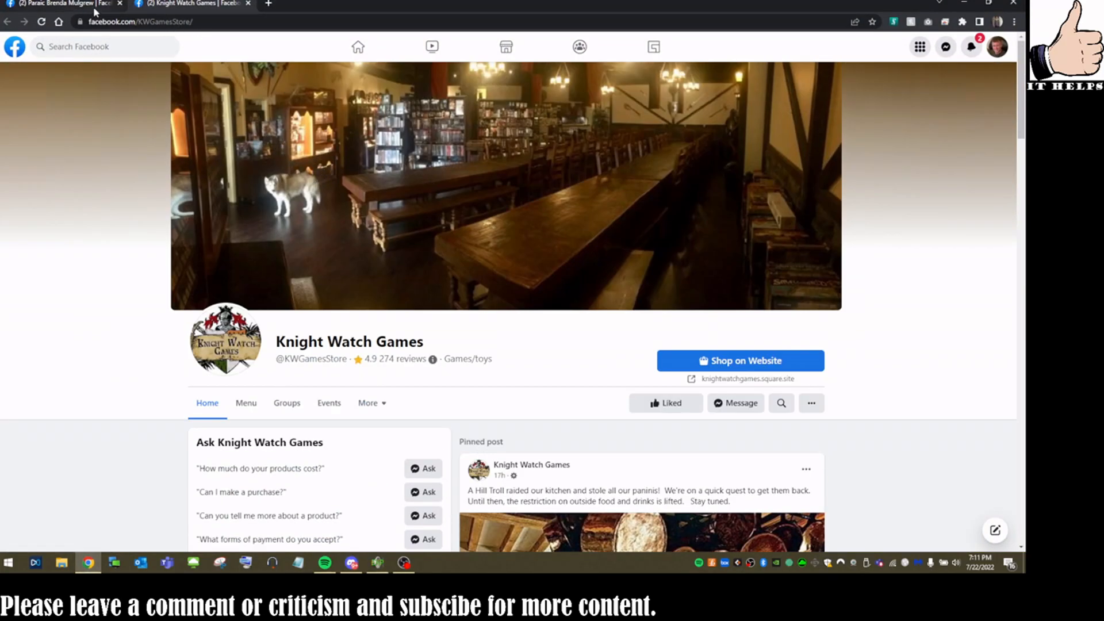
left_click(59, 5)
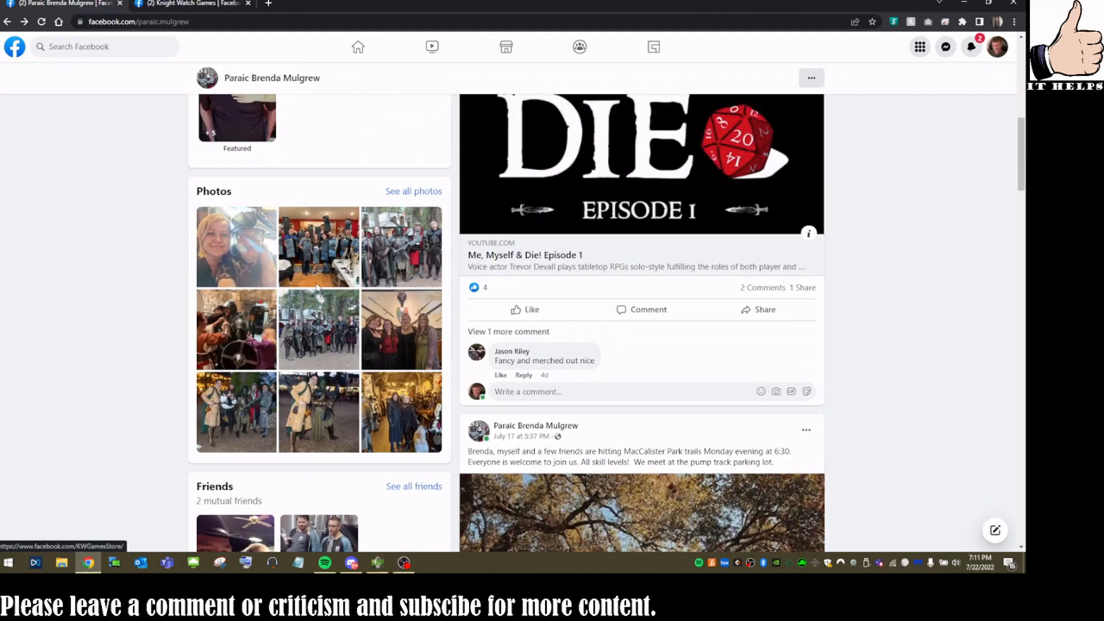
scroll("down", 3)
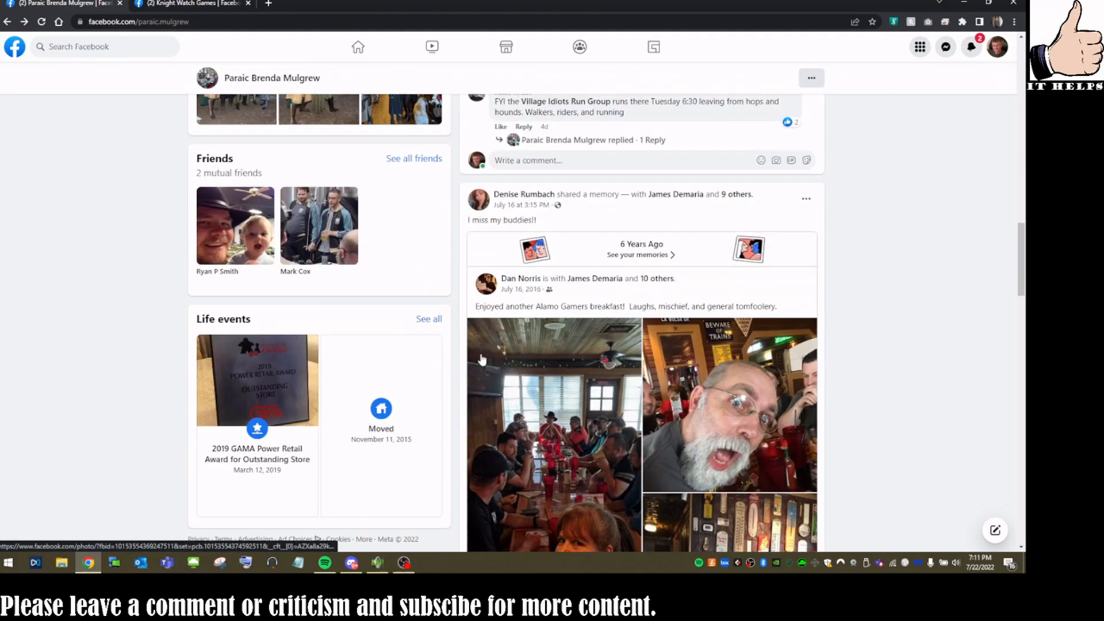
scroll("down", 3)
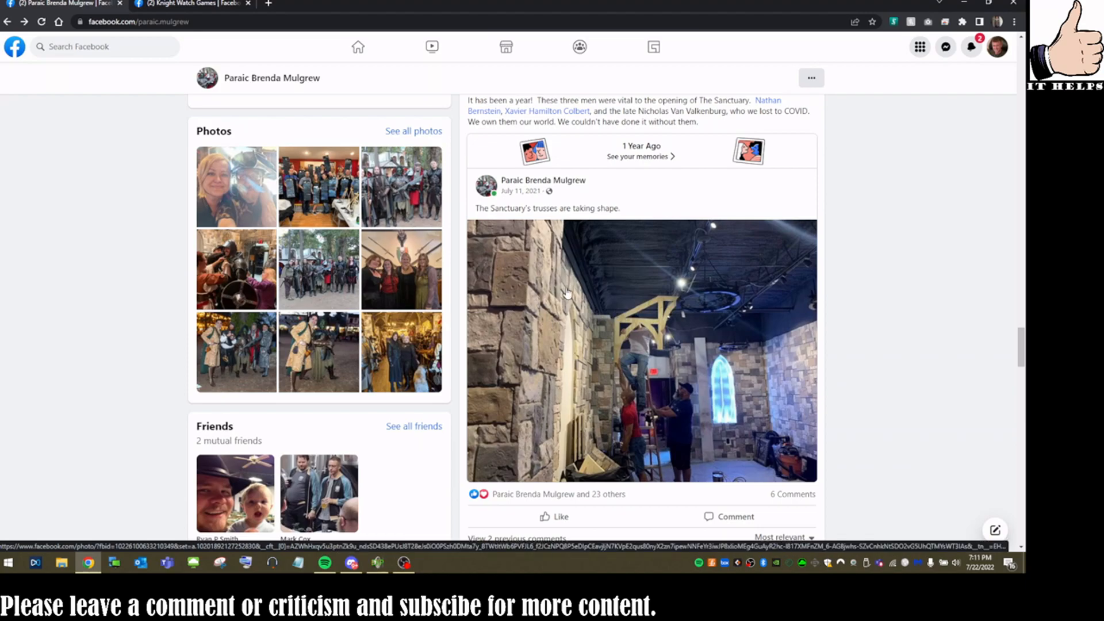
scroll("down", 3)
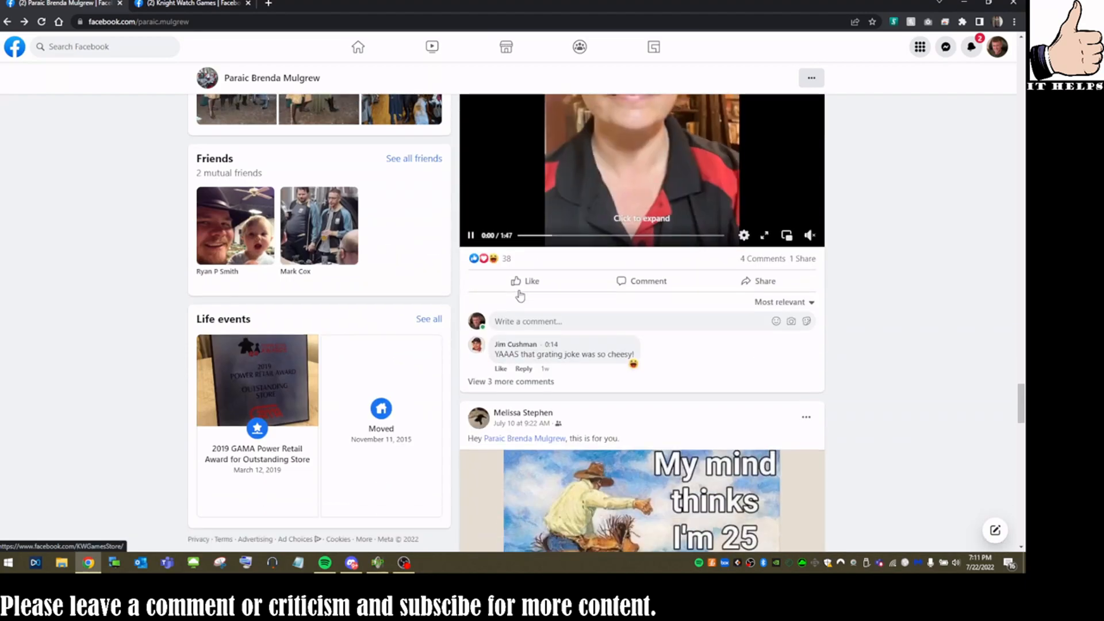
scroll("down", 3)
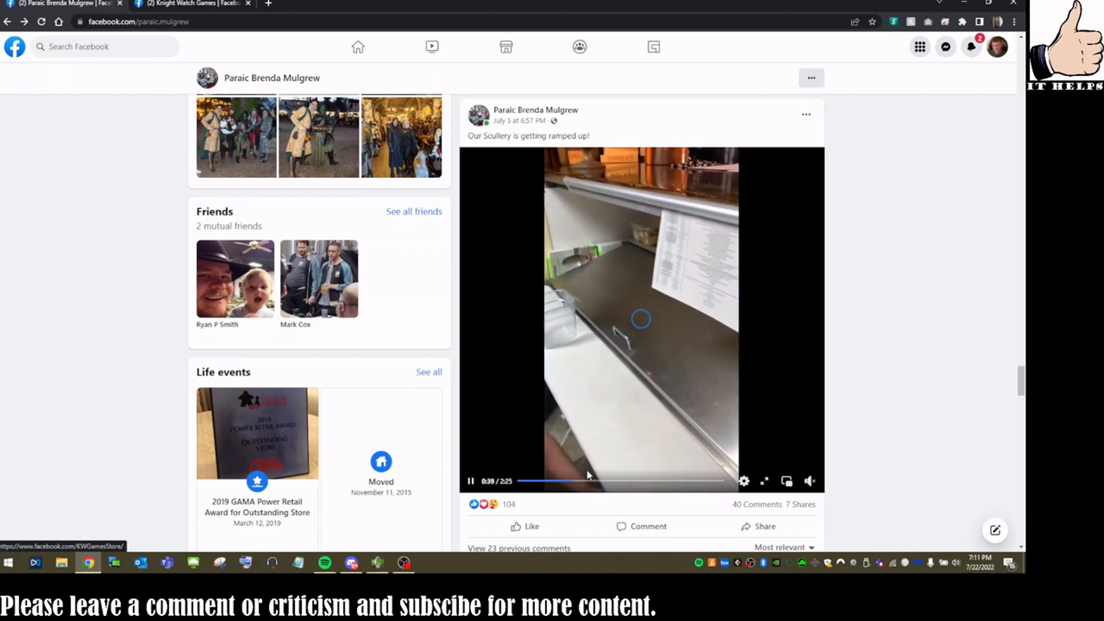
Seek forward in the 'Our Scullery is getting ramped up!' video and continue down the feed.
left_click(616, 481)
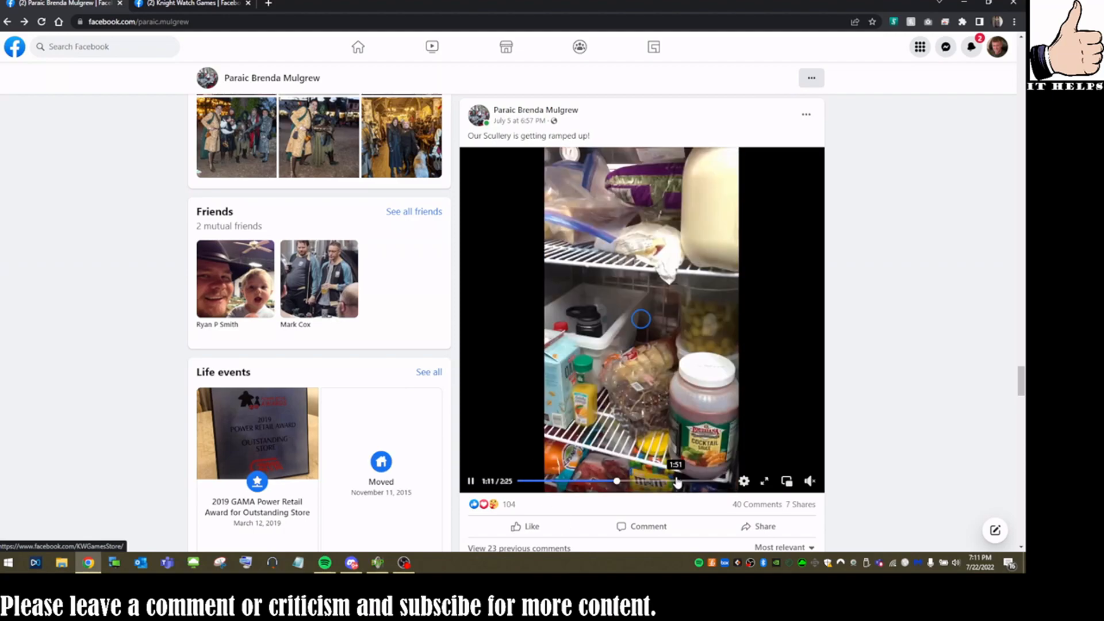
scroll("down", 3)
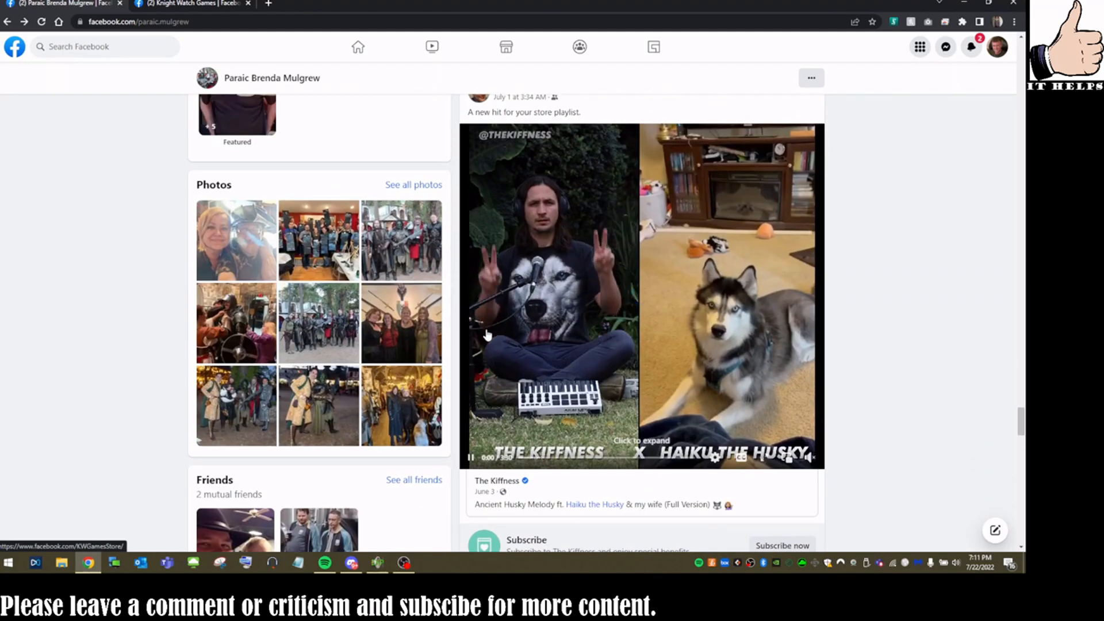
scroll("down", 3)
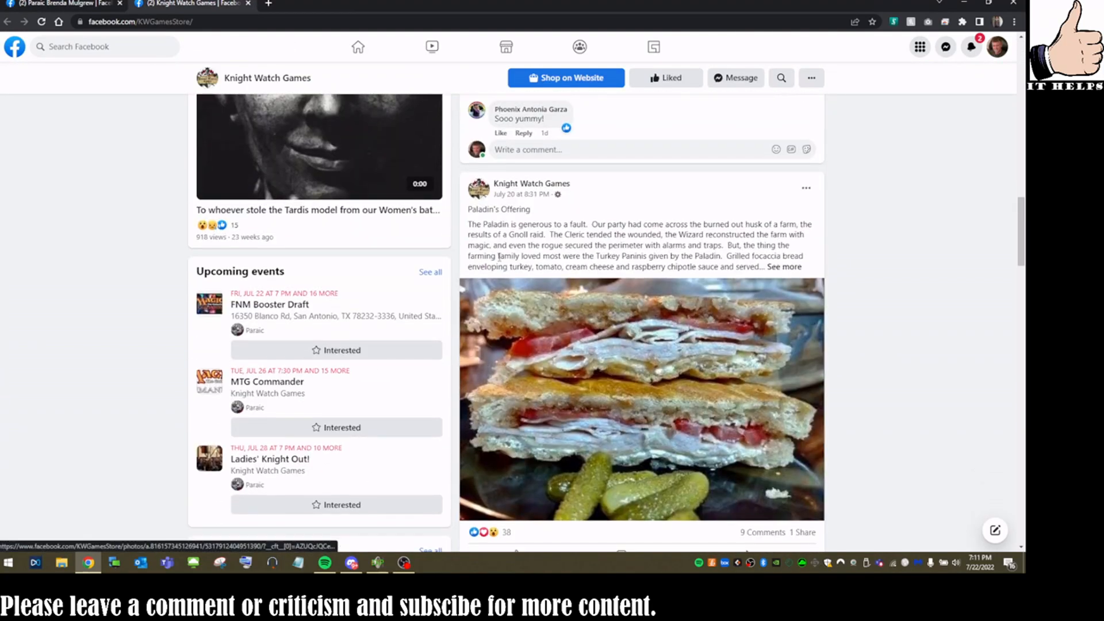
Scroll the Knight Watch Games feed past the open-space play photo to the +190 photo event post.
scroll("down", 3)
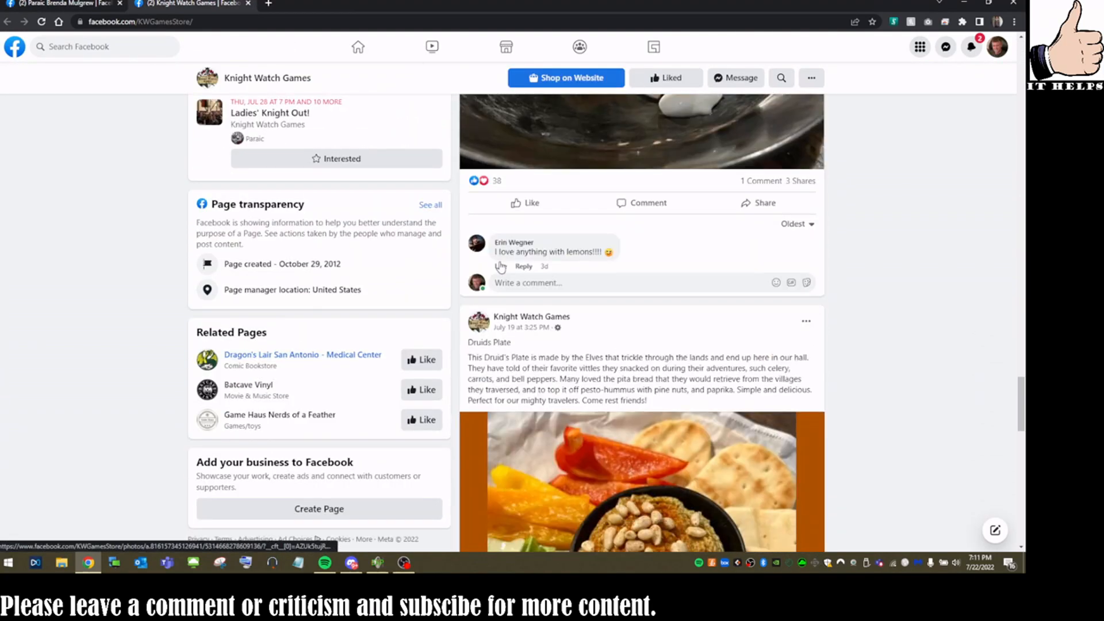
scroll("up", 3)
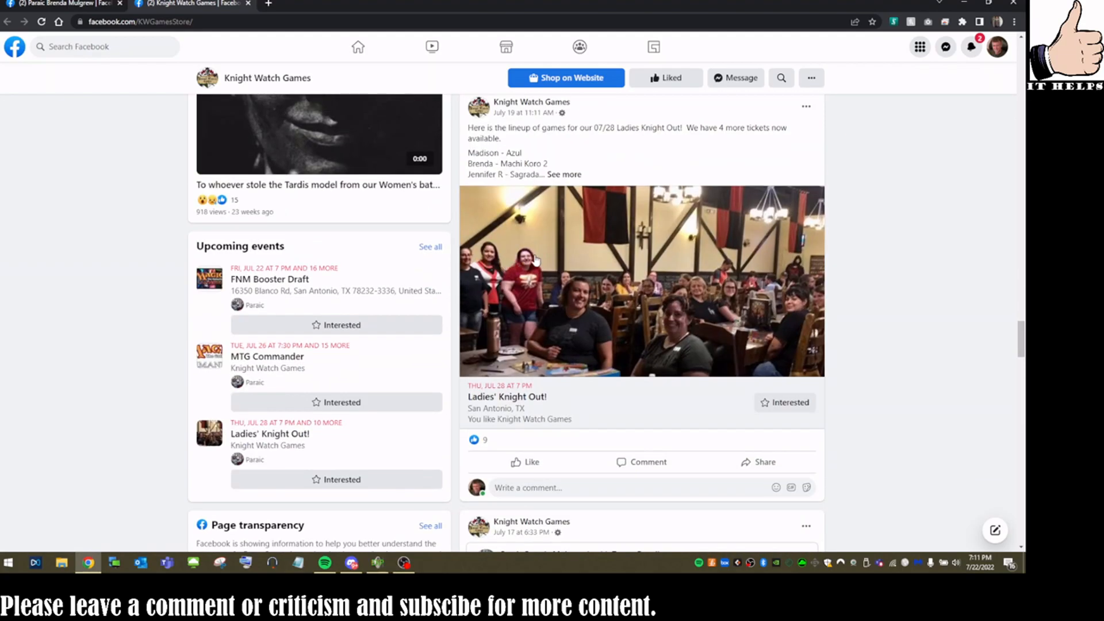
scroll("down", 3)
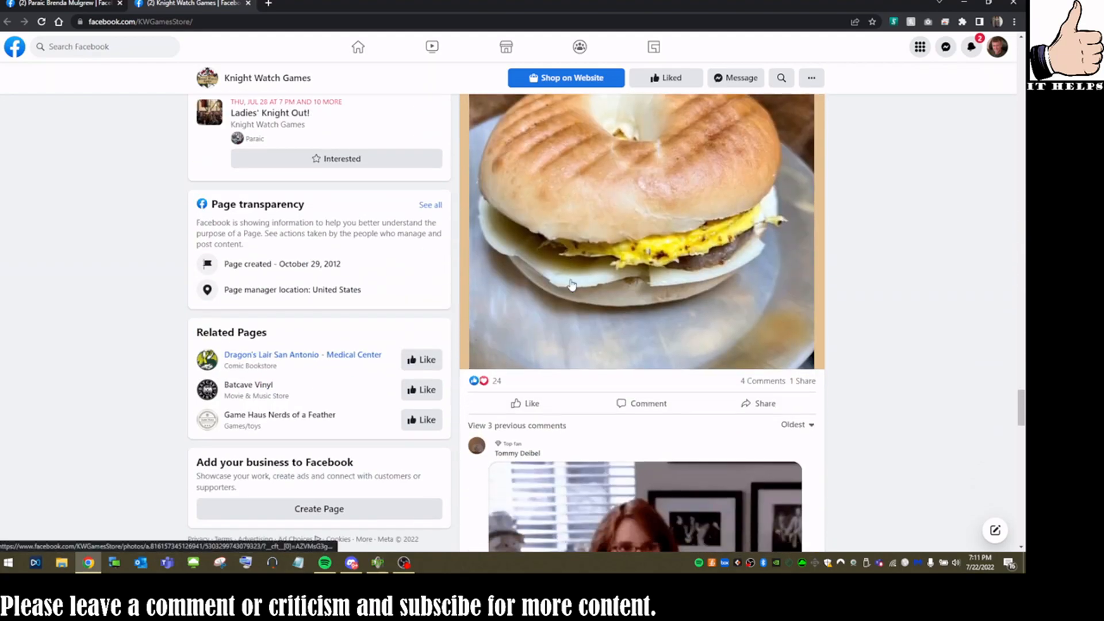
scroll("down", 3)
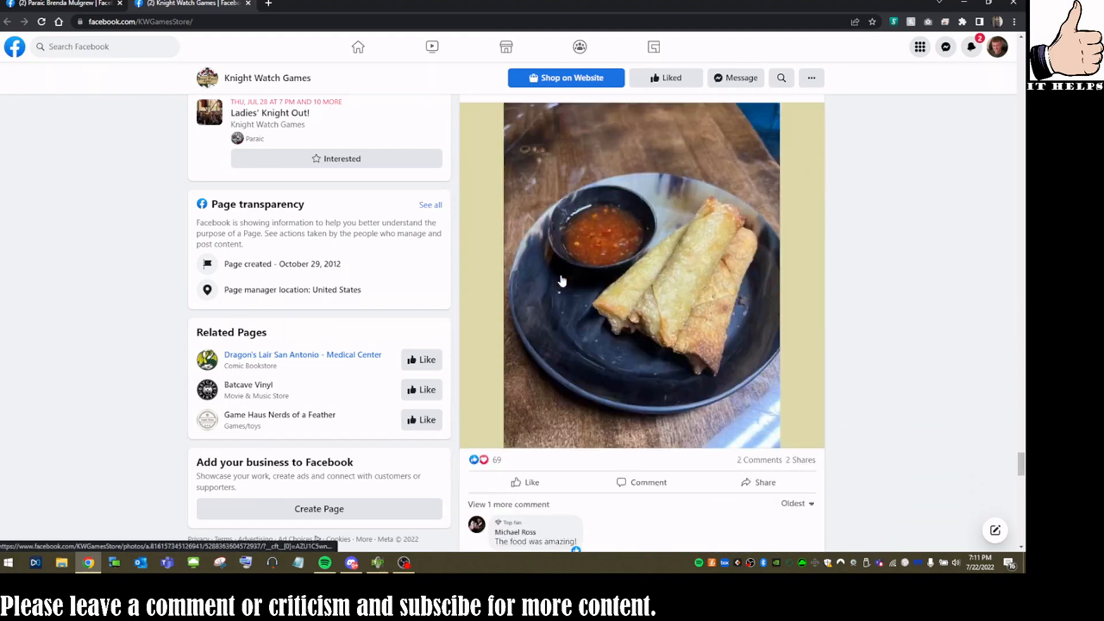
scroll("down", 3)
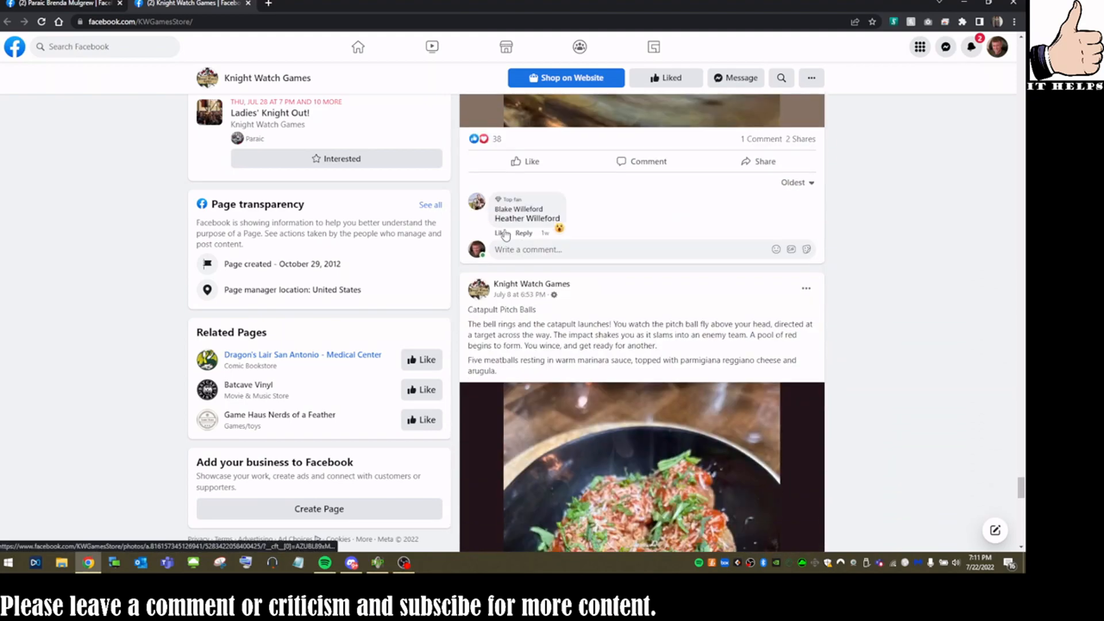
scroll("down", 3)
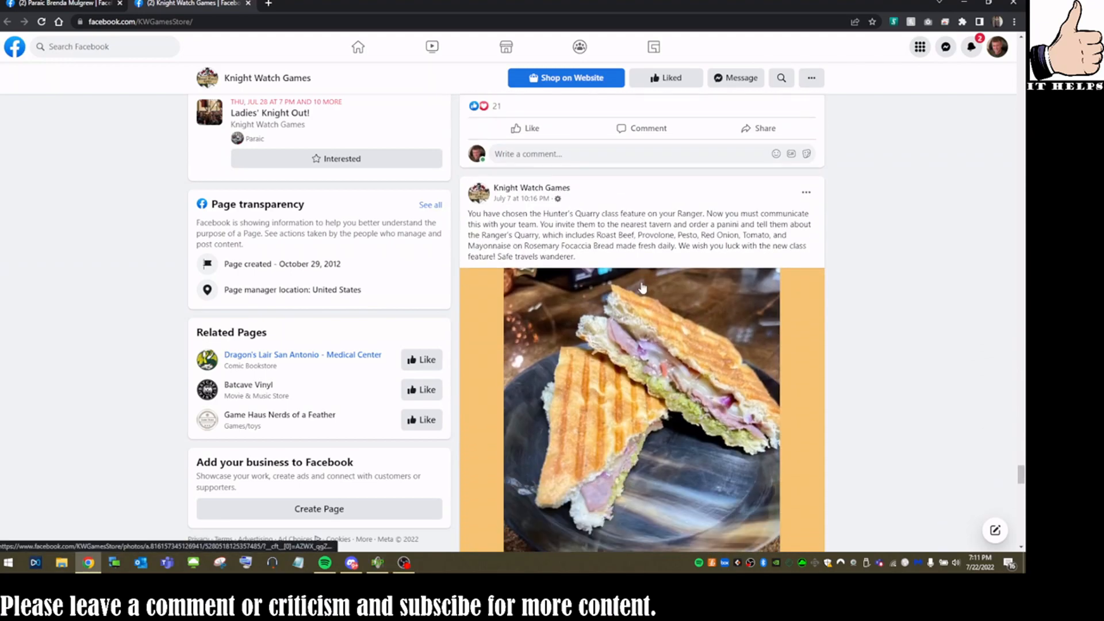
scroll("down", 3)
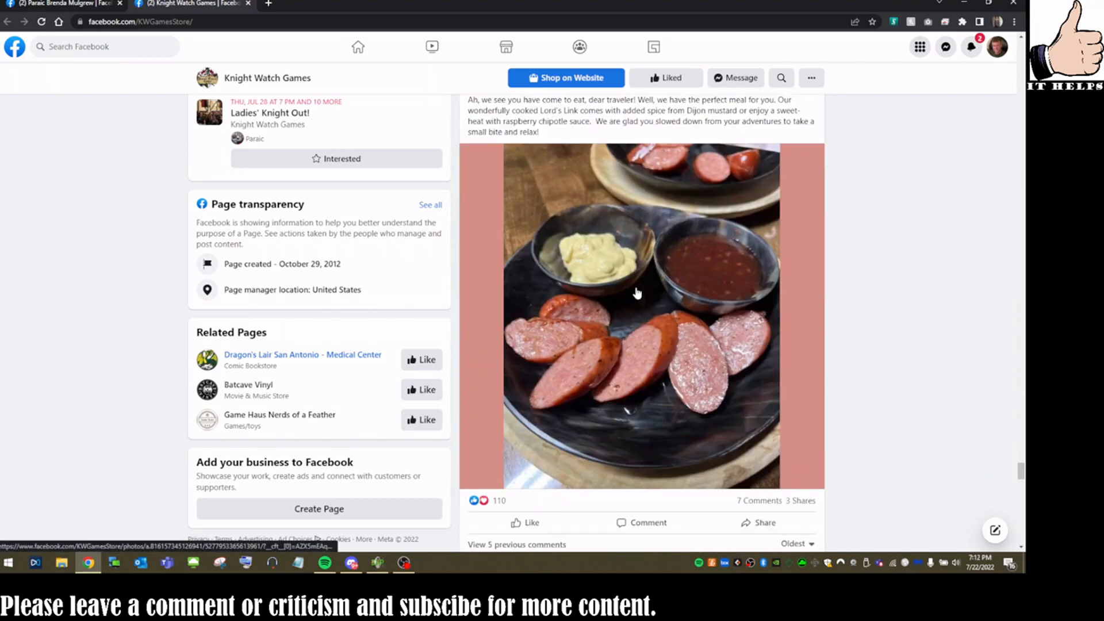
scroll("down", 3)
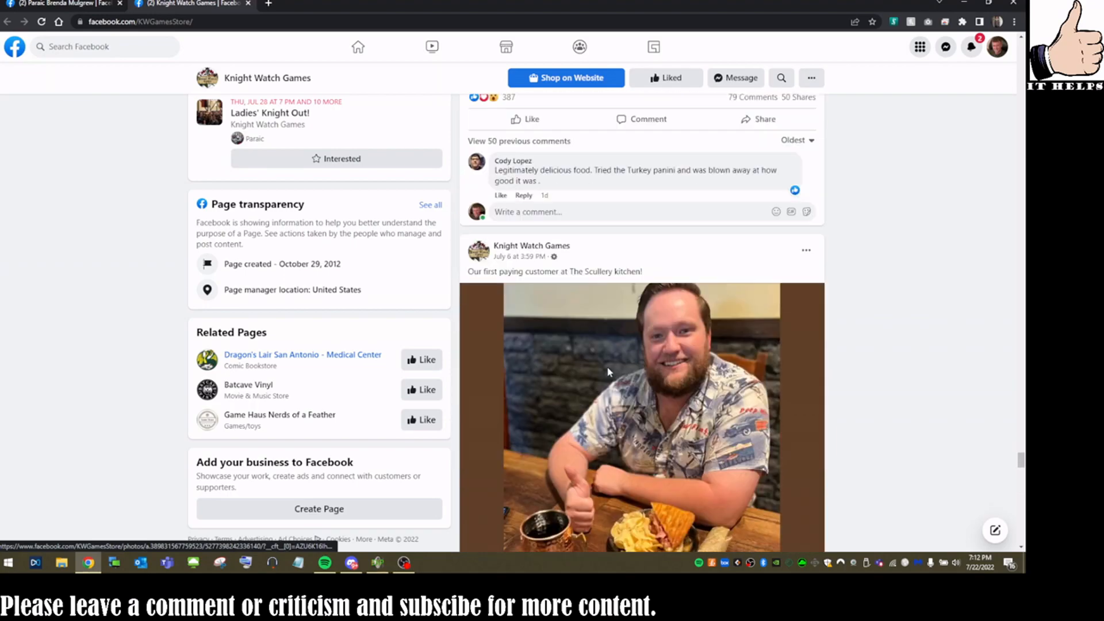
scroll("down", 3)
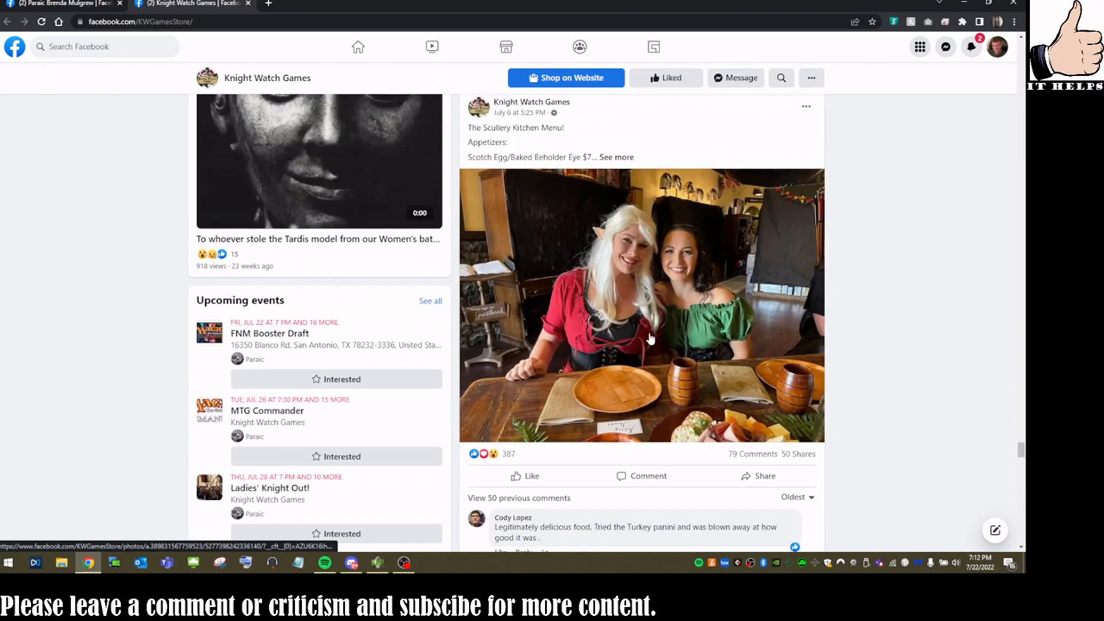
scroll("down", 3)
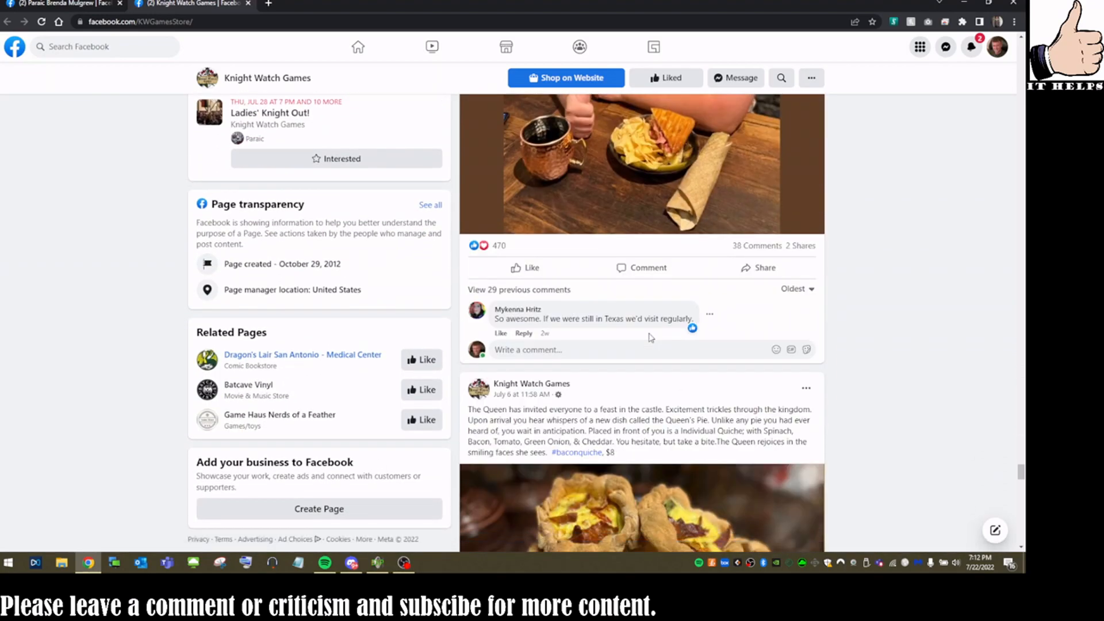
scroll("down", 3)
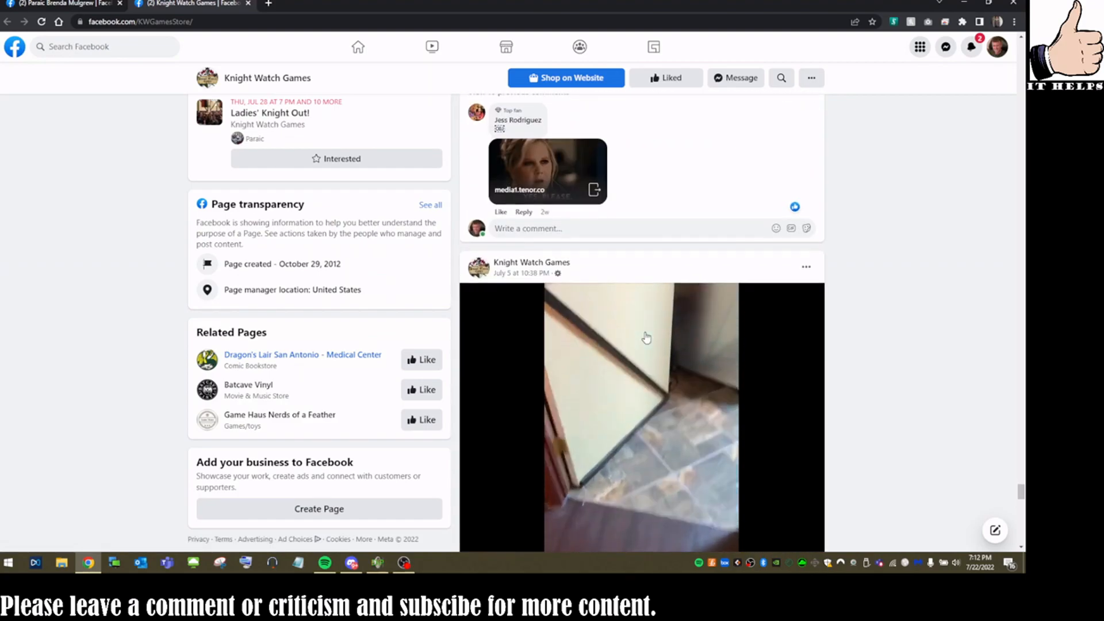
scroll("down", 3)
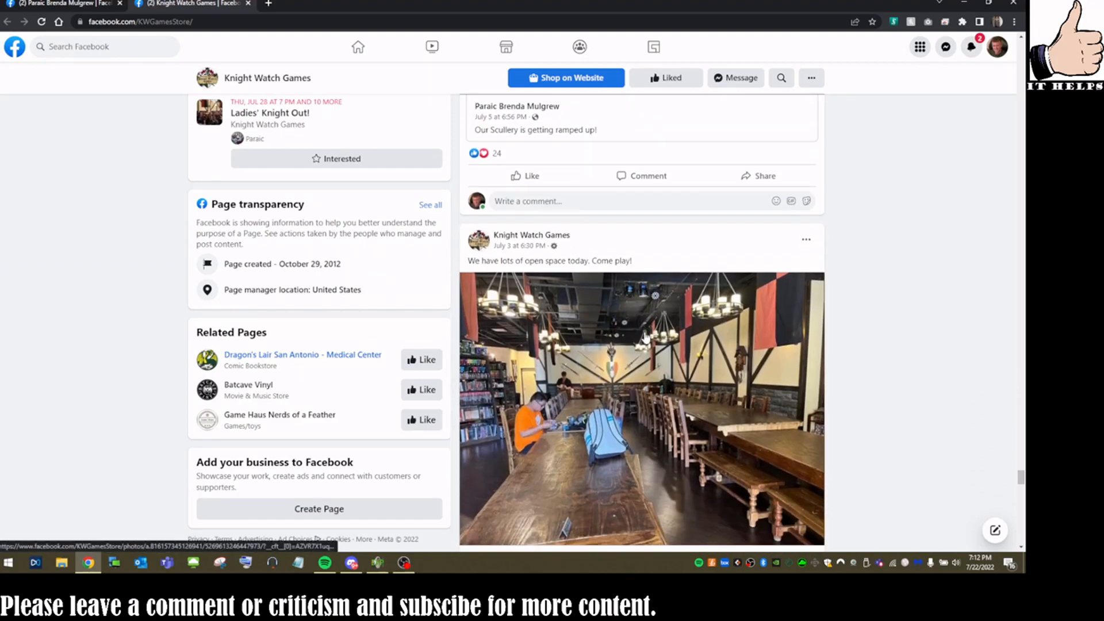
scroll("down", 3)
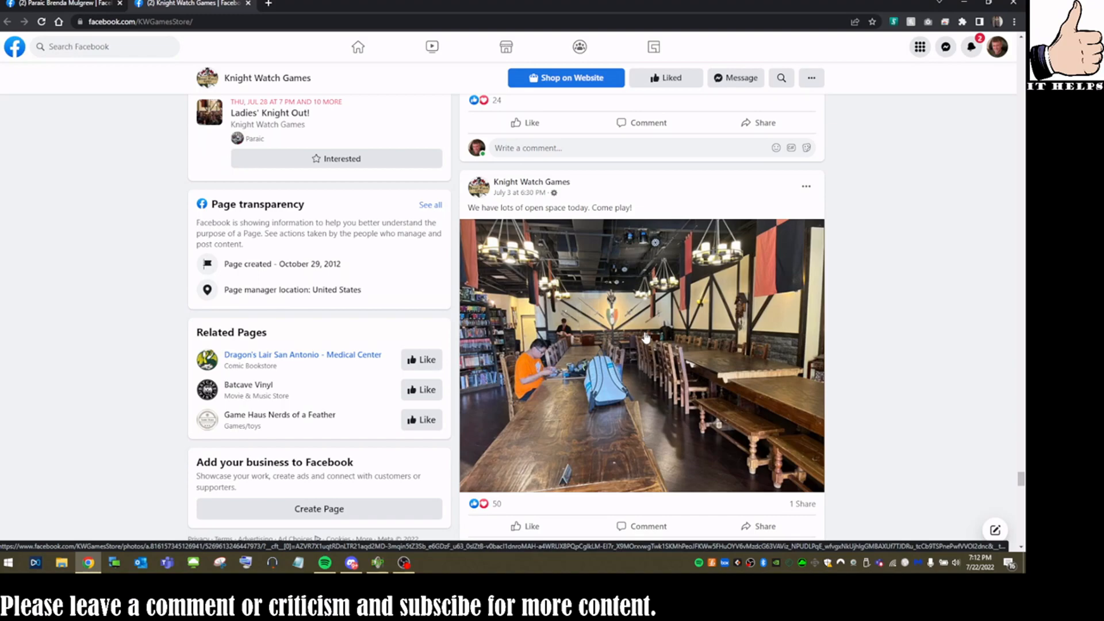
scroll("down", 3)
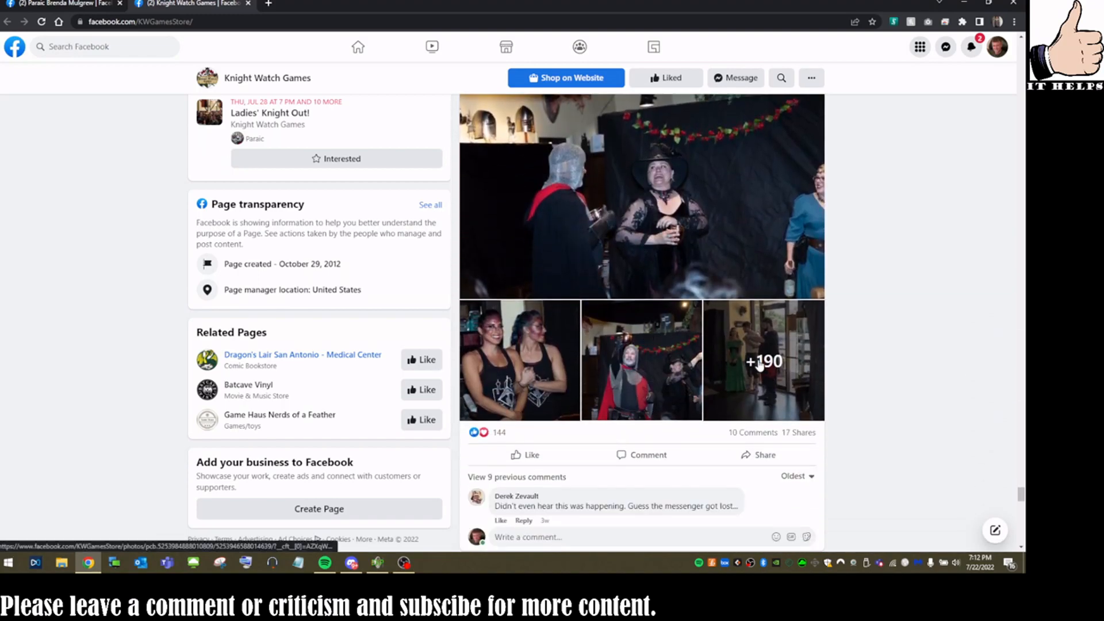
View the event album full size and page through the Nobles tables and feast photos.
left_click(763, 360)
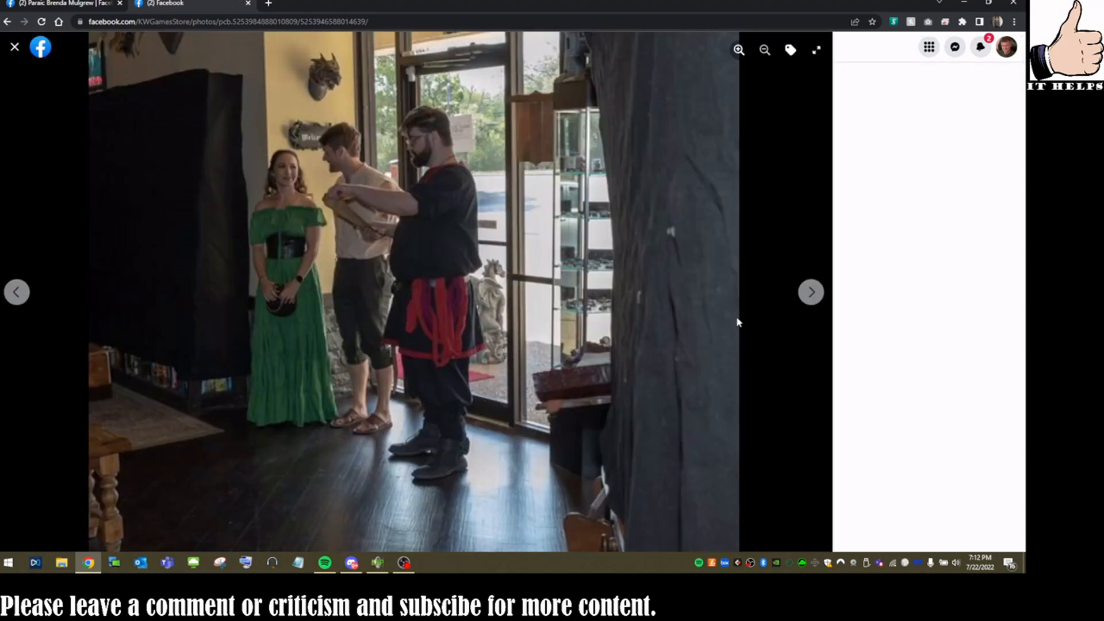
left_click(810, 291)
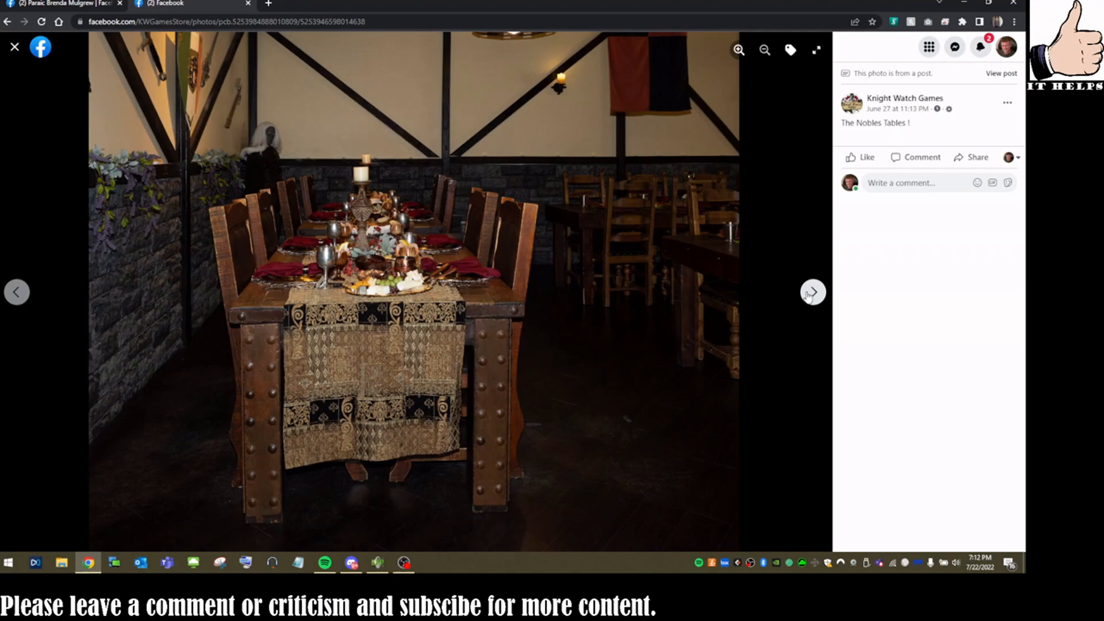
left_click(812, 292)
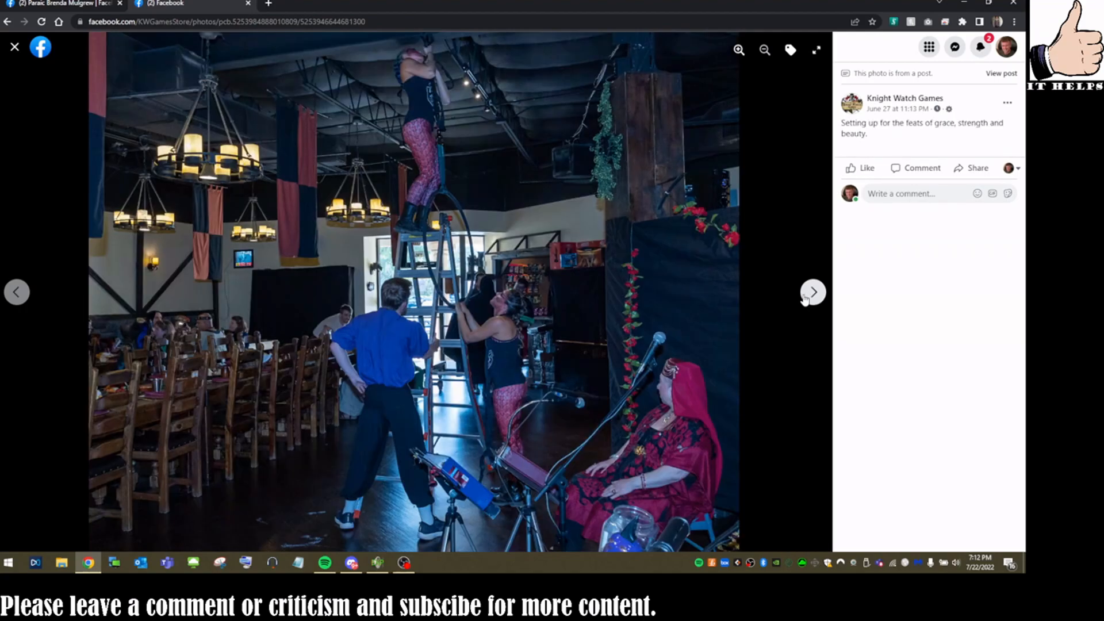
mouse_move(760, 229)
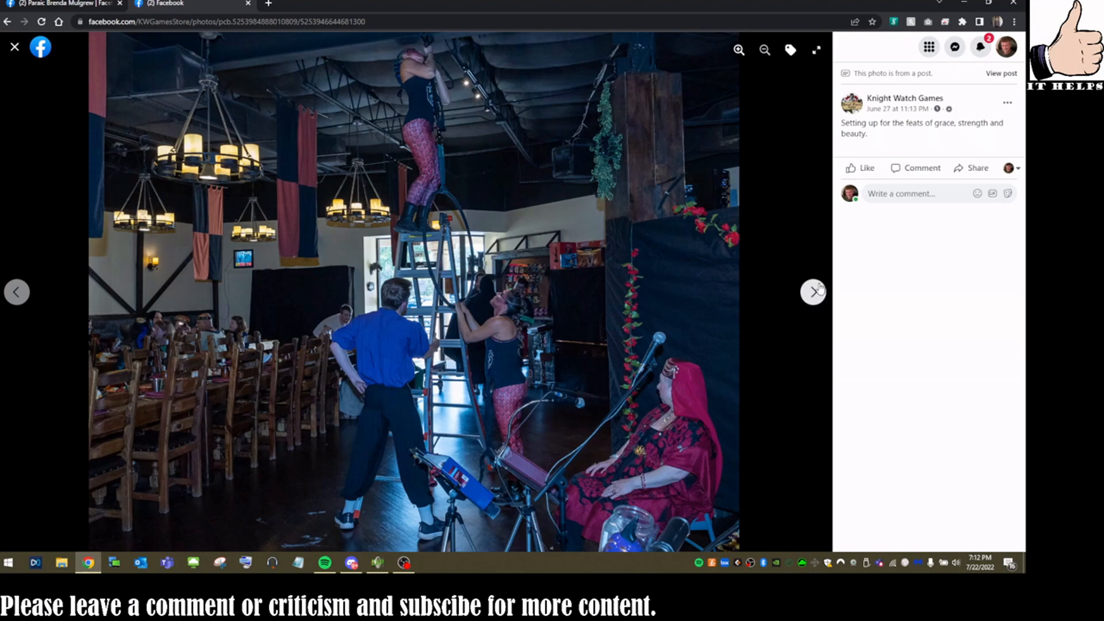
left_click(813, 291)
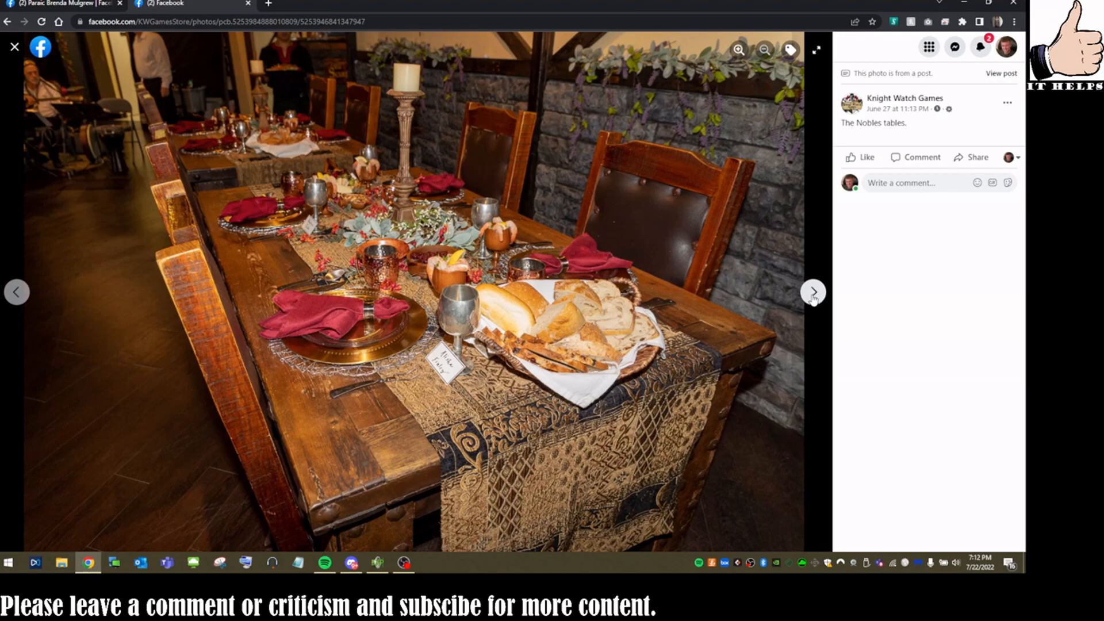
left_click(813, 291)
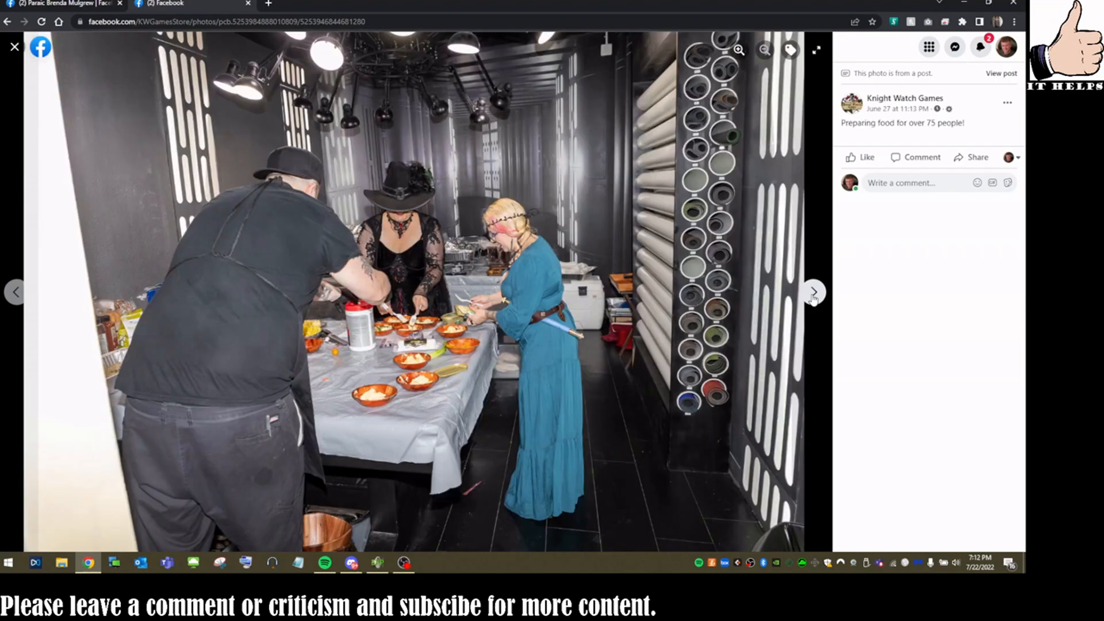
left_click(812, 291)
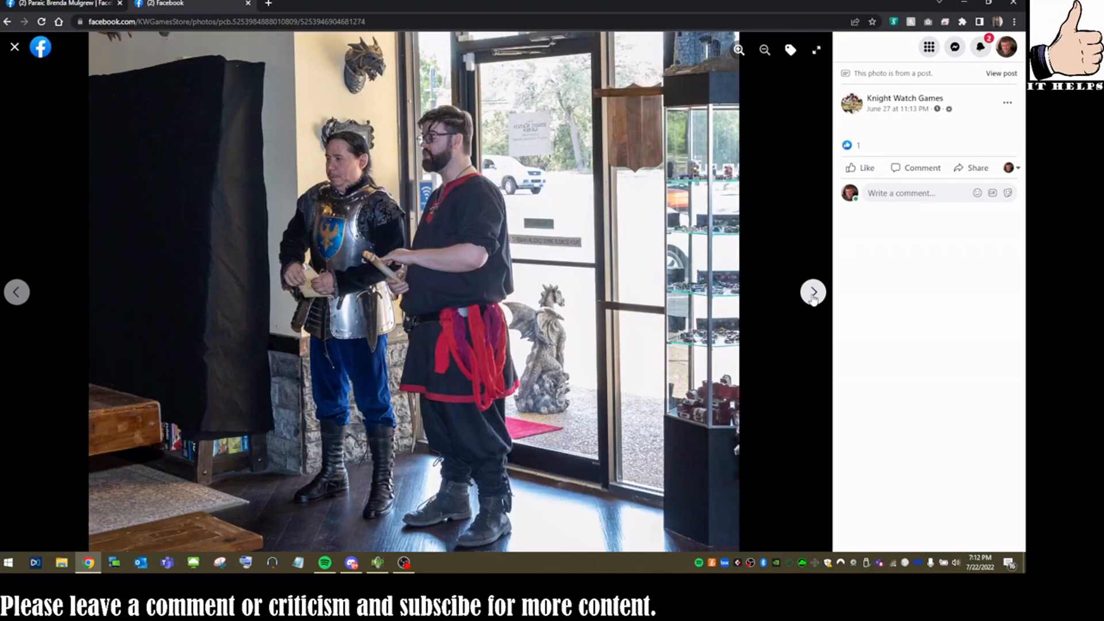
left_click(813, 291)
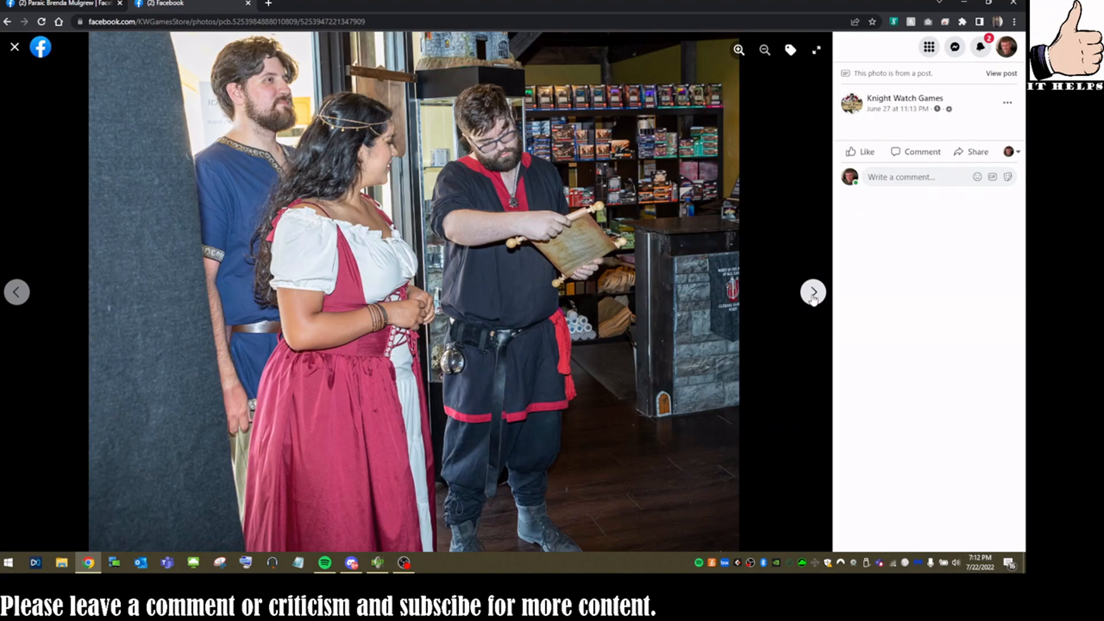
left_click(813, 292)
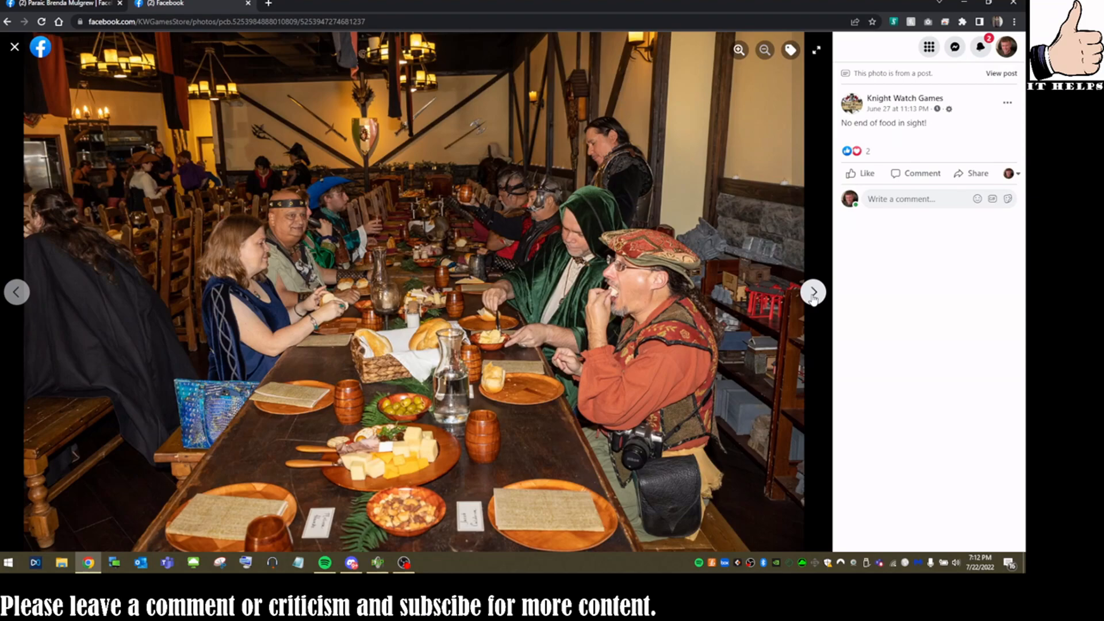
left_click(812, 291)
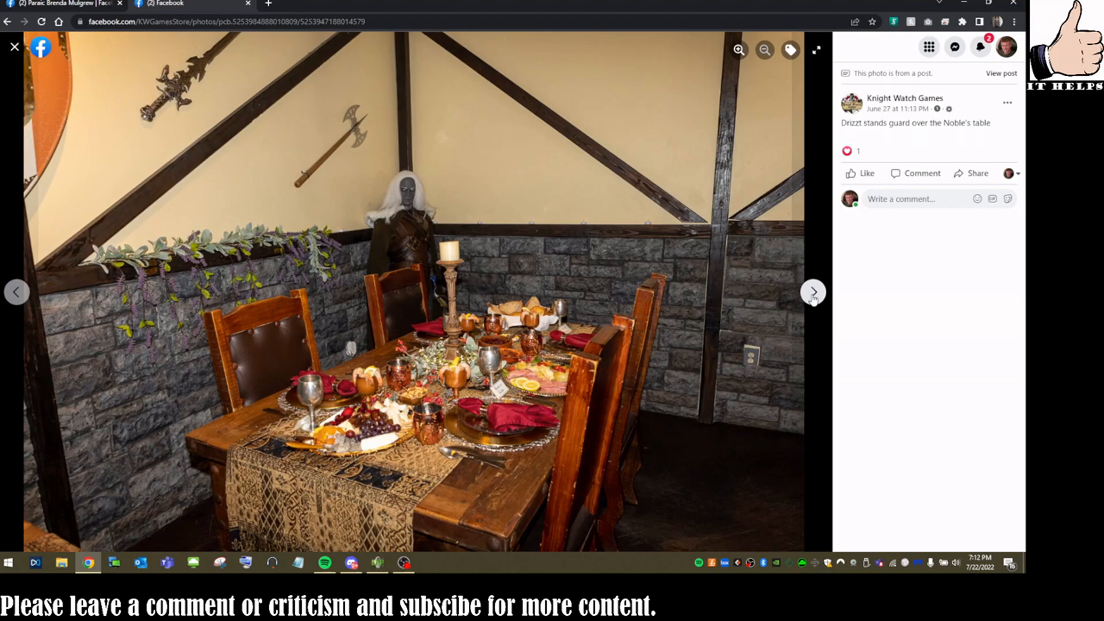
left_click(813, 291)
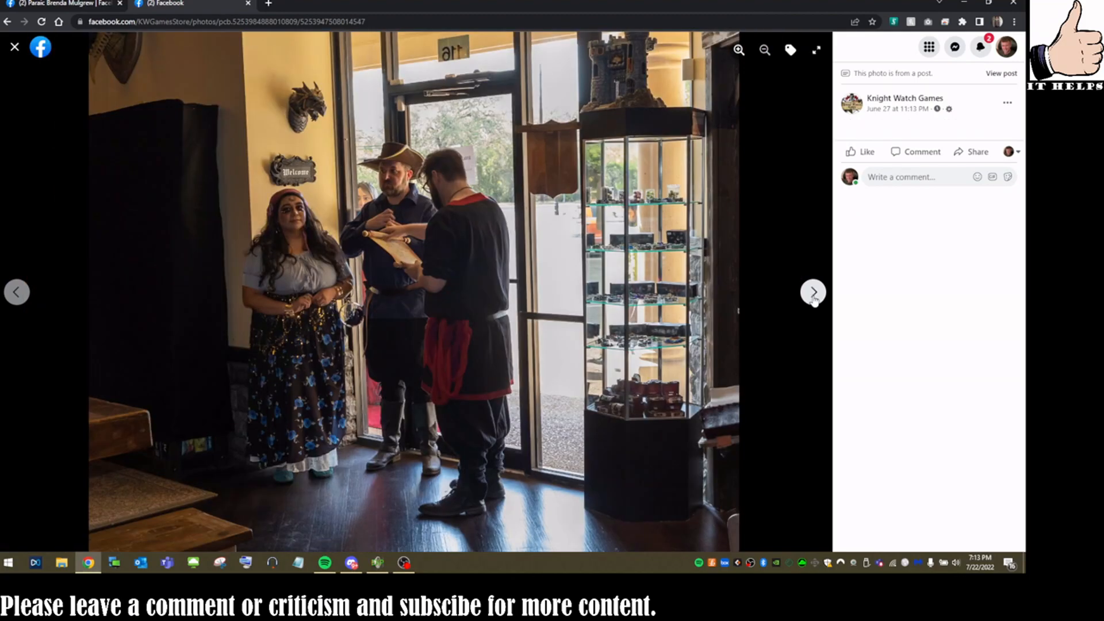
left_click(813, 292)
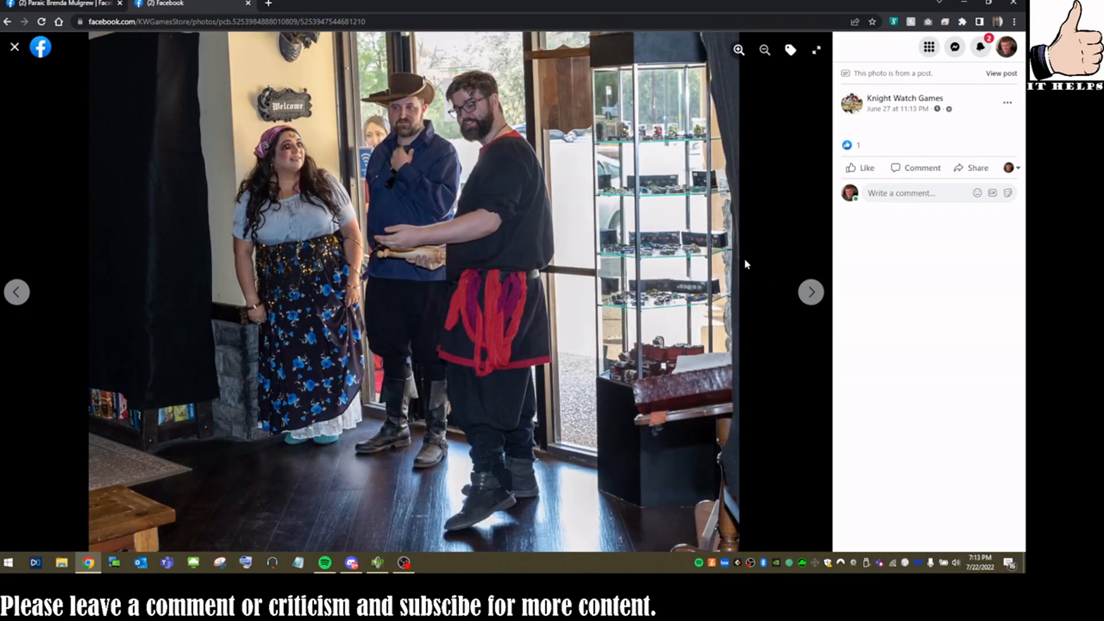
mouse_move(810, 292)
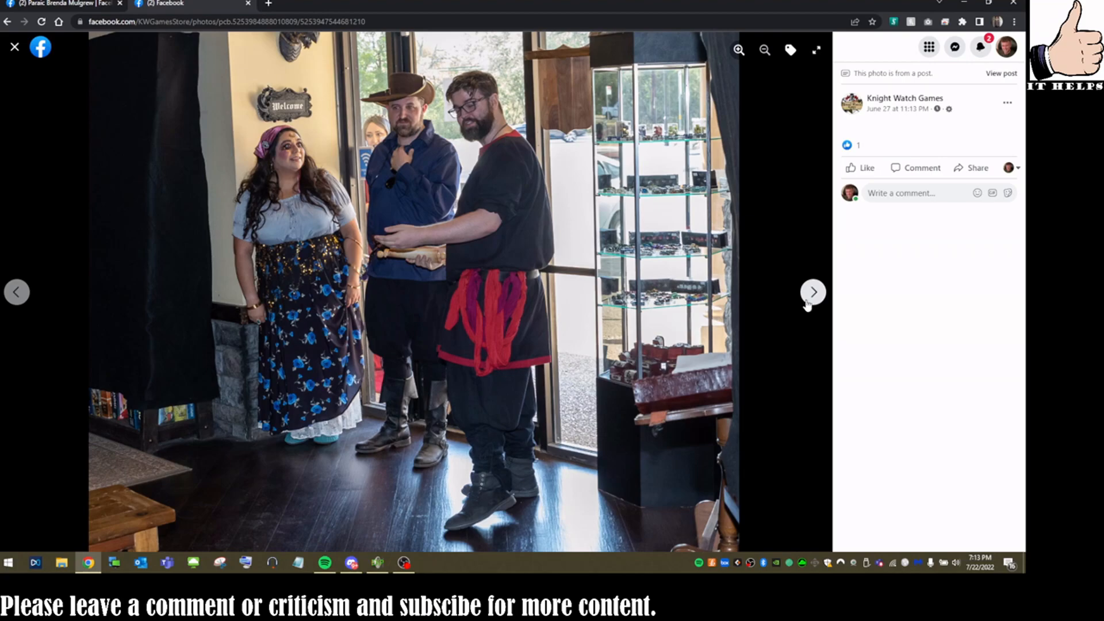
mouse_move(731, 274)
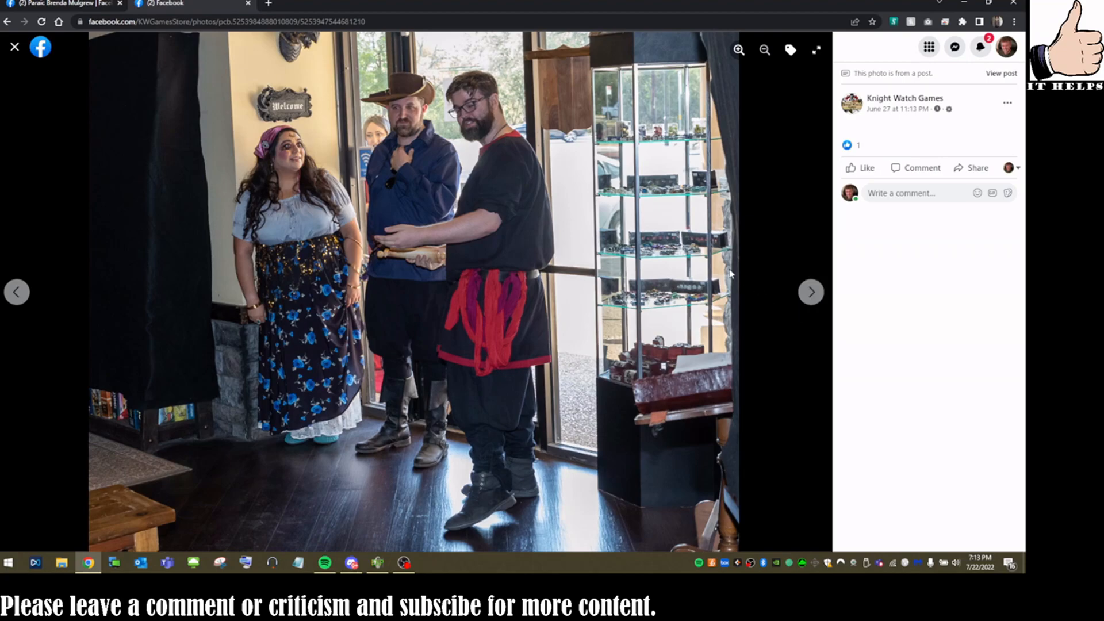
mouse_move(560, 255)
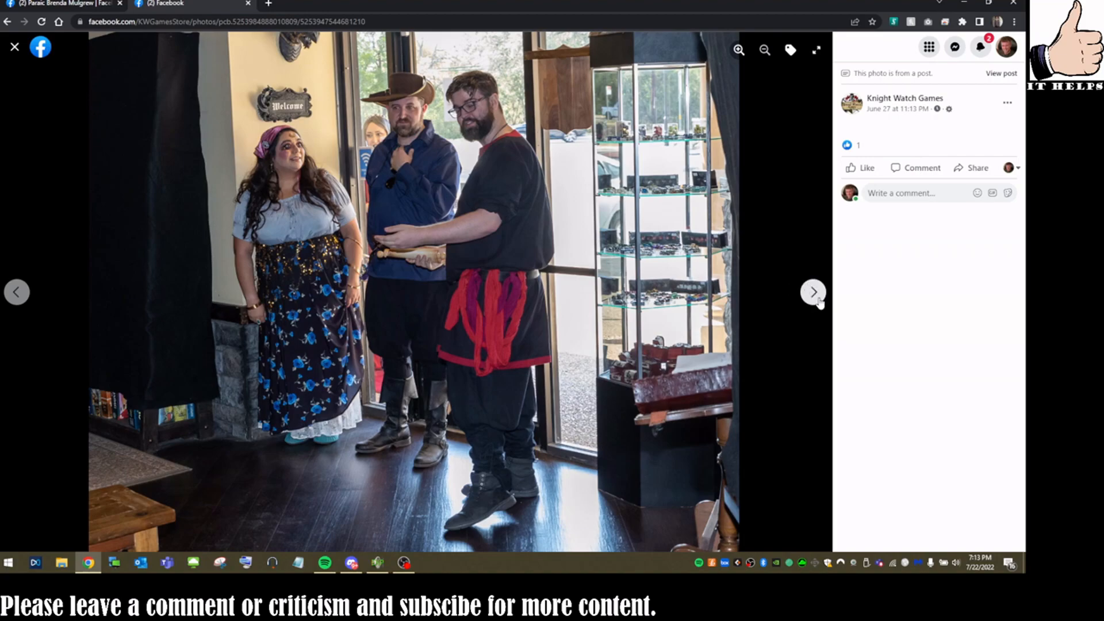
mouse_move(819, 306)
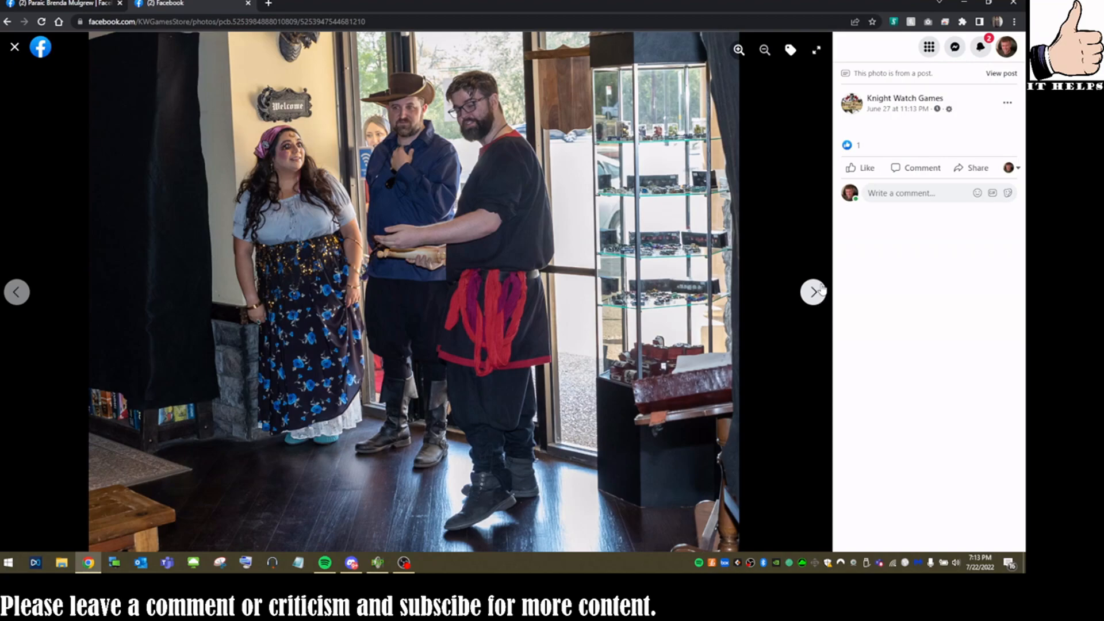
Continue through the costumed-guest photos, skipping past the dark ceiling shot.
left_click(813, 291)
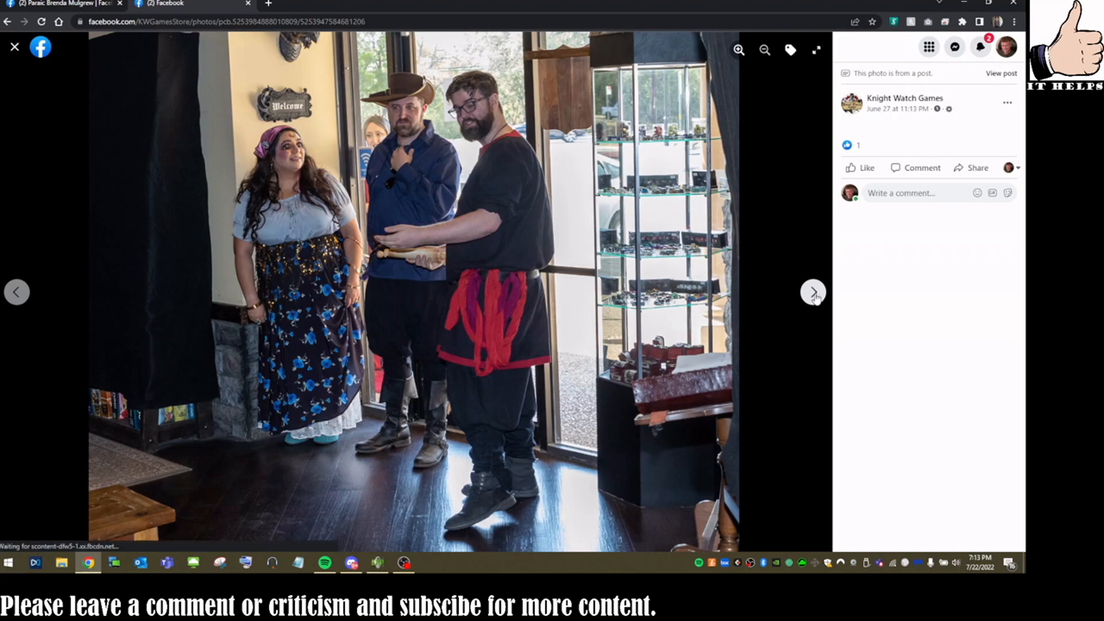
left_click(813, 292)
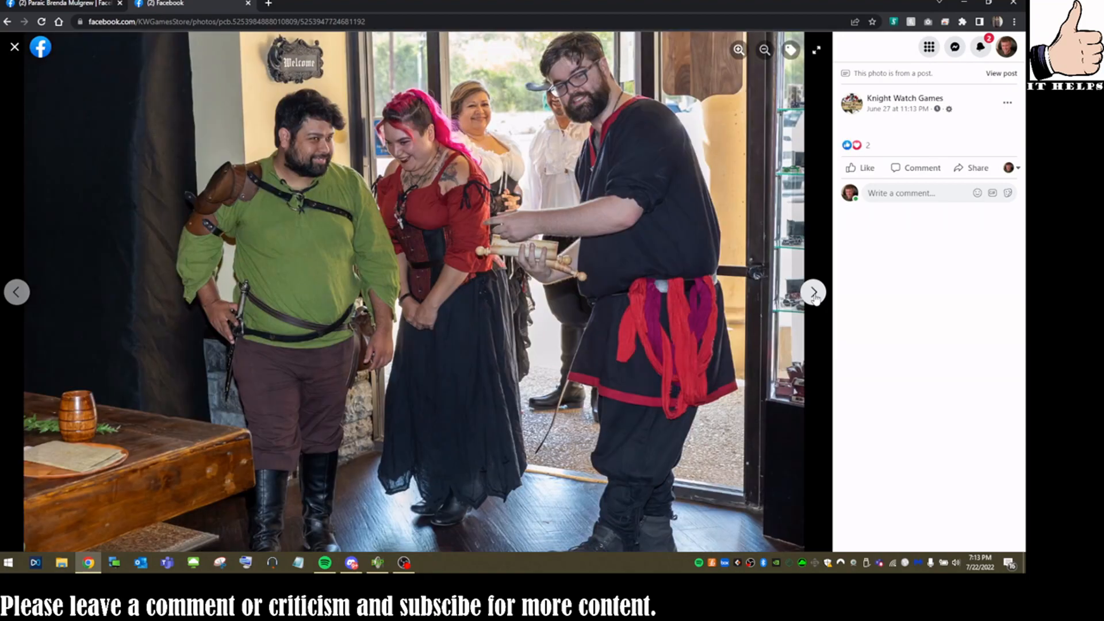
left_click(813, 292)
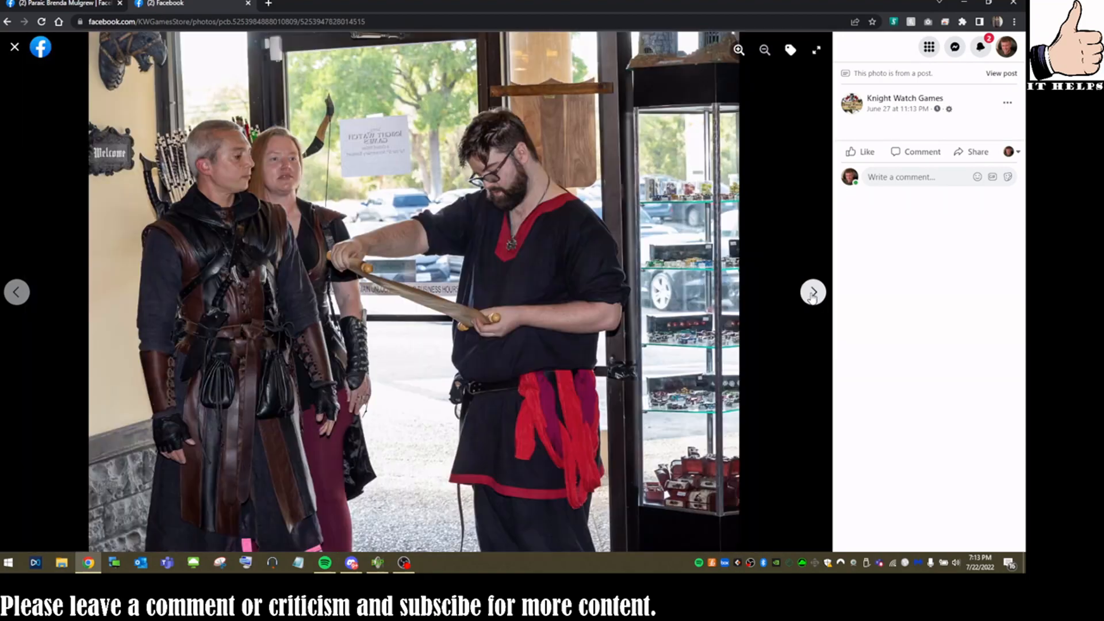
left_click(812, 292)
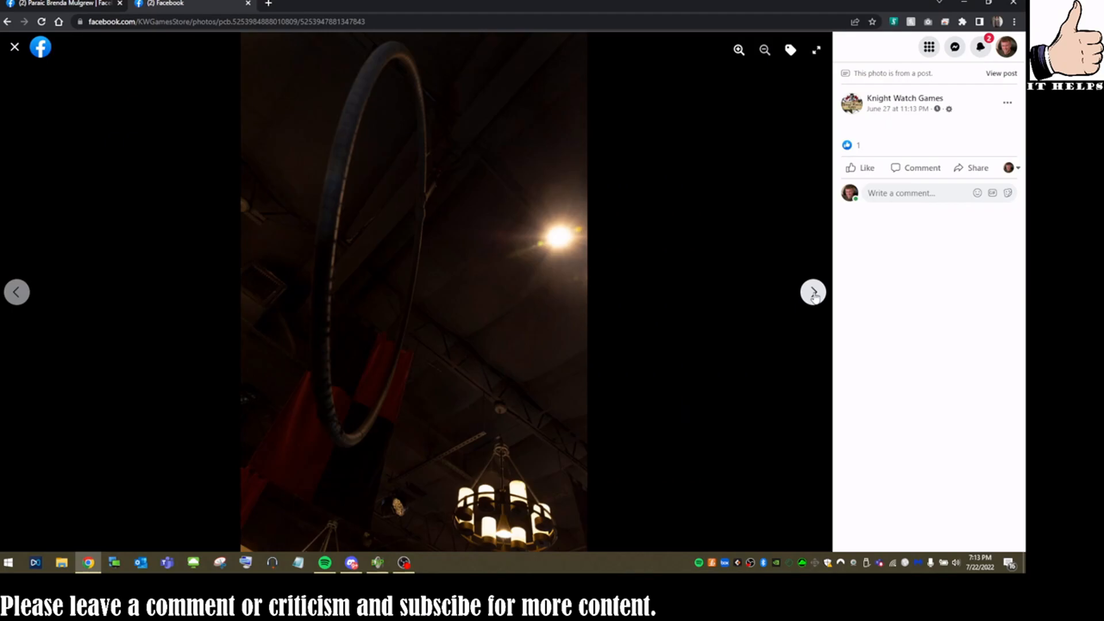
left_click(812, 292)
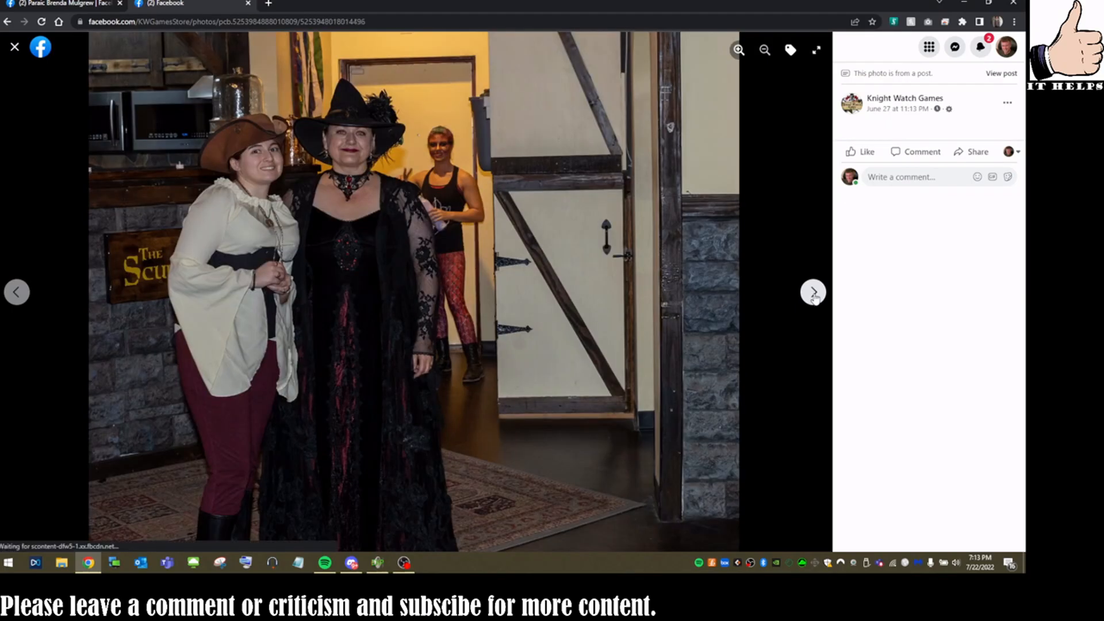
left_click(813, 292)
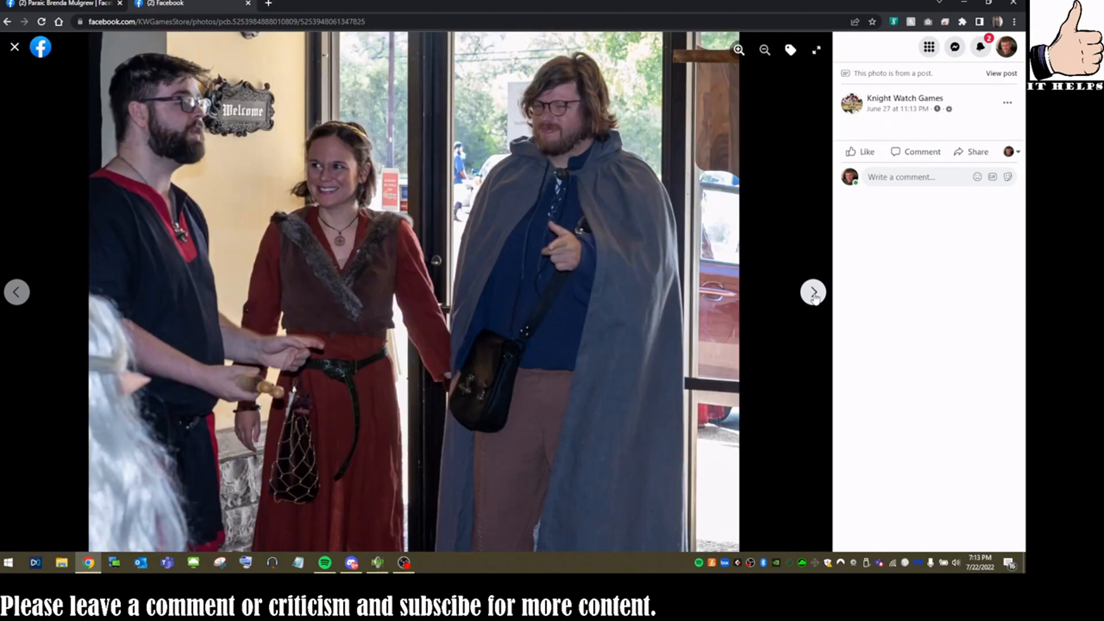
left_click(812, 292)
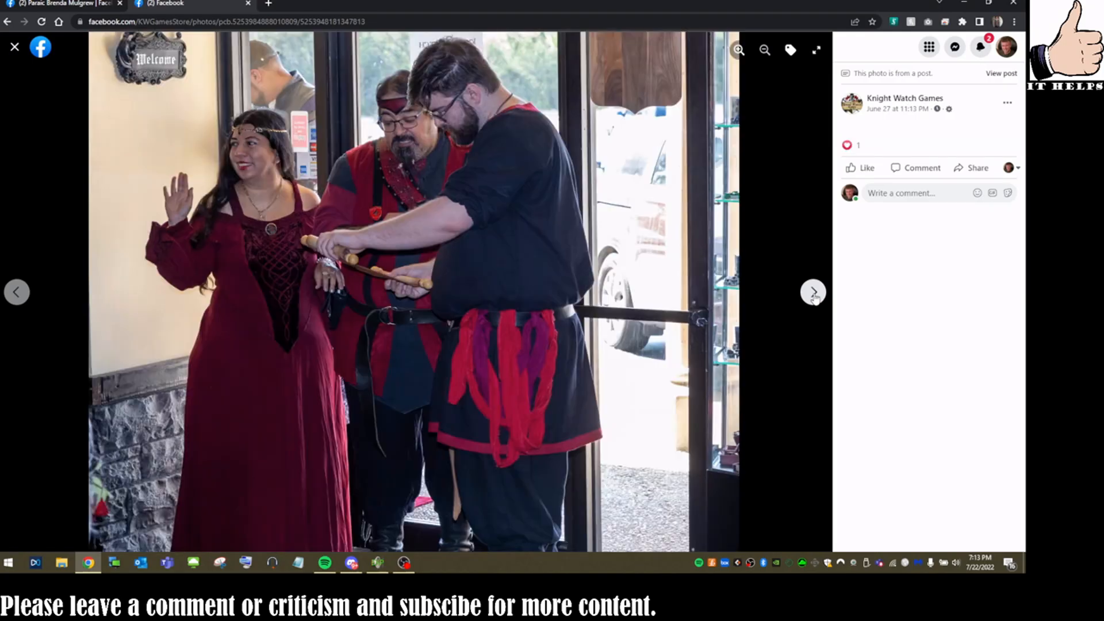
left_click(813, 292)
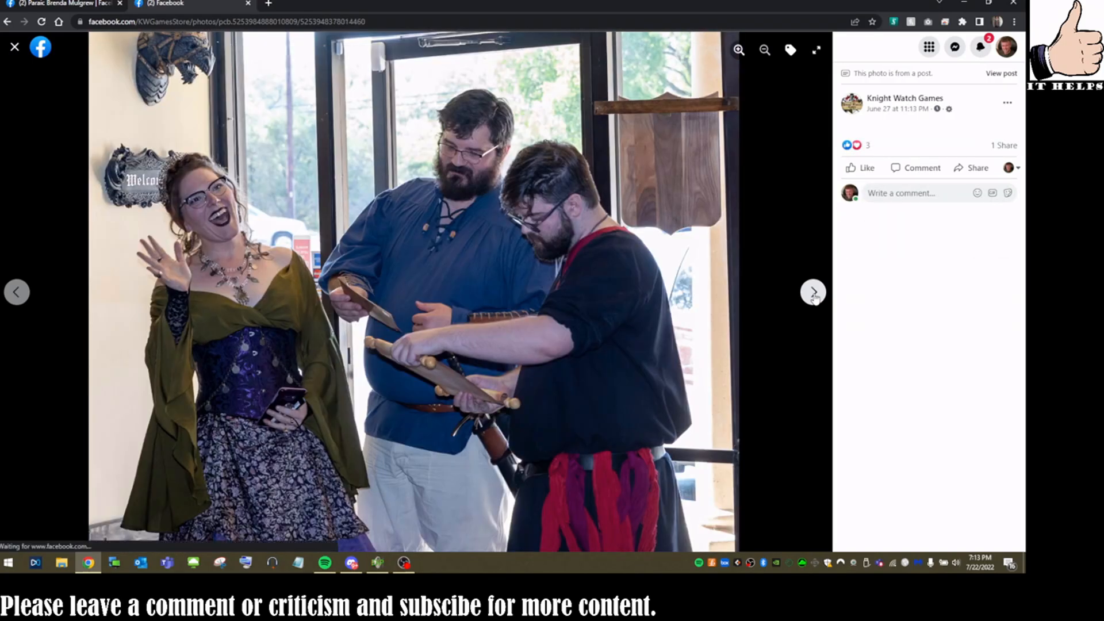
left_click(813, 292)
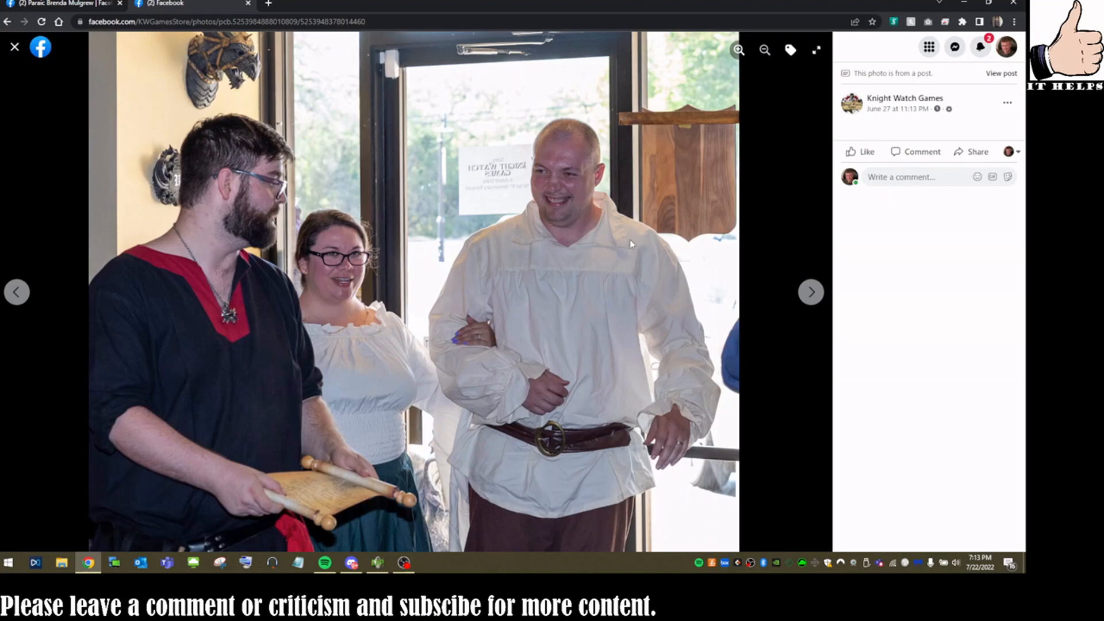
left_click(810, 291)
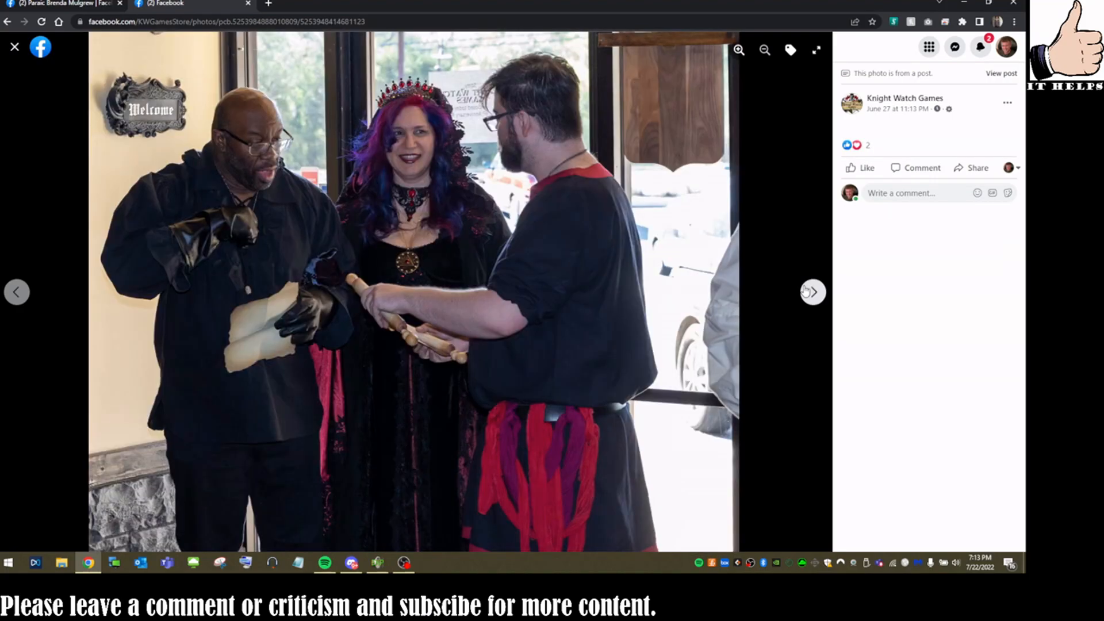
left_click(810, 291)
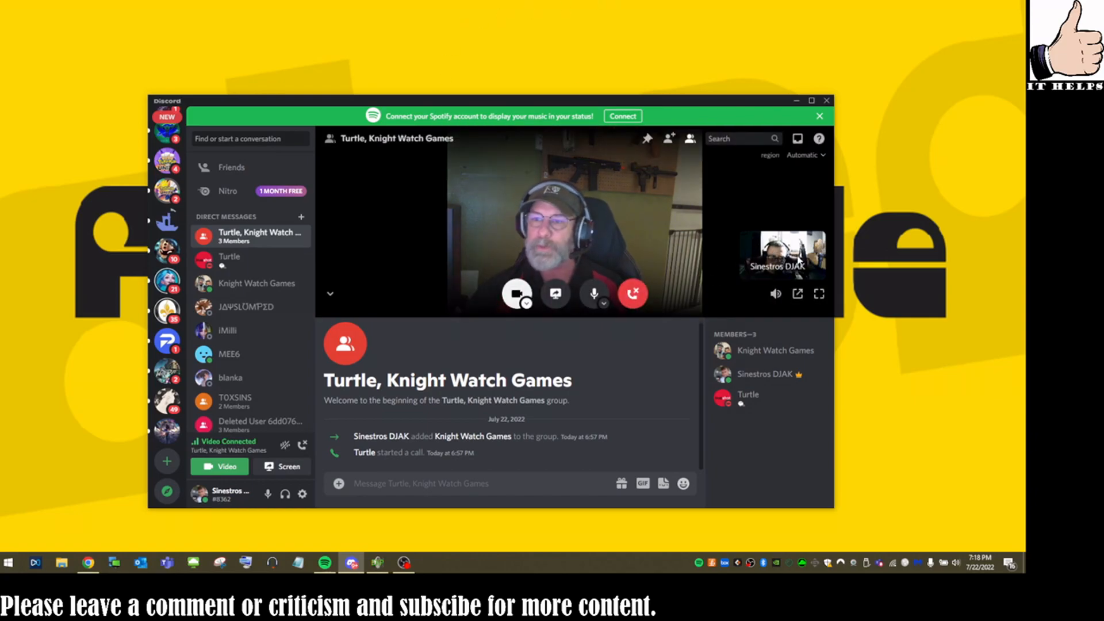
Bring the Knight Watch Games Facebook page with its Scullery video post back on screen.
left_click(819, 293)
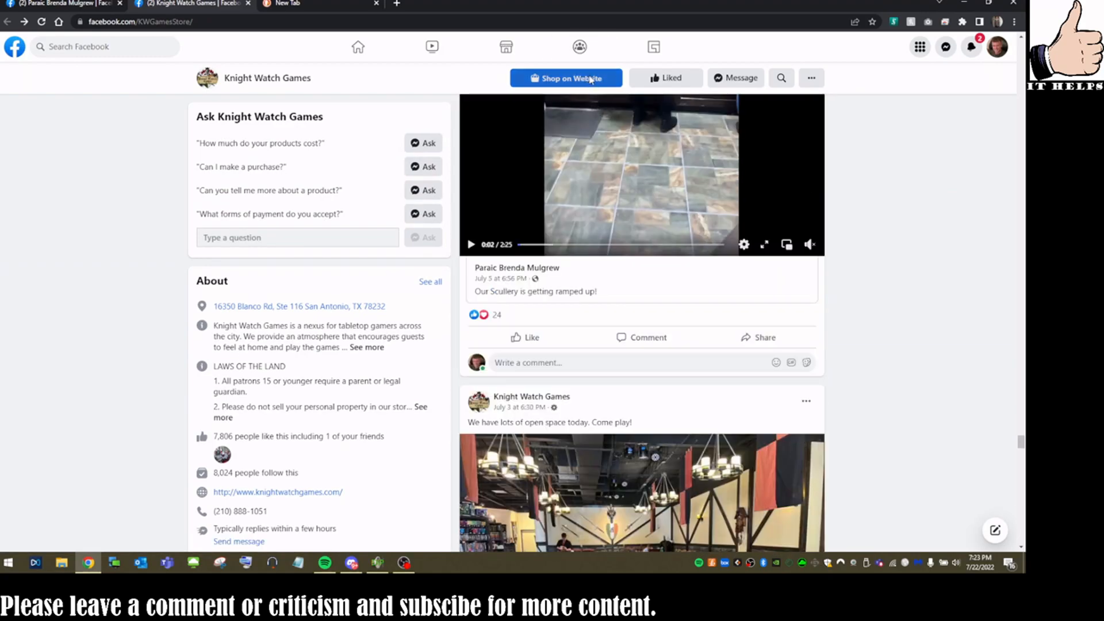
Browse the store's Square Online Shop All catalogue of 5,887 items, then return to the Facebook tab.
left_click(565, 77)
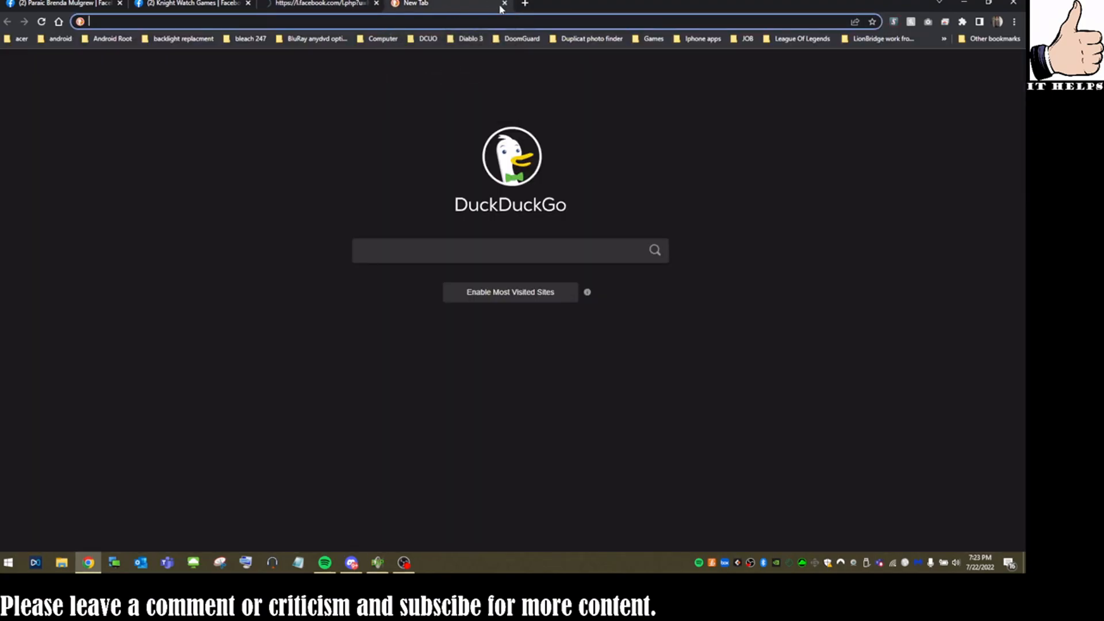
mouse_move(504, 6)
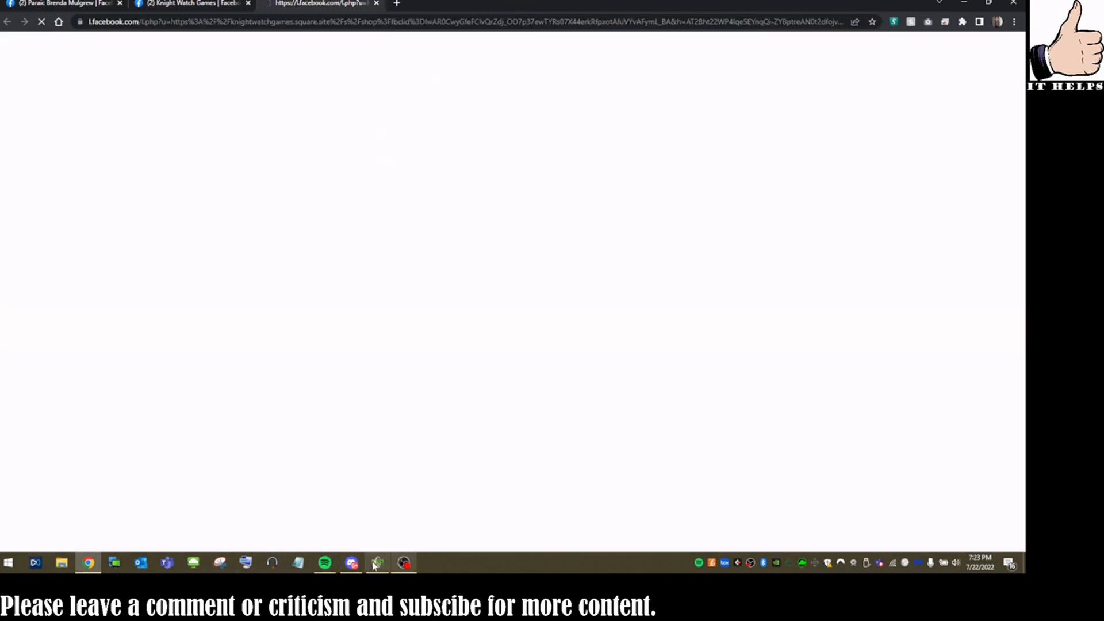
left_click(350, 562)
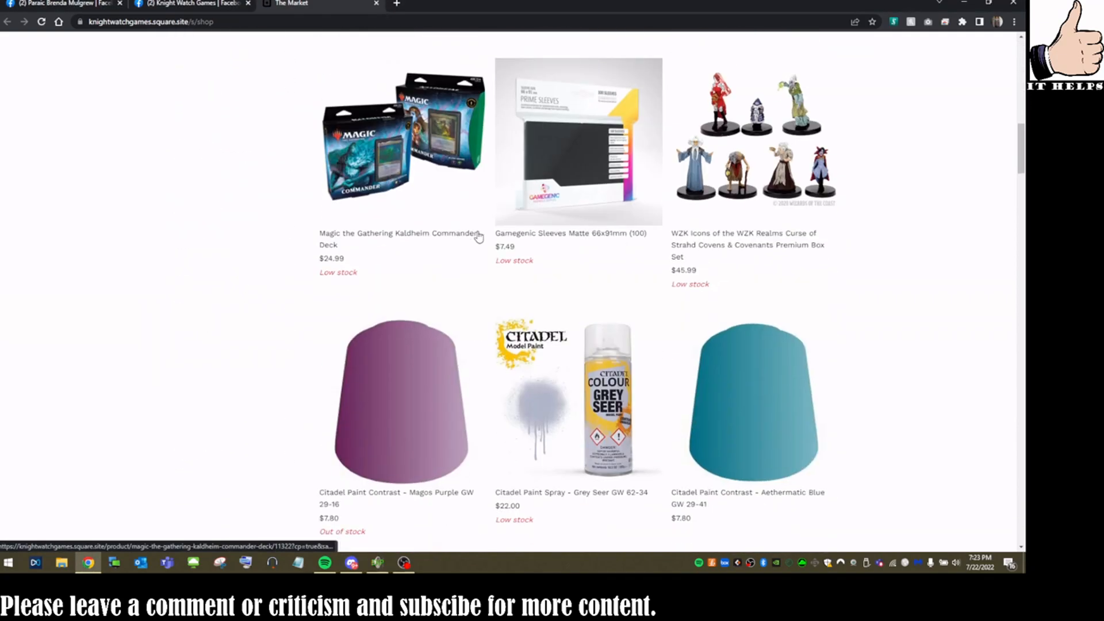
scroll("down", 3)
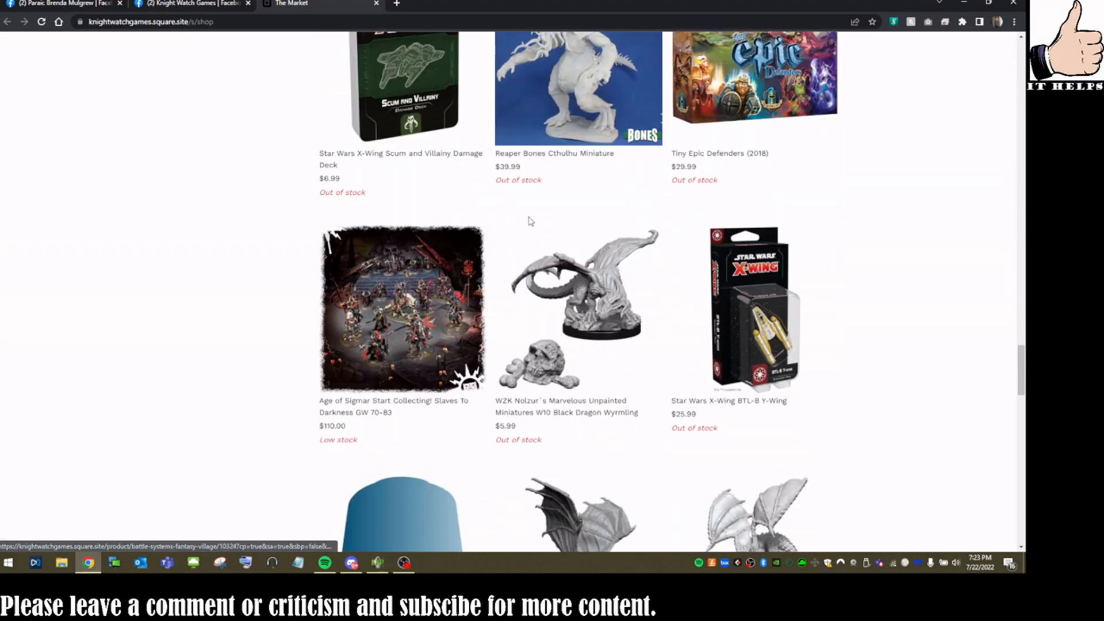
scroll("down", 3)
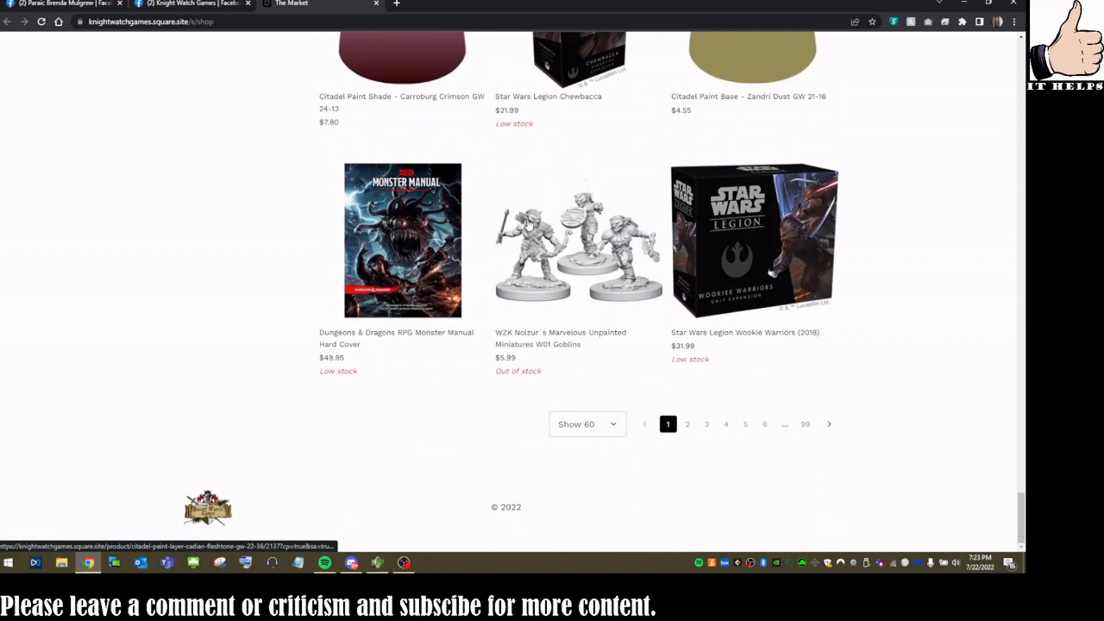
mouse_move(674, 146)
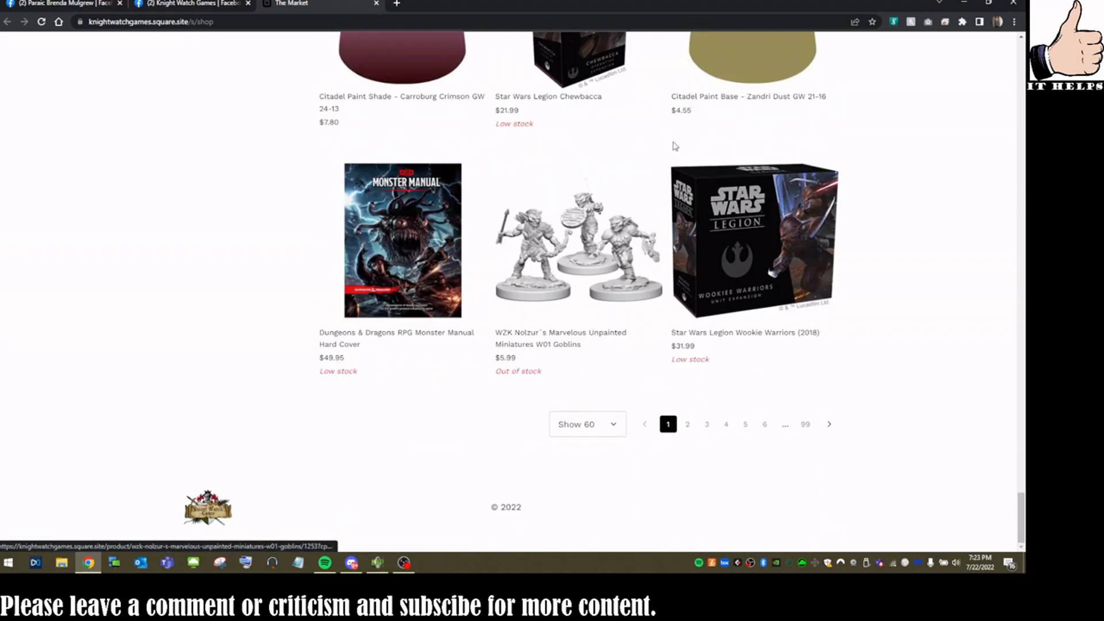
mouse_move(550, 295)
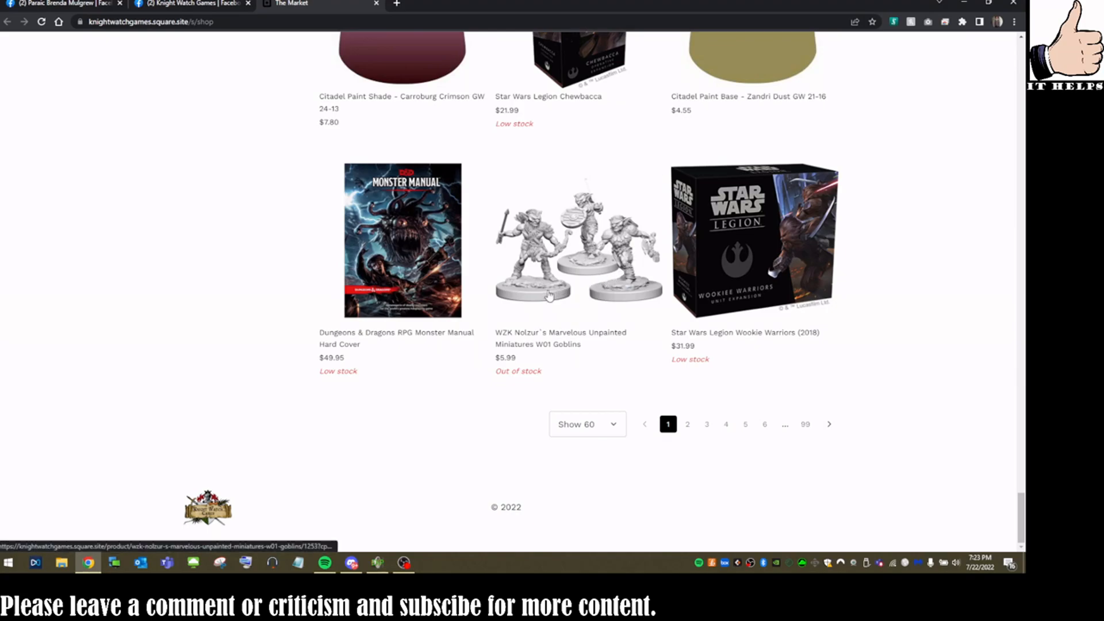
mouse_move(473, 311)
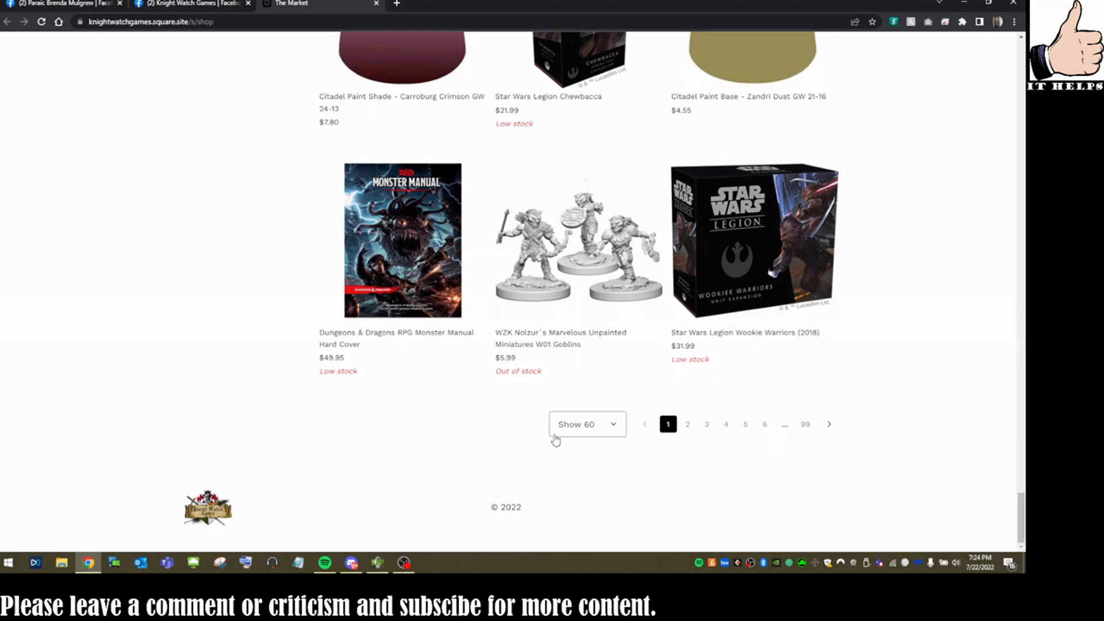
mouse_move(611, 442)
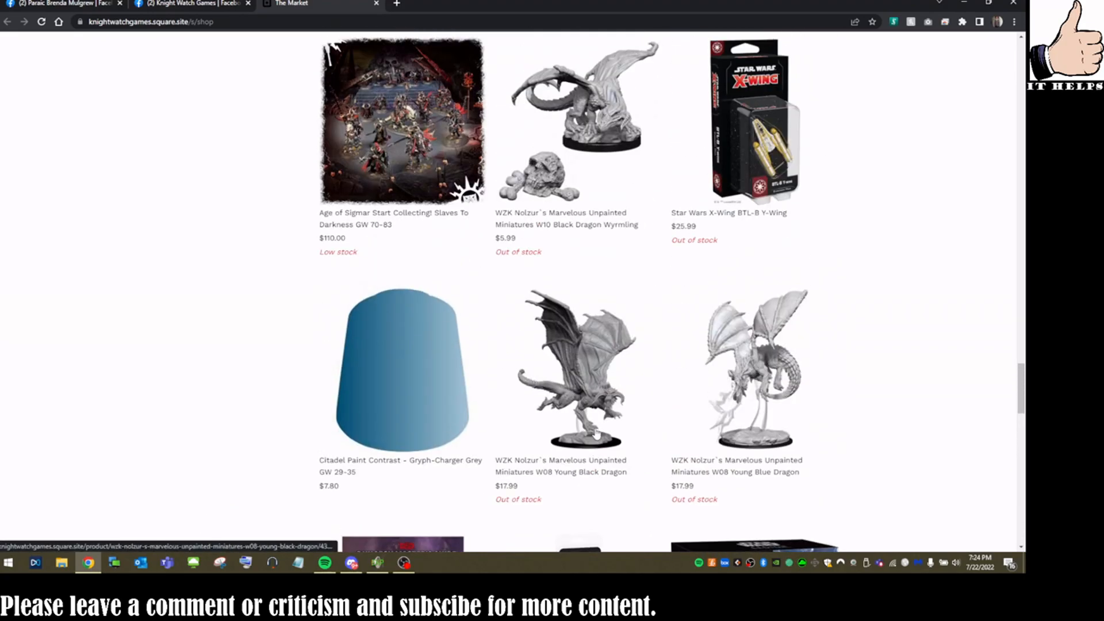
scroll("down", 3)
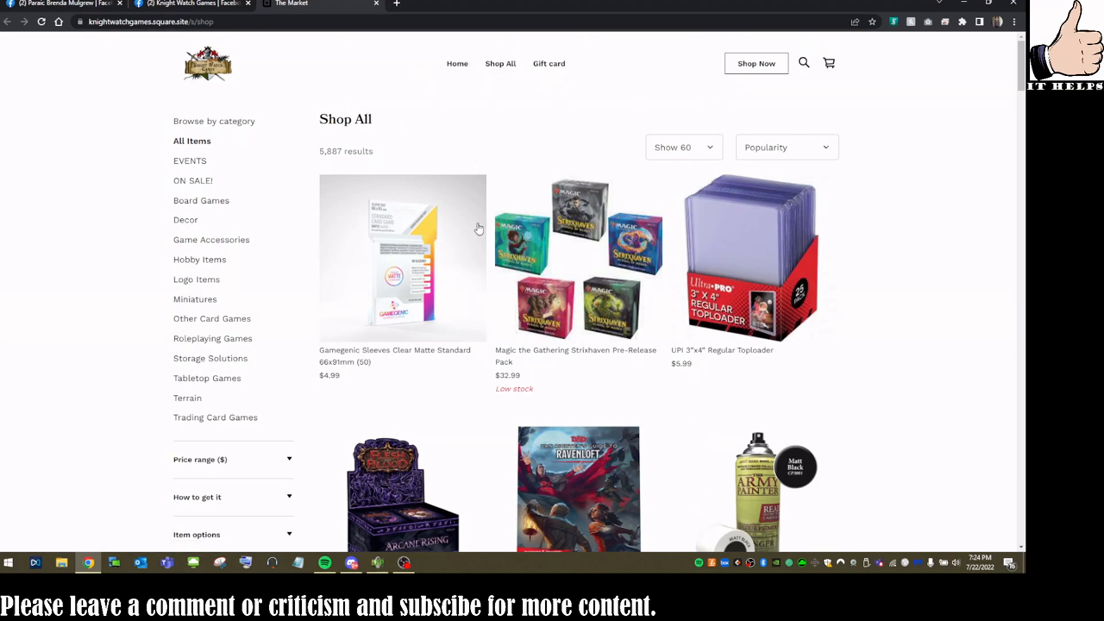
mouse_move(405, 367)
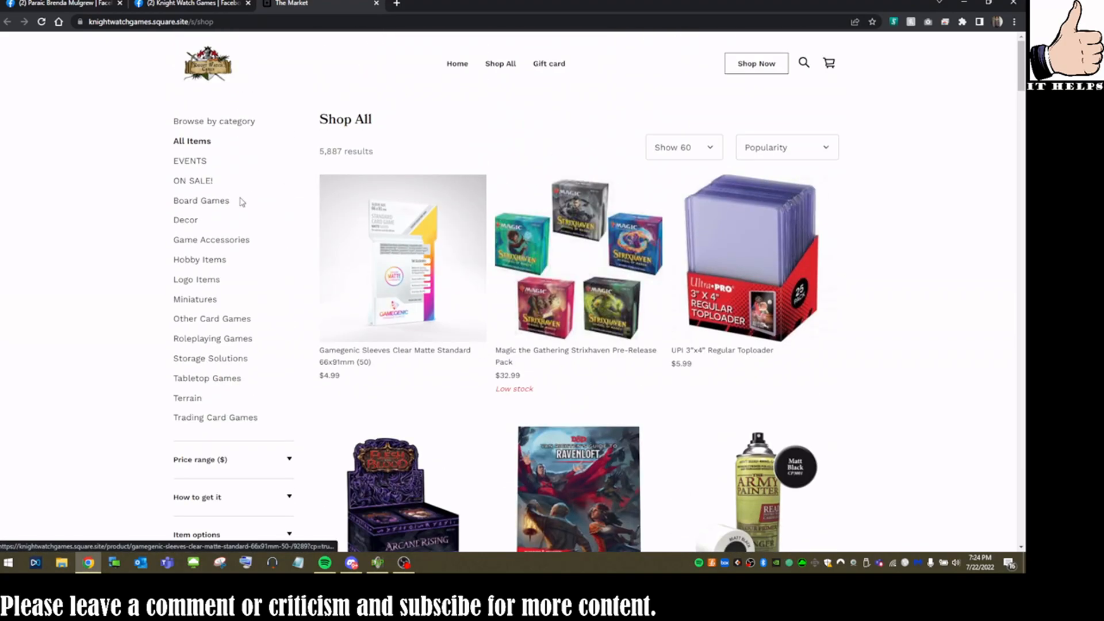
left_click(189, 4)
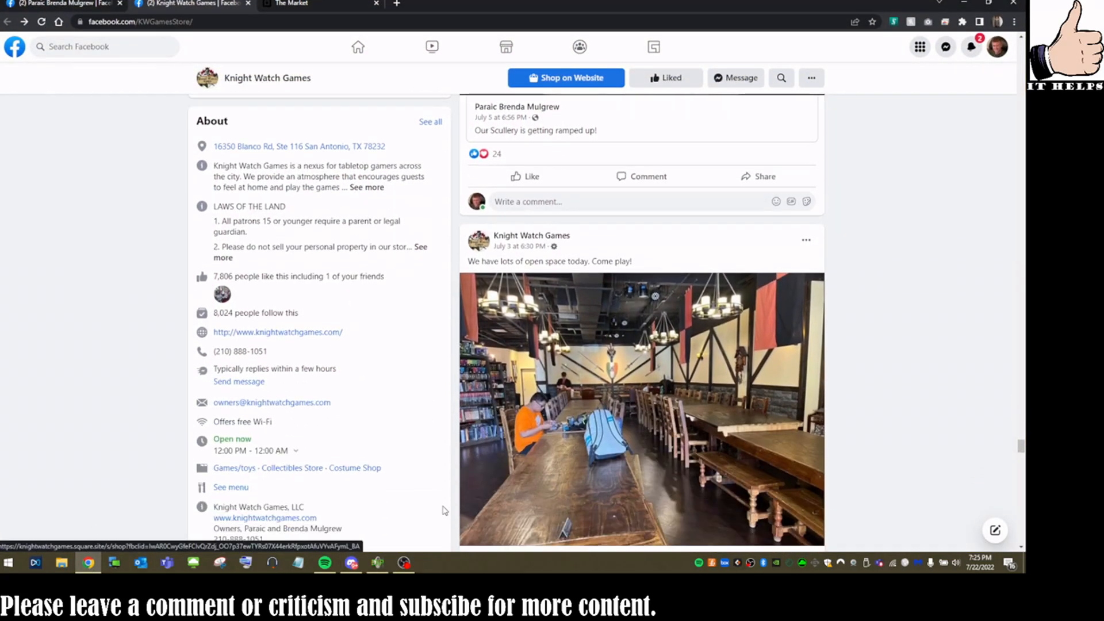
Scroll down the Knight Watch Games feed to reach the wedding post with the candlelit dining room photo.
scroll("down", 3)
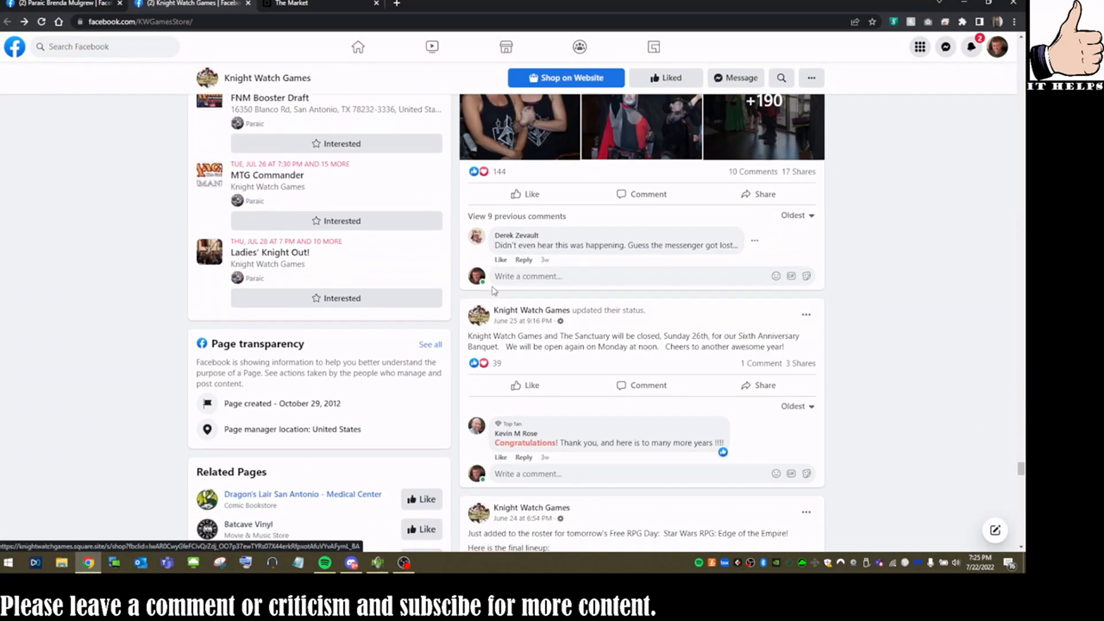
scroll("down", 3)
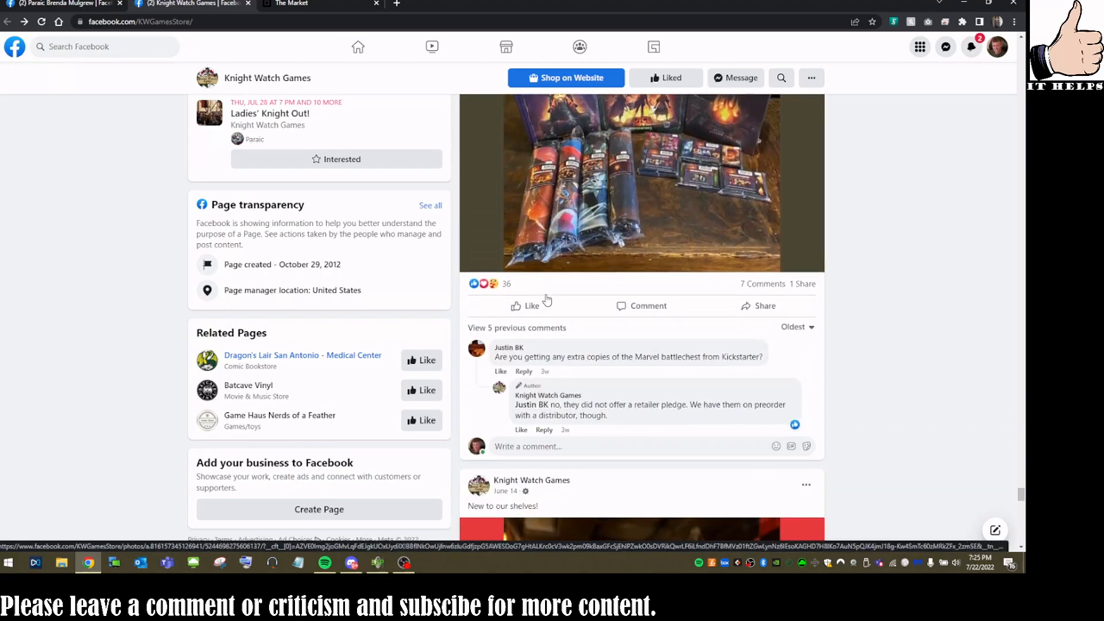
scroll("down", 3)
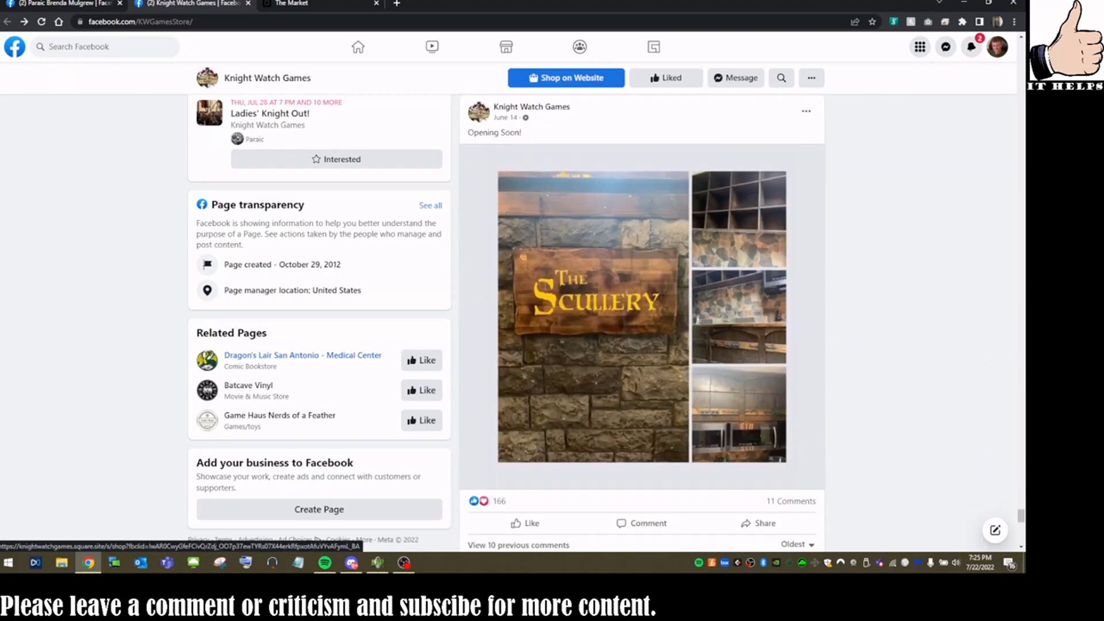
scroll("down", 3)
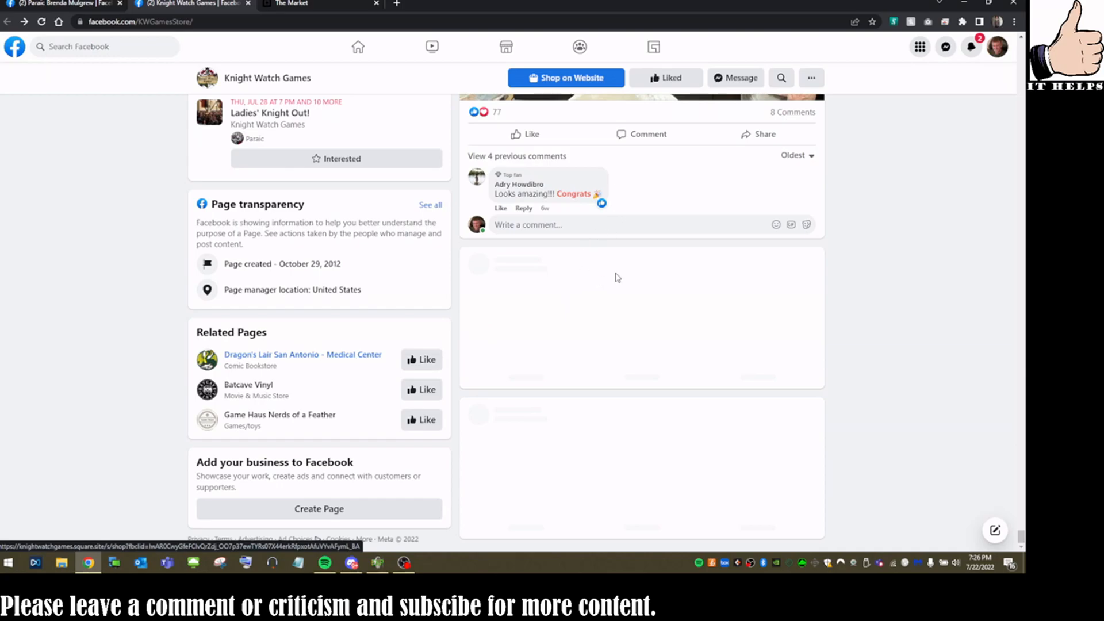
scroll("down", 3)
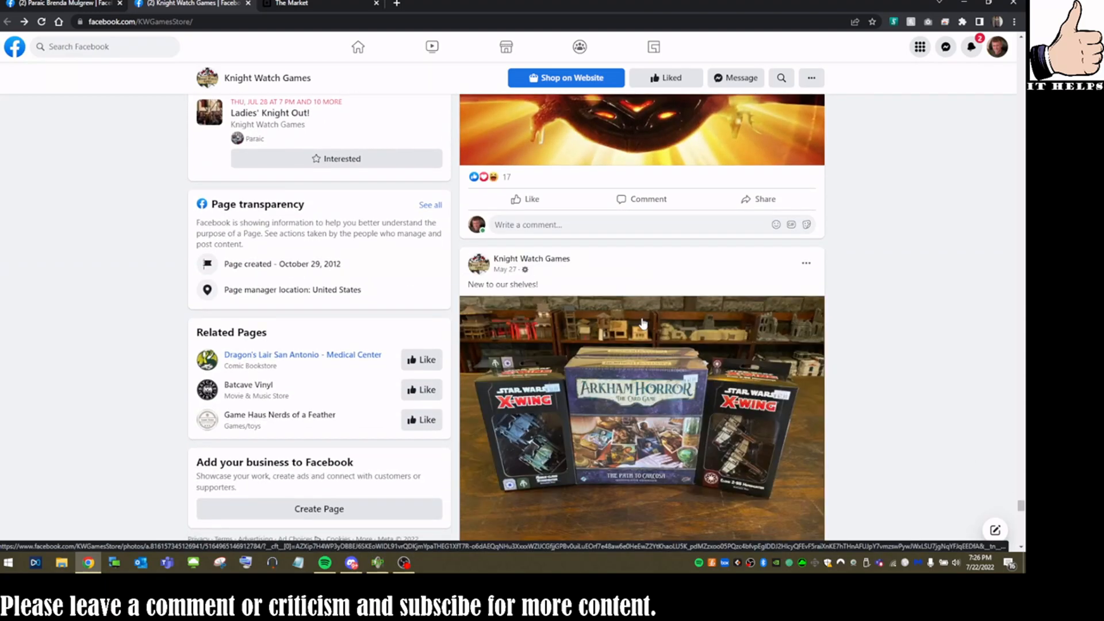
scroll("down", 3)
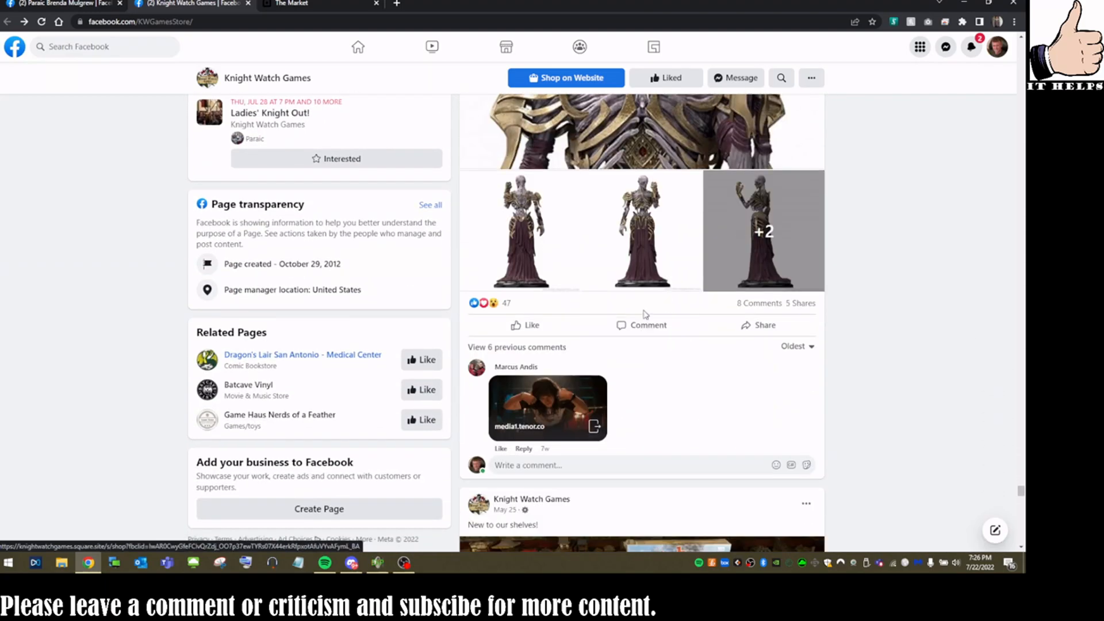
scroll("down", 3)
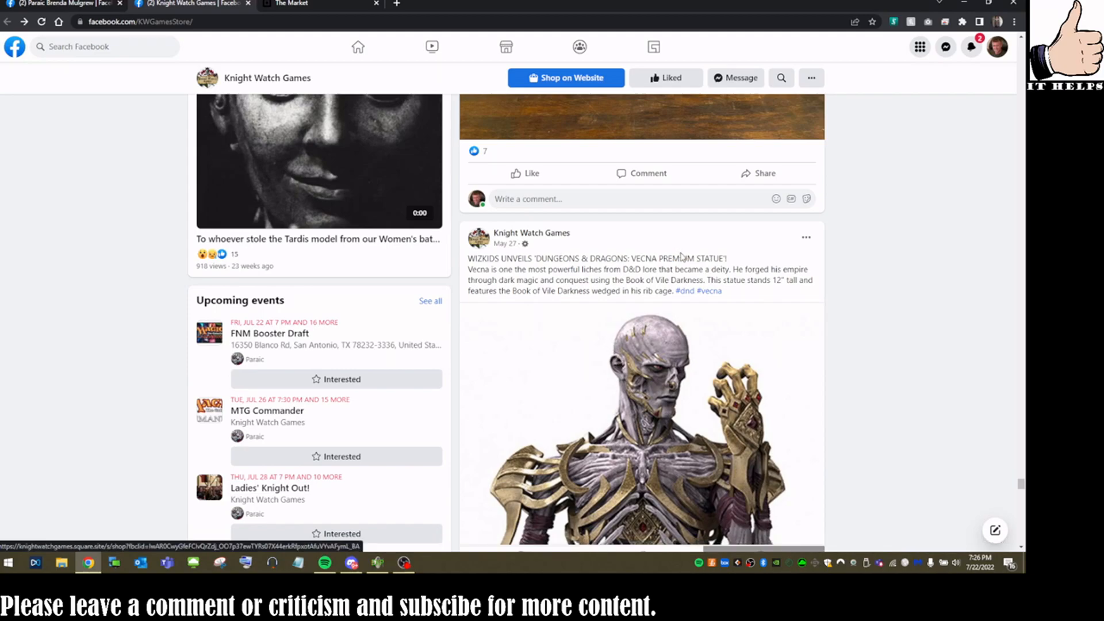
scroll("down", 3)
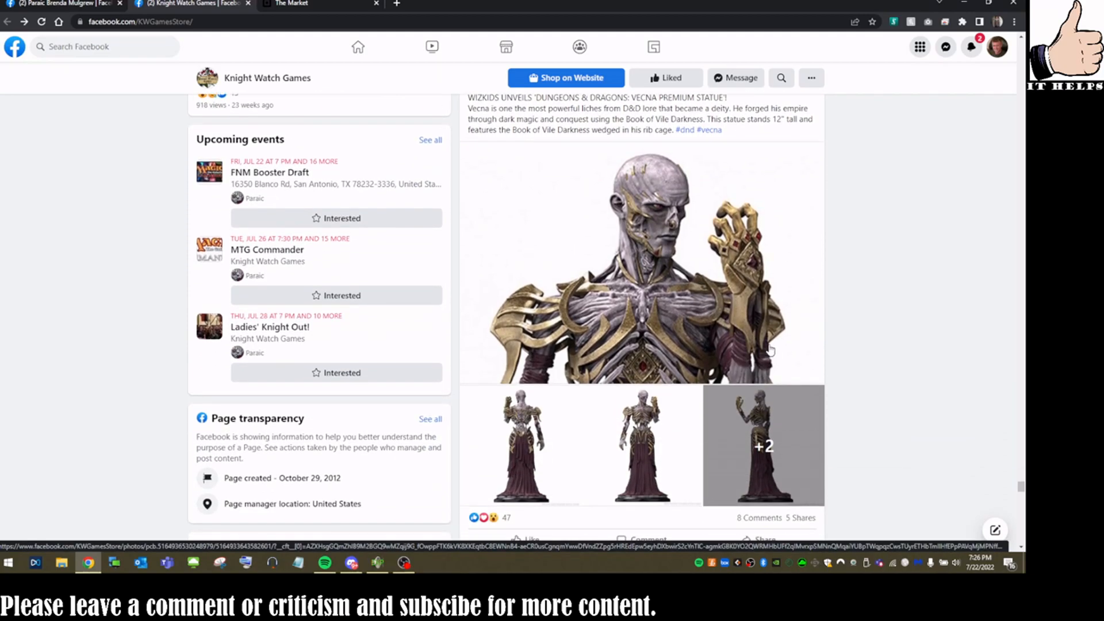
mouse_move(632, 254)
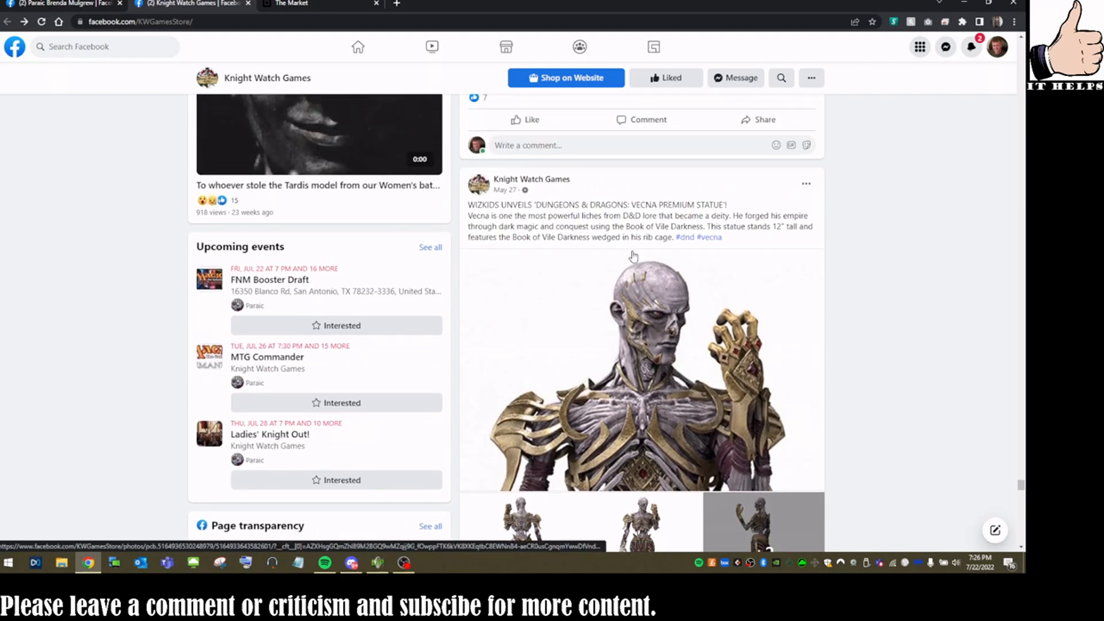
mouse_move(560, 310)
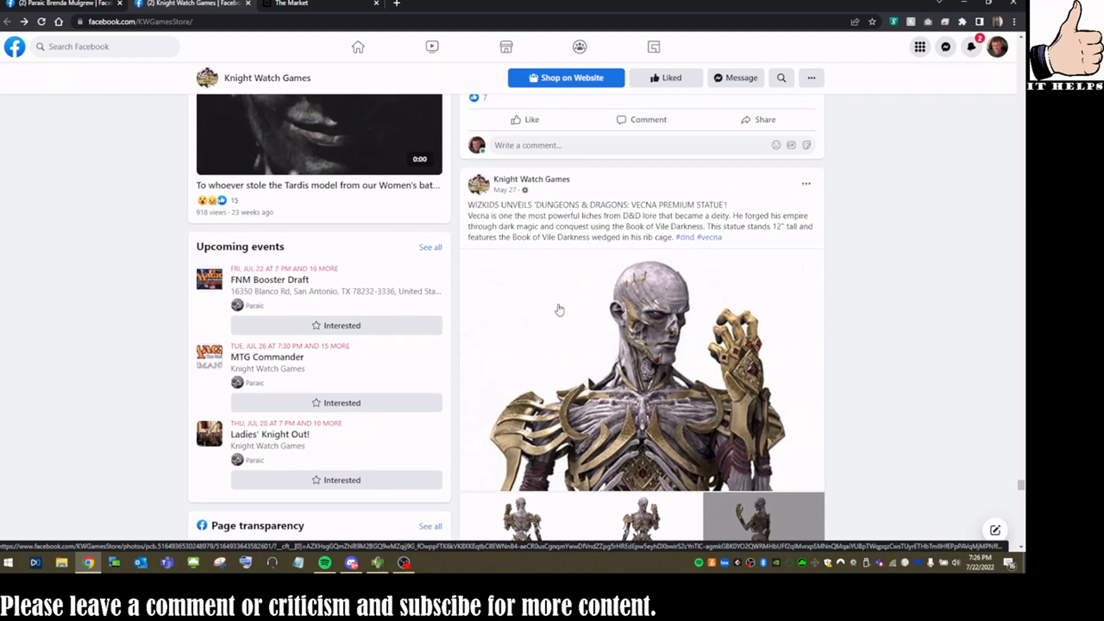
scroll("down", 3)
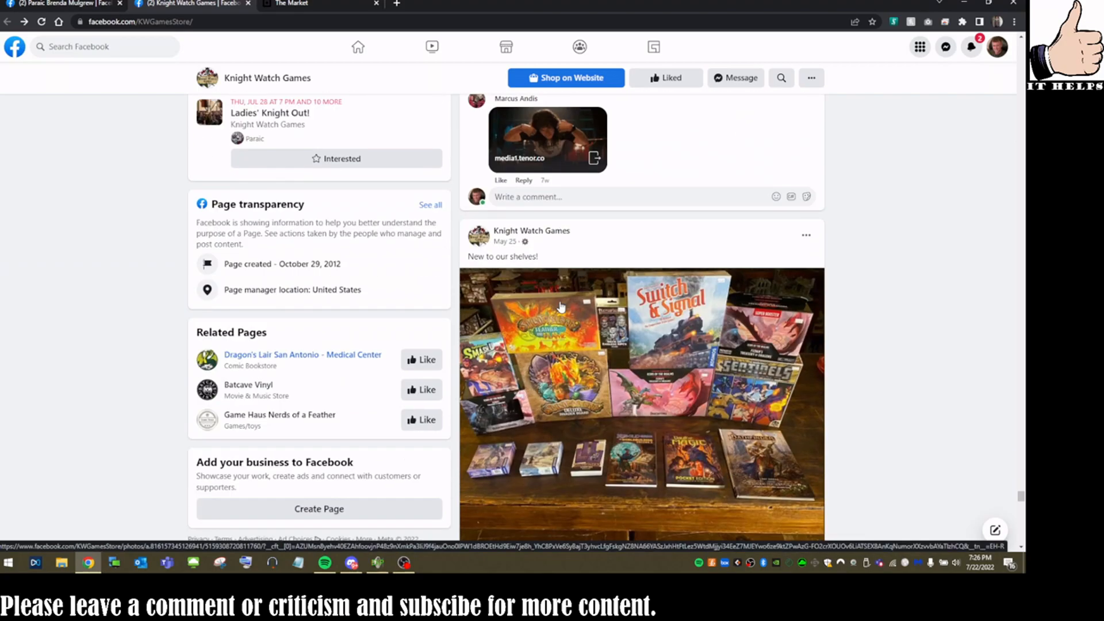
scroll("down", 3)
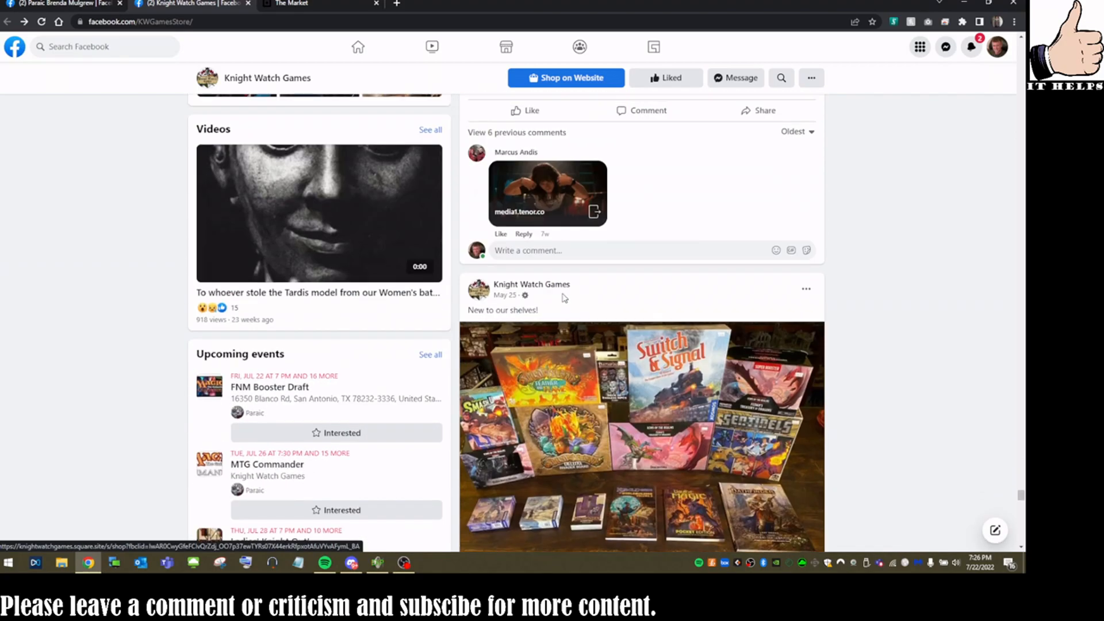
scroll("down", 3)
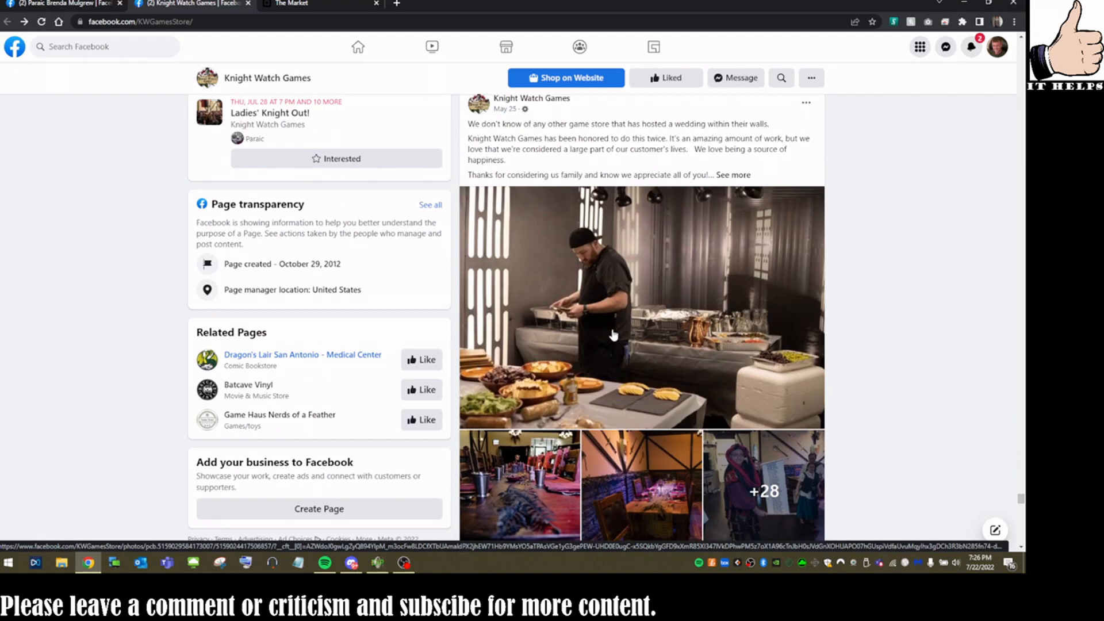
scroll("down", 3)
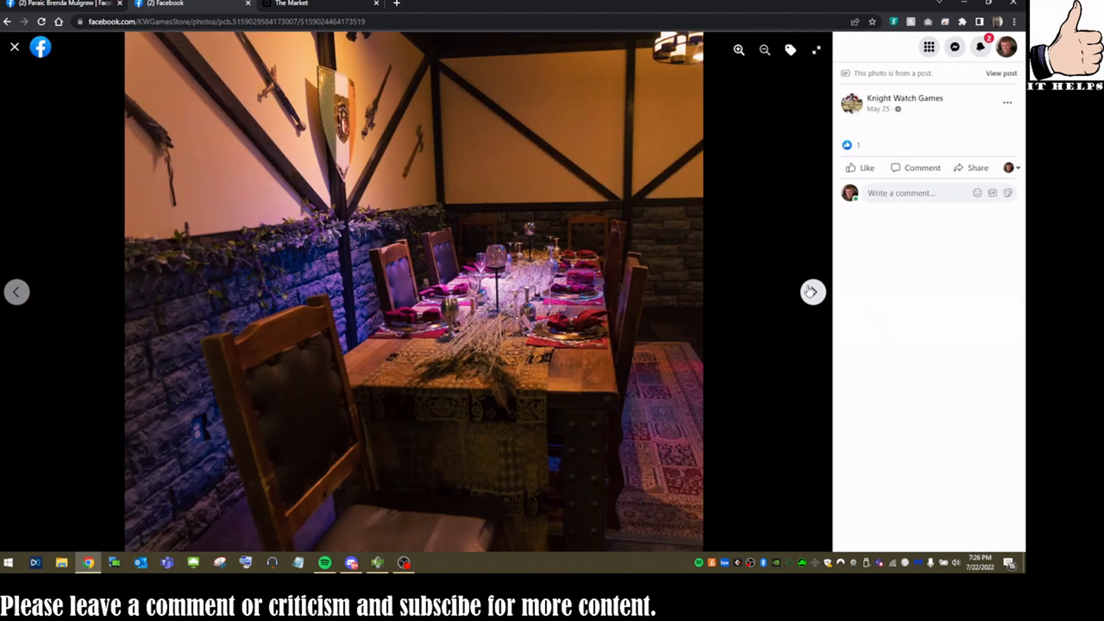
Page through five more wedding photos, then close the viewer back to the store page.
left_click(812, 292)
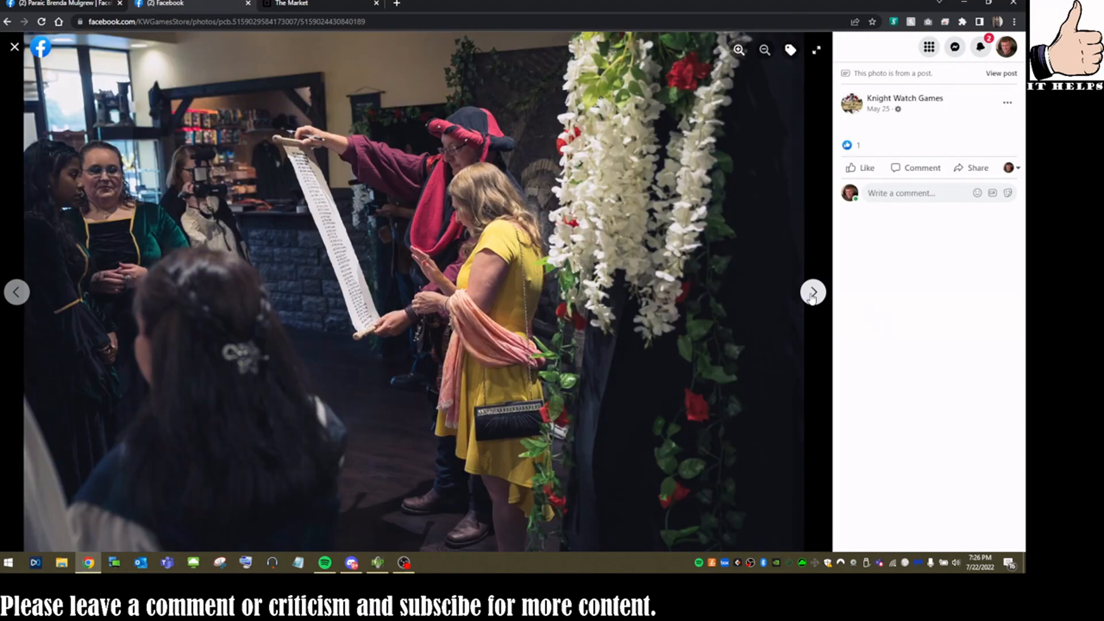
left_click(813, 292)
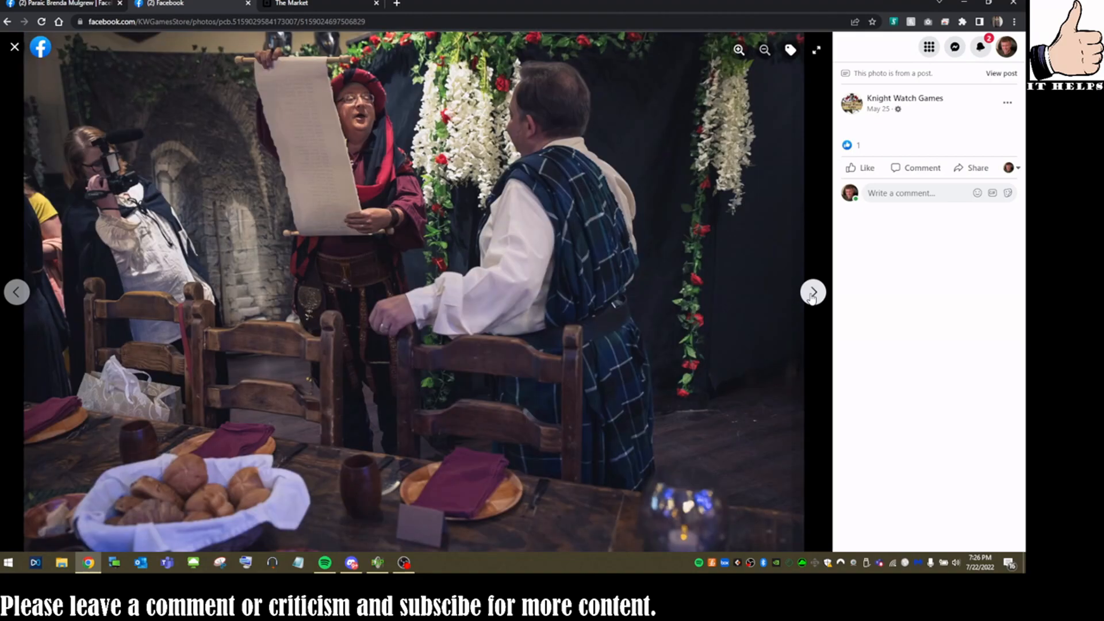
left_click(813, 292)
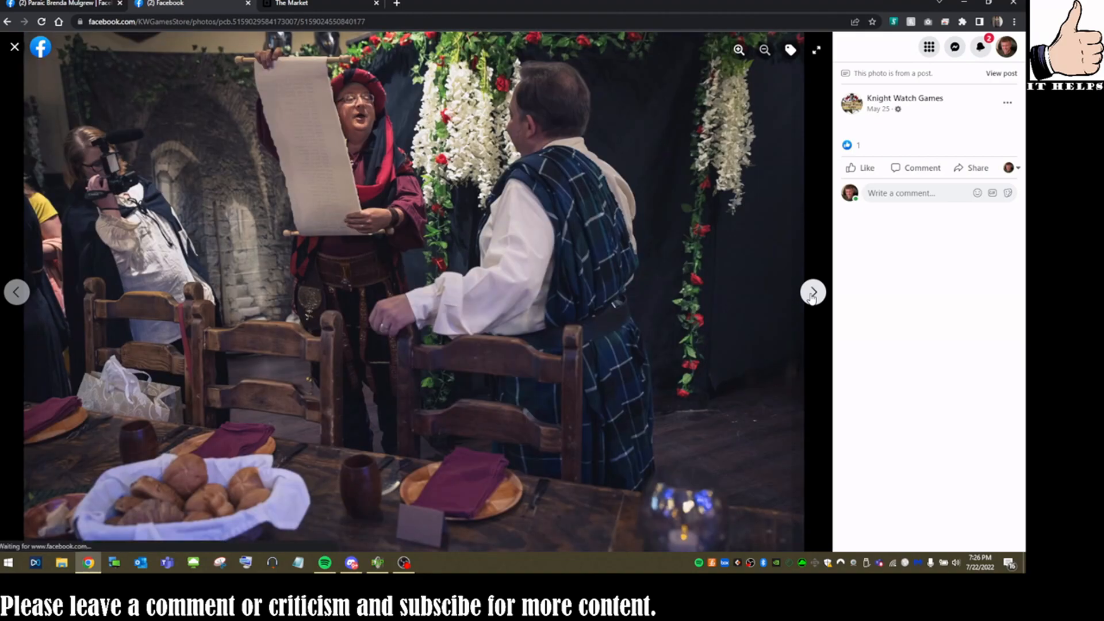
left_click(812, 292)
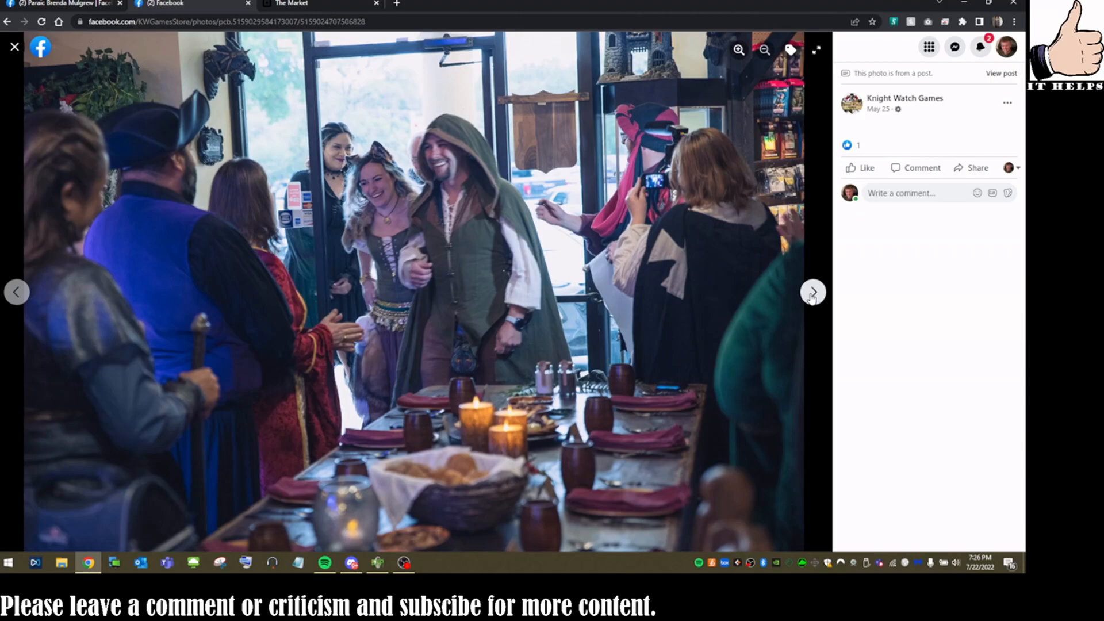
left_click(813, 292)
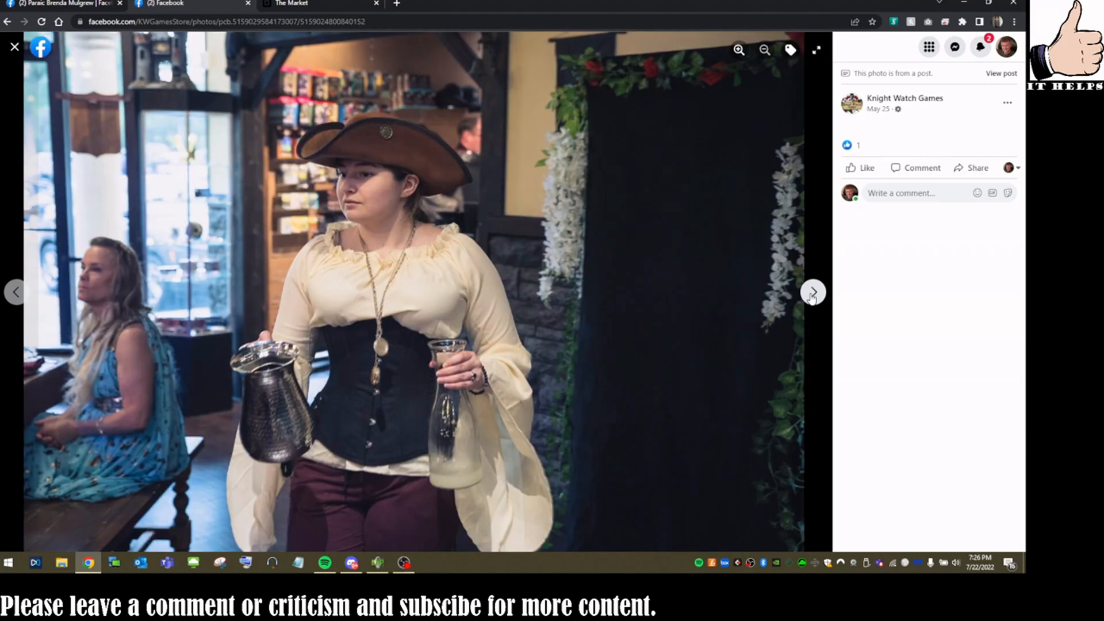
left_click(813, 291)
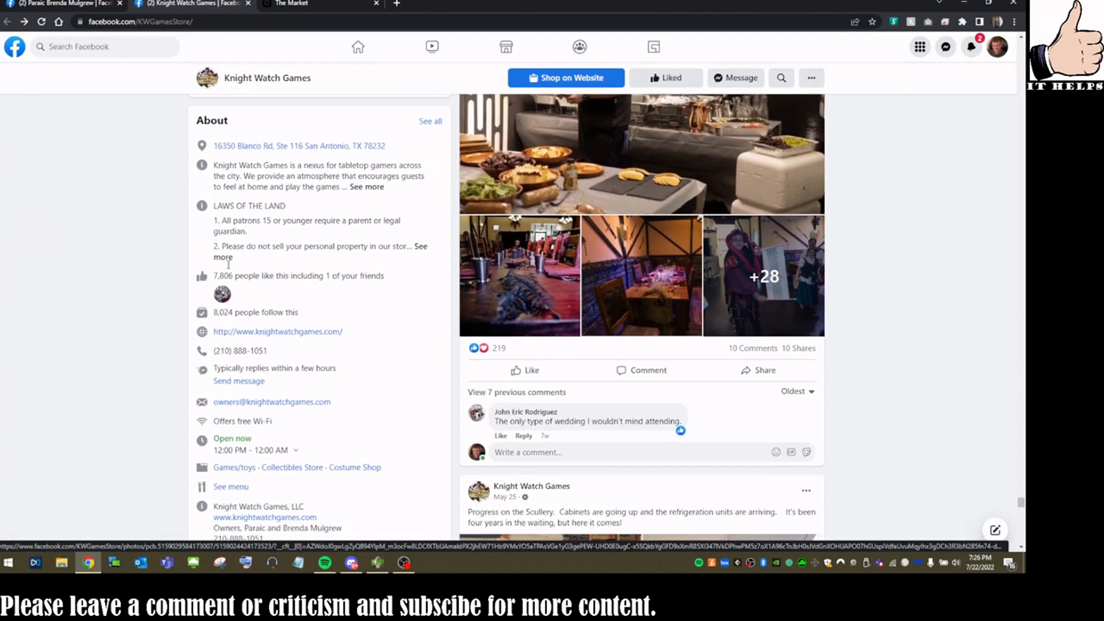
scroll("down", 3)
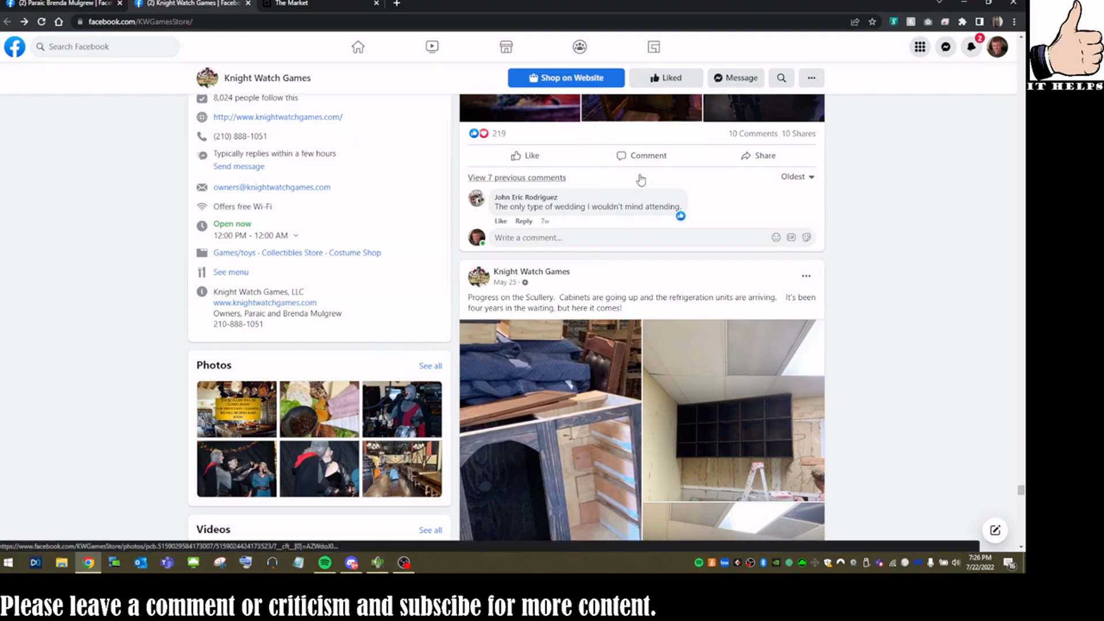
mouse_move(646, 324)
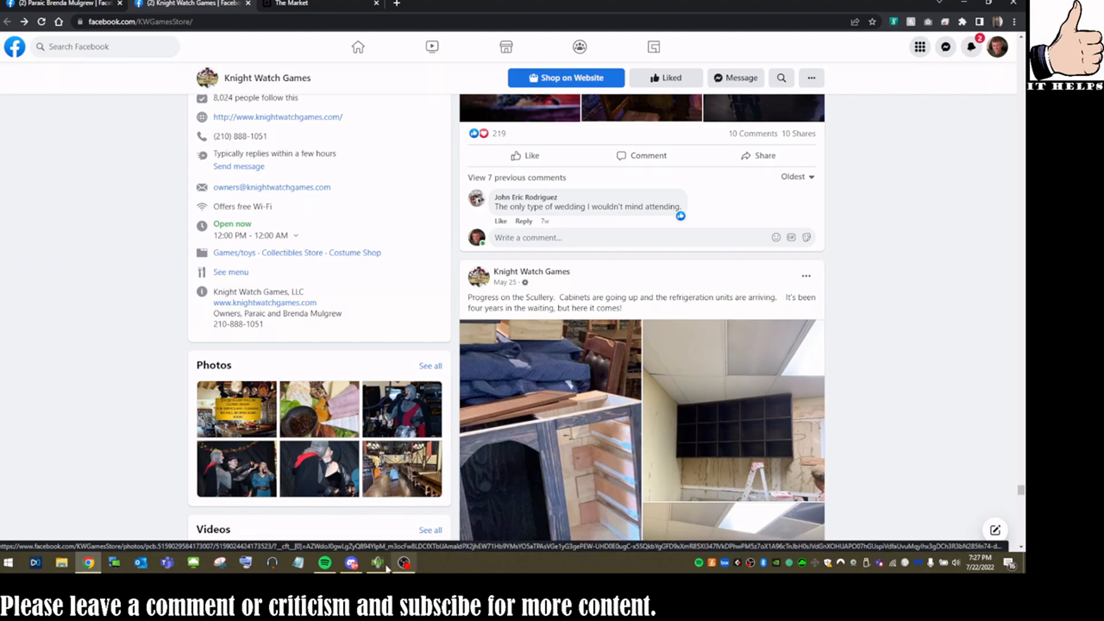
Bring the Discord group video call back in front over the Facebook page.
left_click(349, 563)
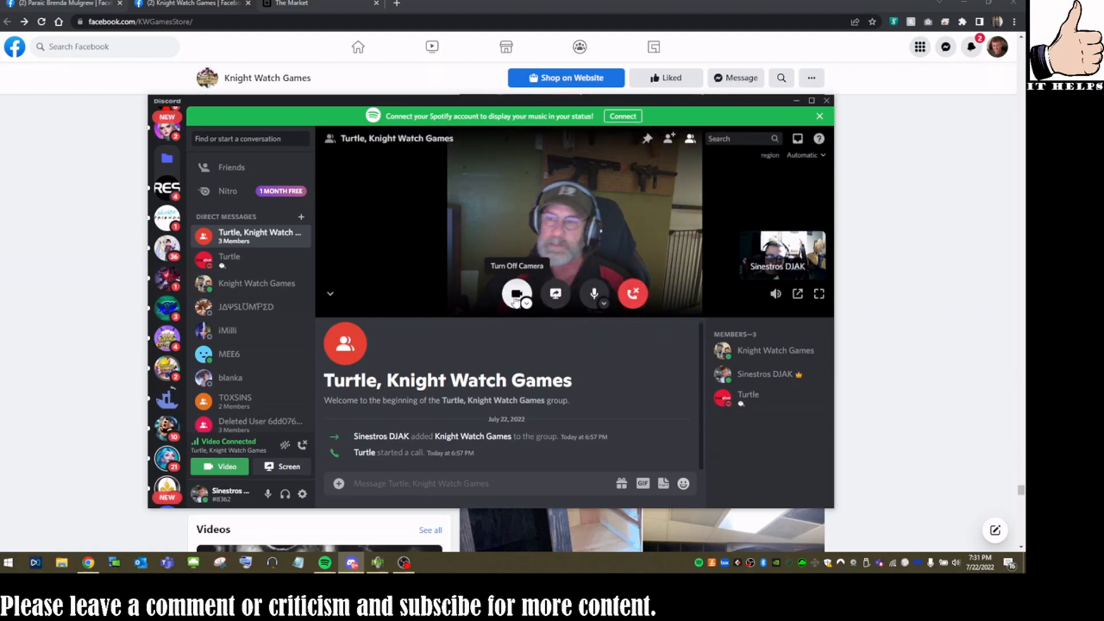
left_click(516, 294)
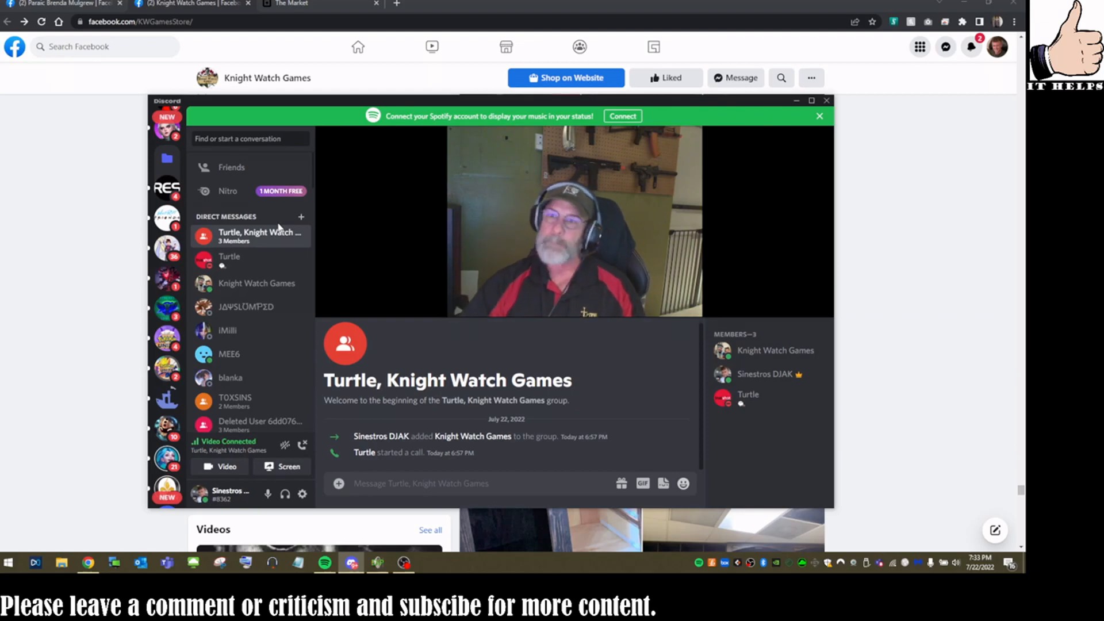
mouse_move(253, 237)
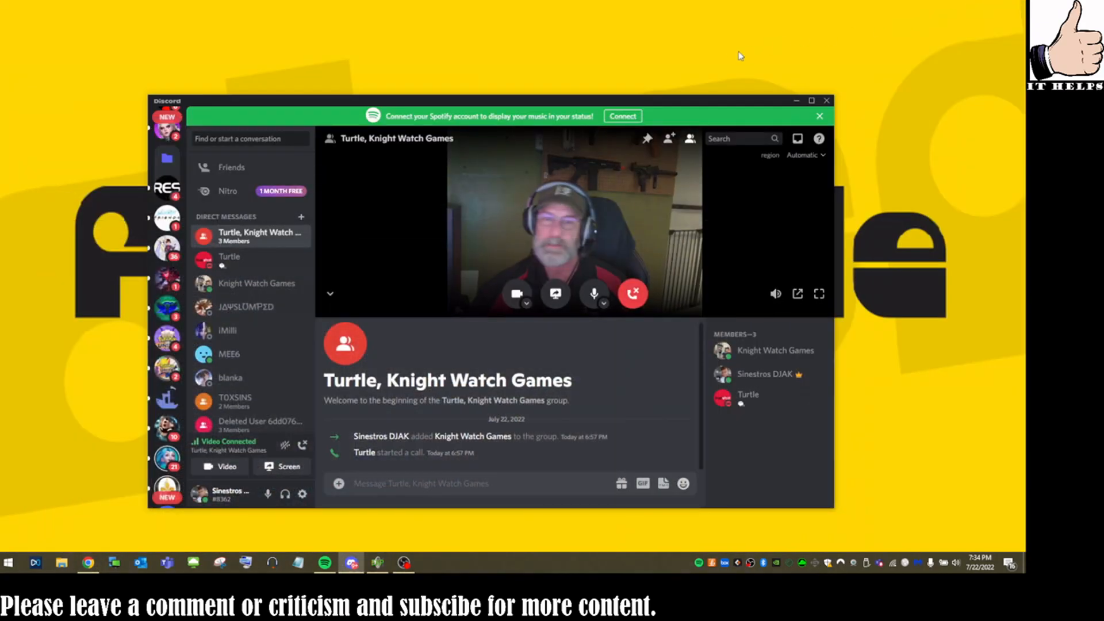
mouse_move(732, 56)
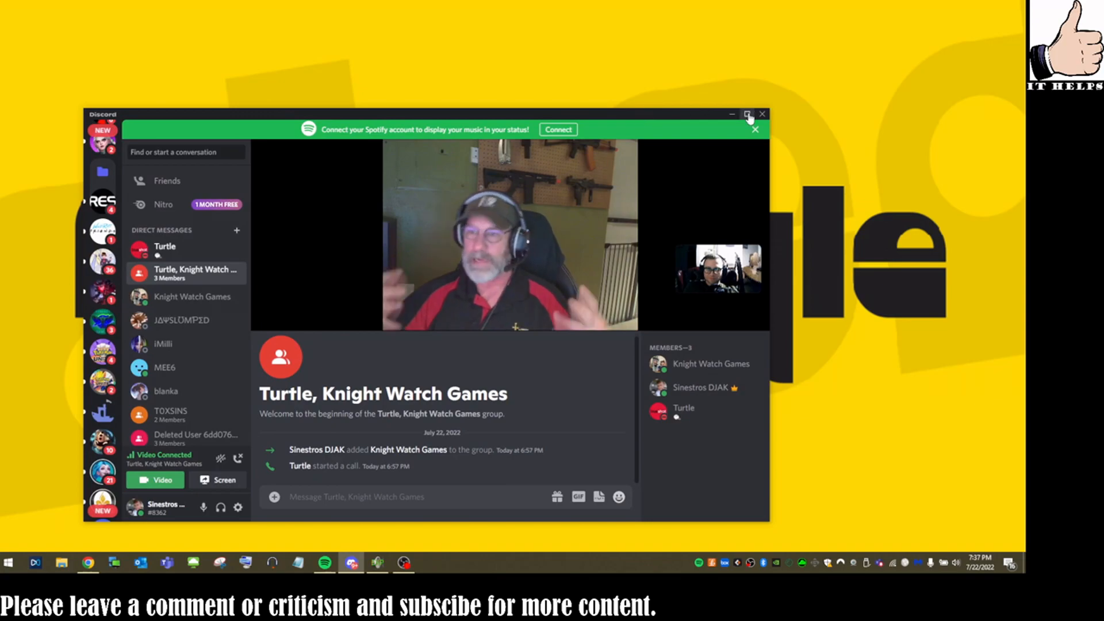
left_click(746, 114)
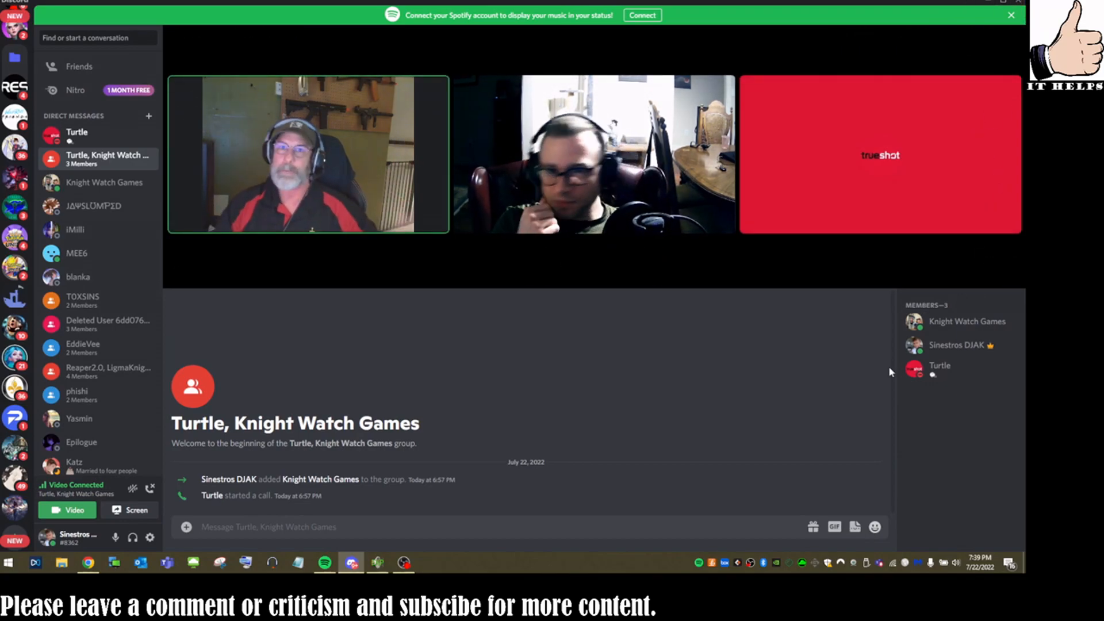
mouse_move(884, 368)
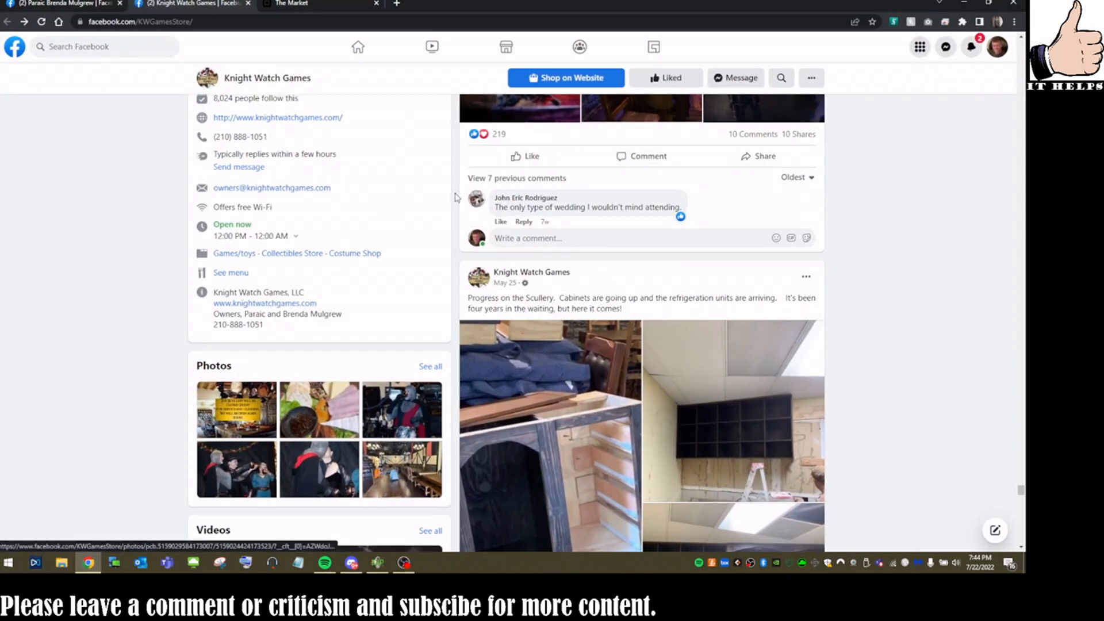
Switch to the owners' personal profile and scroll to their live tabletop wargame video.
left_click(60, 5)
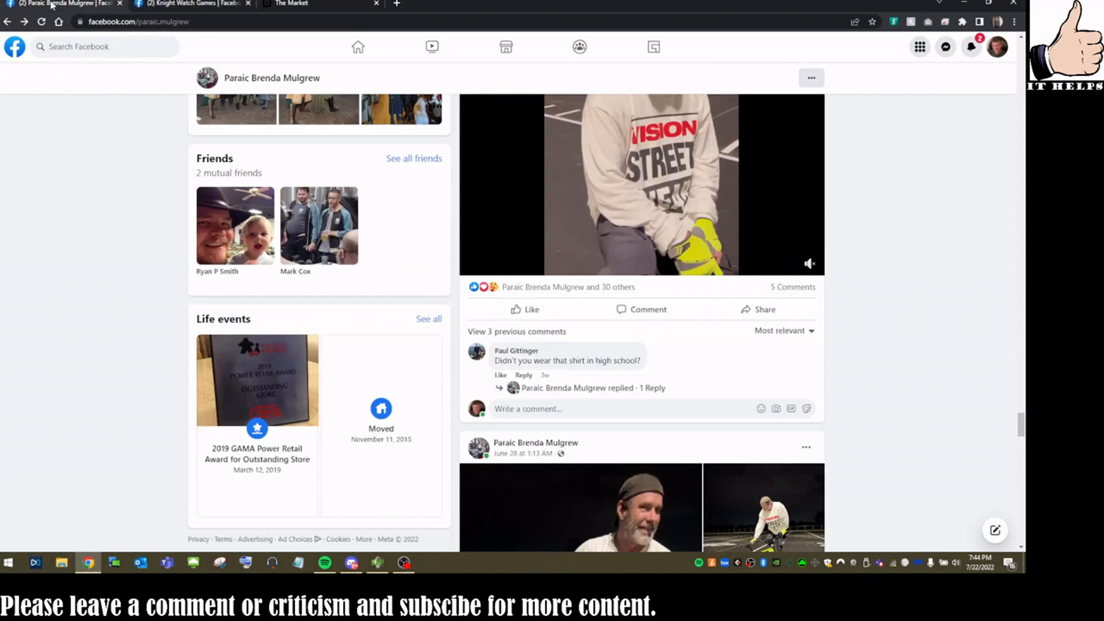
scroll("down", 3)
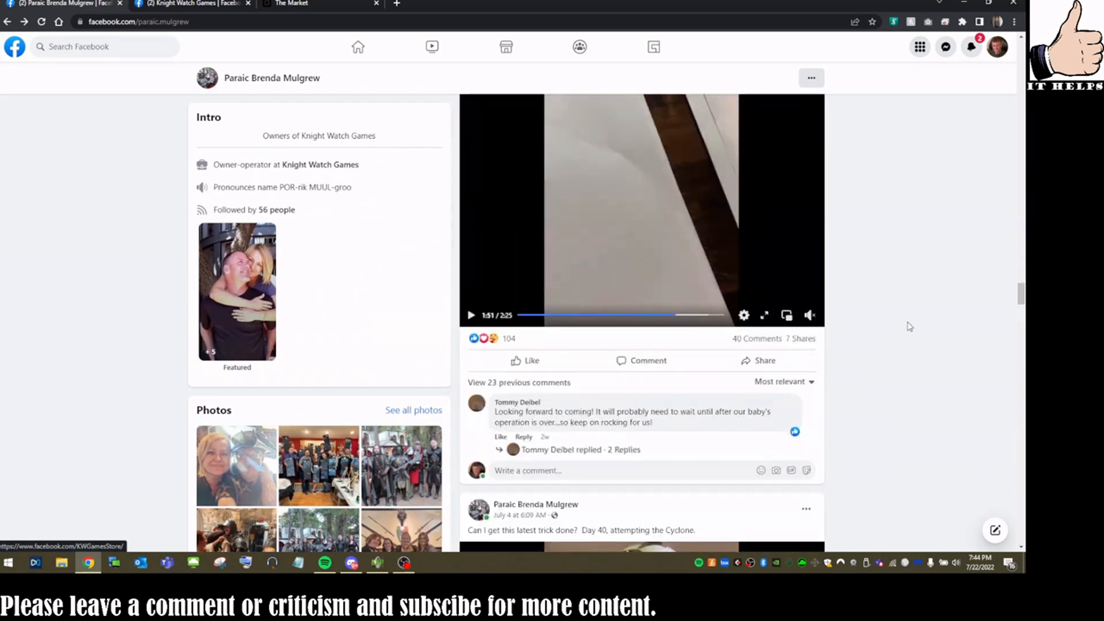
scroll("down", 3)
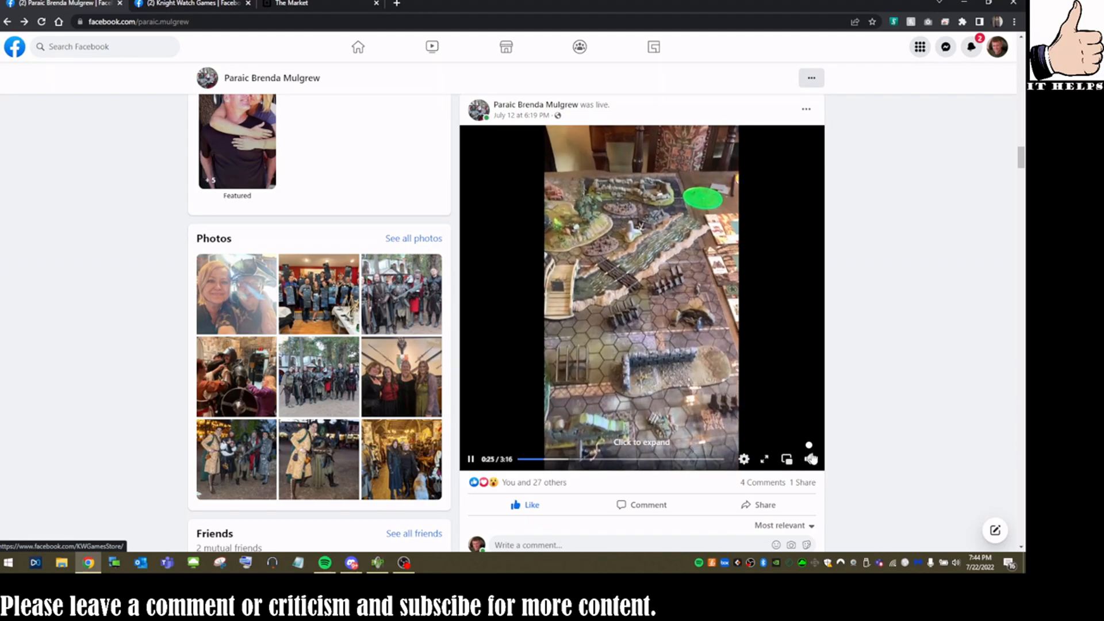
Skip the live wargame video ahead to about 0:45, the close-up of the game cards.
left_click_drag(518, 458, 561, 459)
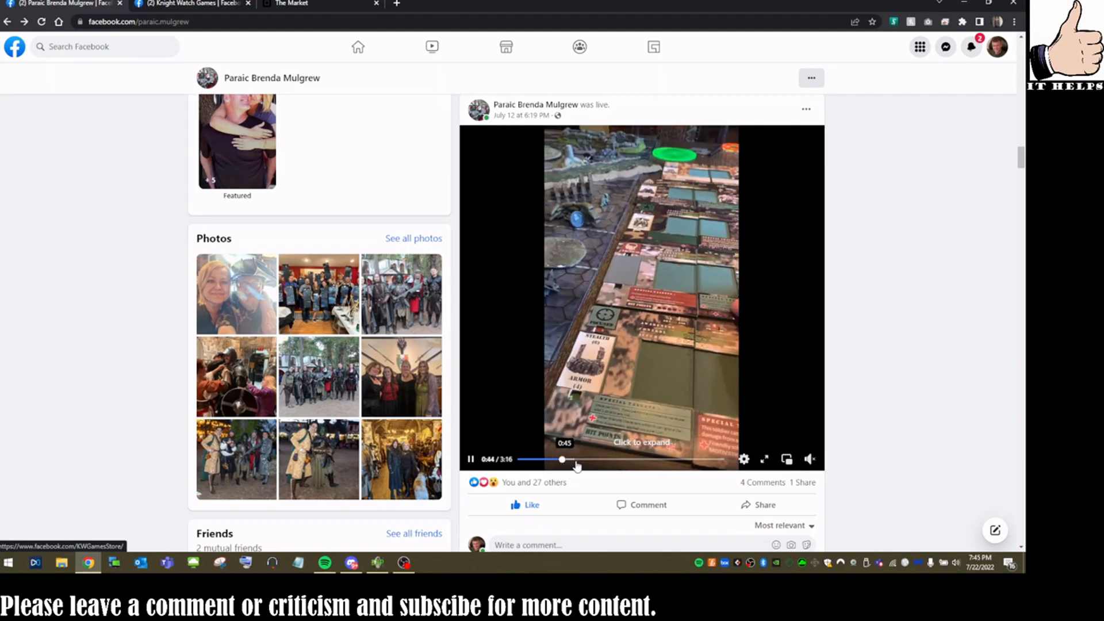
left_click(564, 459)
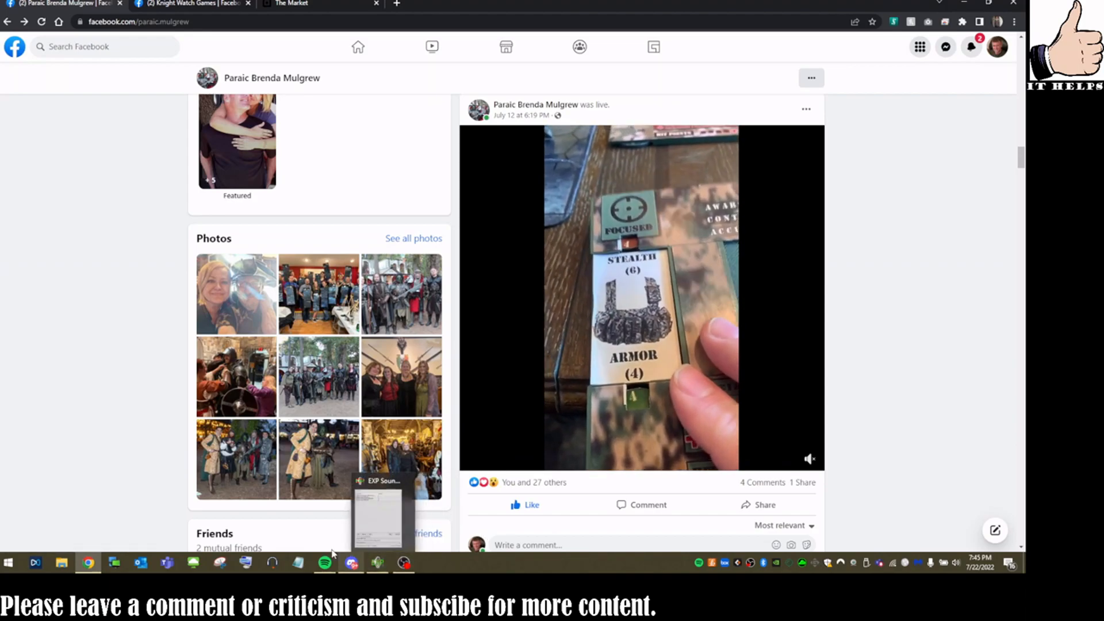
left_click(349, 562)
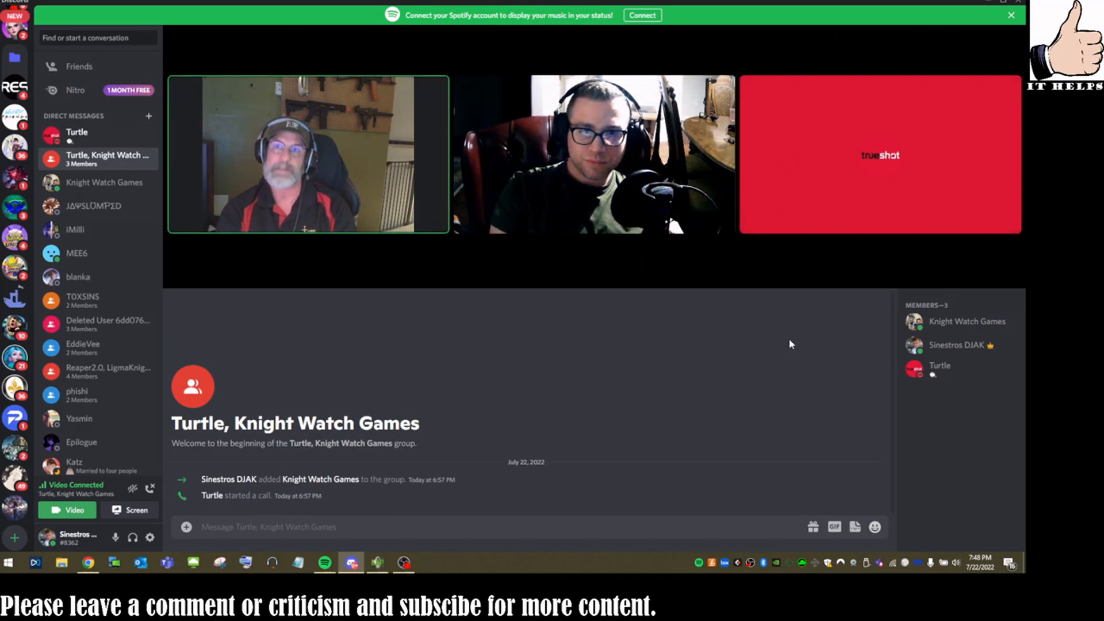
mouse_move(835, 309)
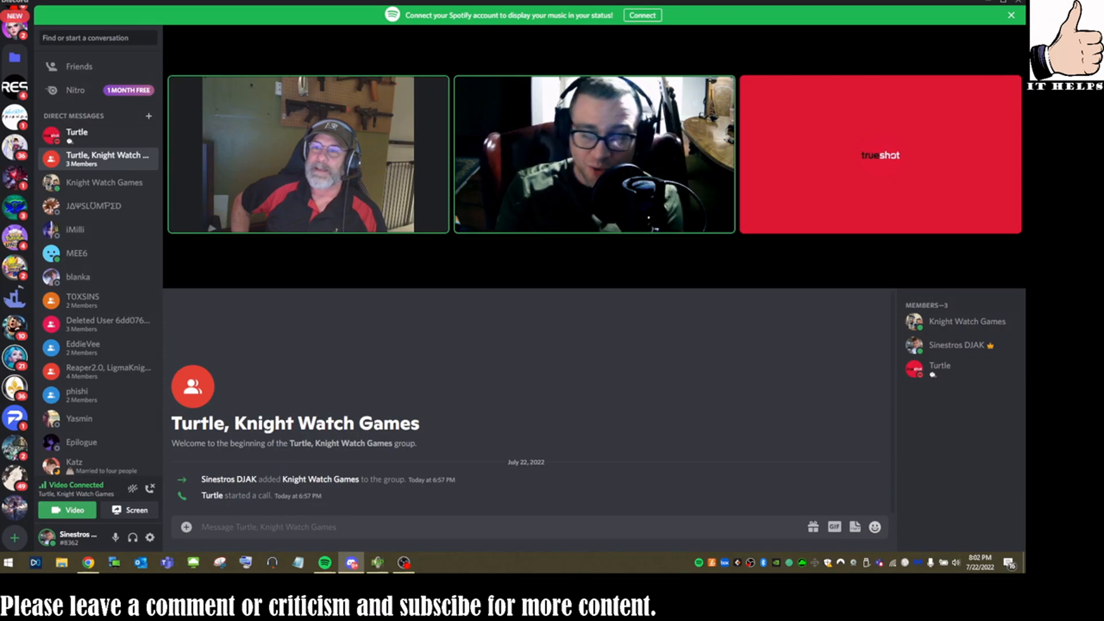
mouse_move(542, 49)
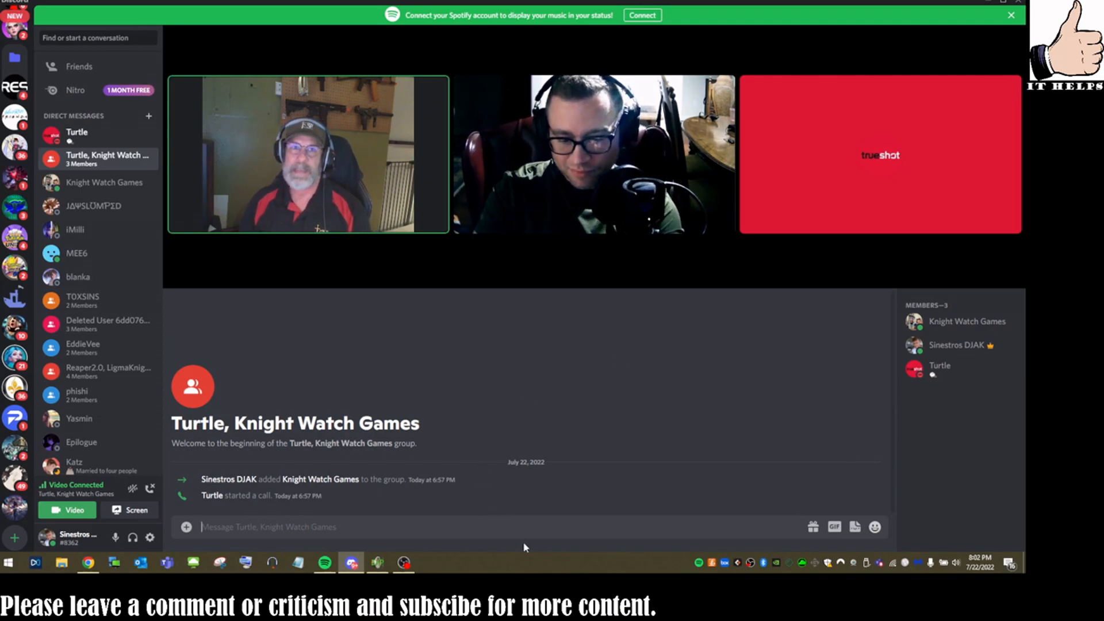
Begin a message with the word "owners" in the group chat box, unsent.
type("own")
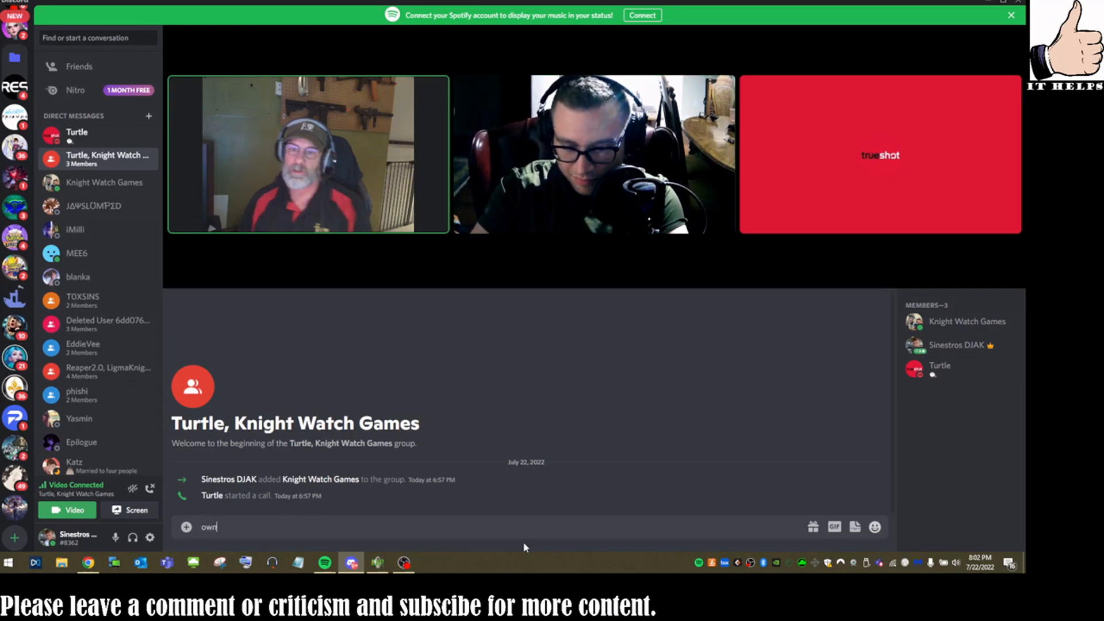
type("ers")
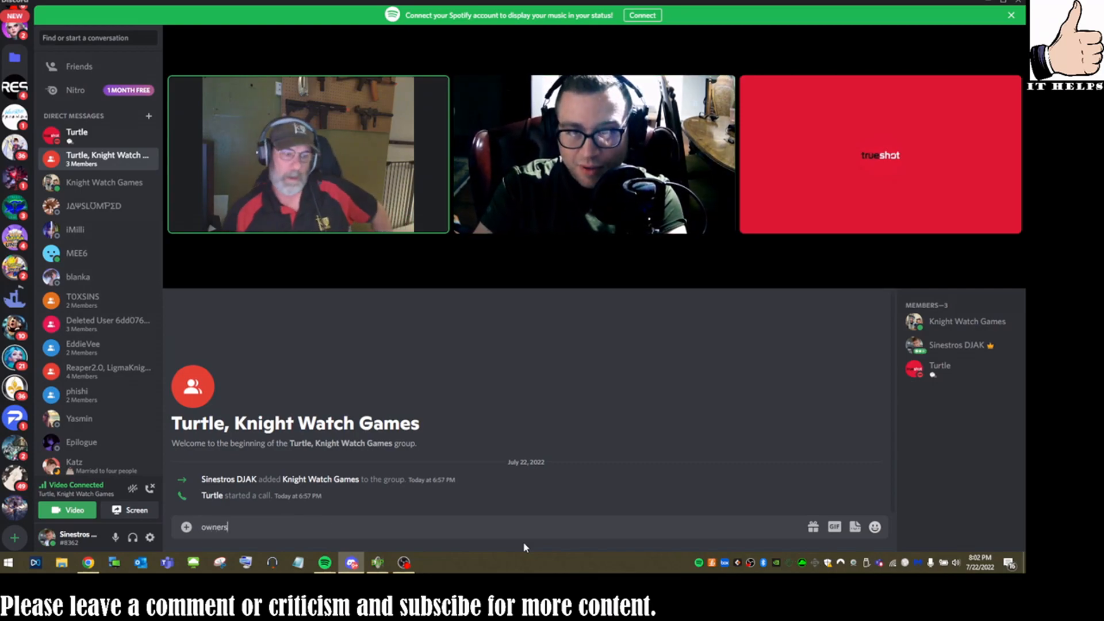